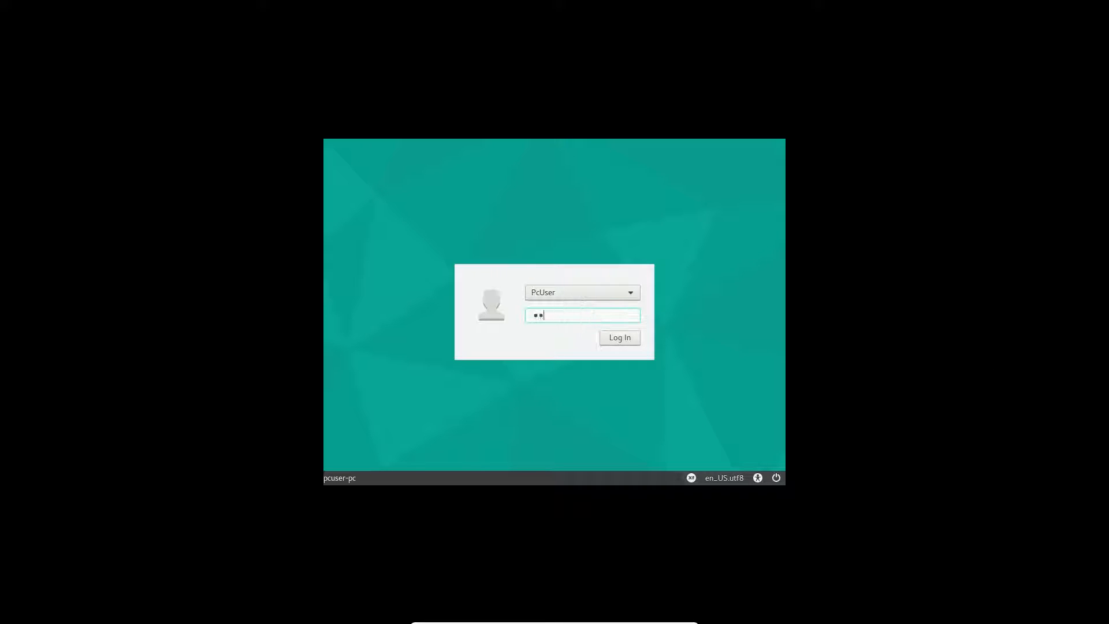
Log in to the Manjaro Xfce desktop session from the LightDM greeter.
left_click(618, 337)
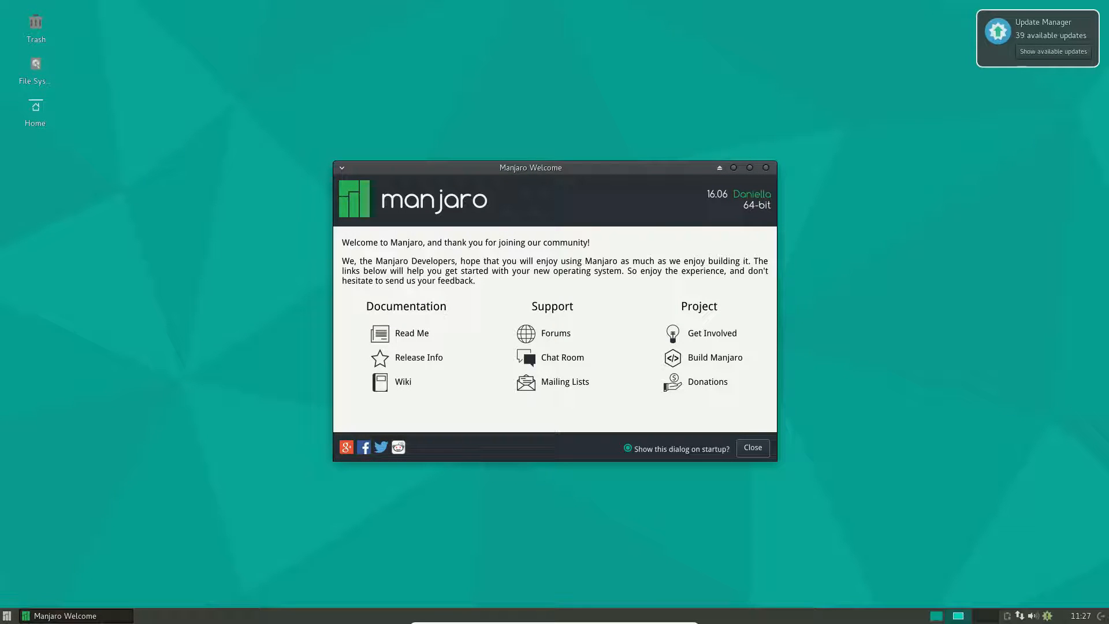
mouse_move(922, 176)
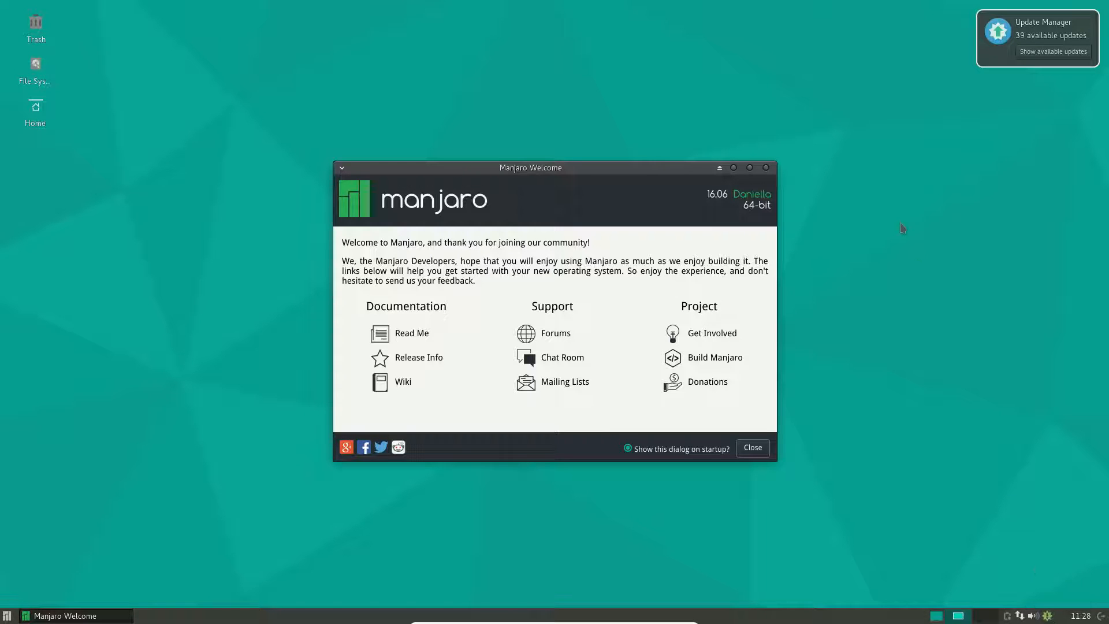
mouse_move(893, 224)
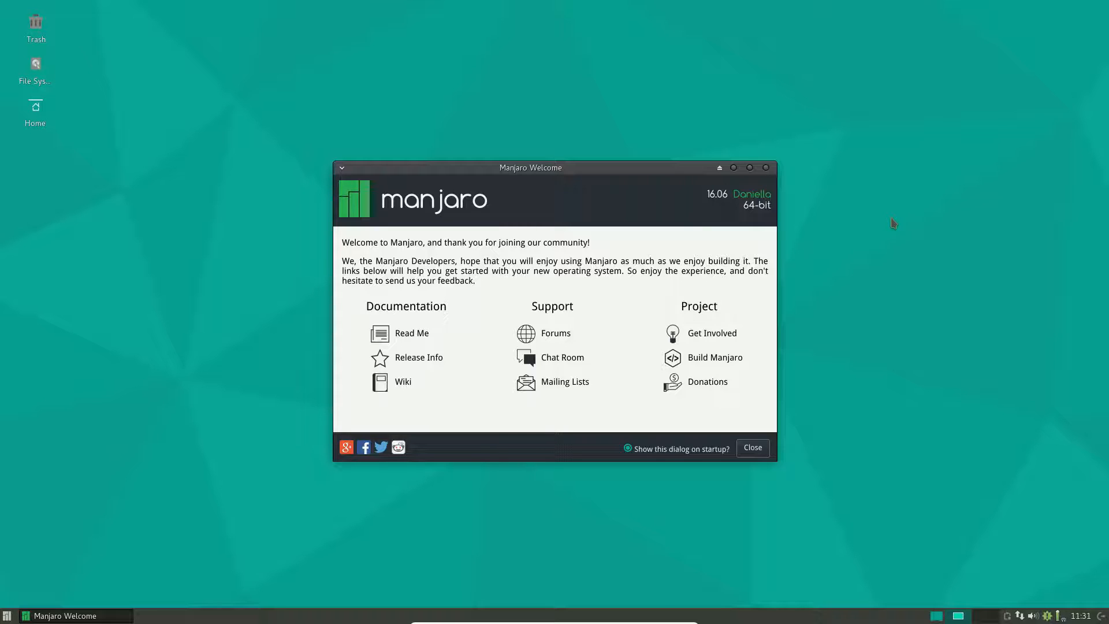
mouse_move(734, 333)
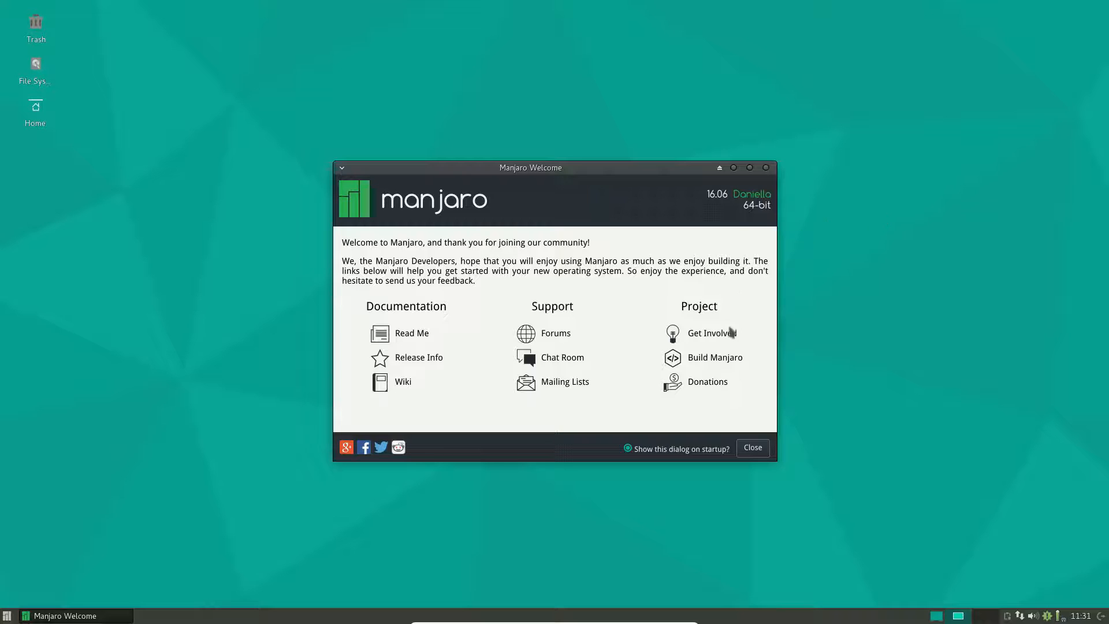
mouse_move(495, 261)
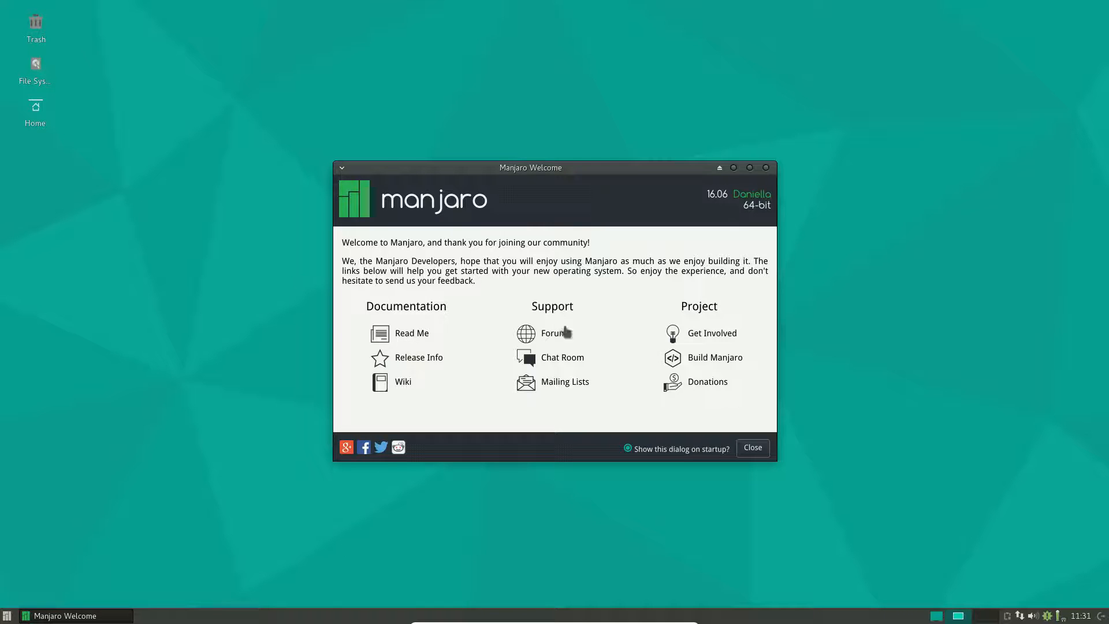
Read the Manjaro 16.06 Release Info page down to its closing line.
left_click(418, 357)
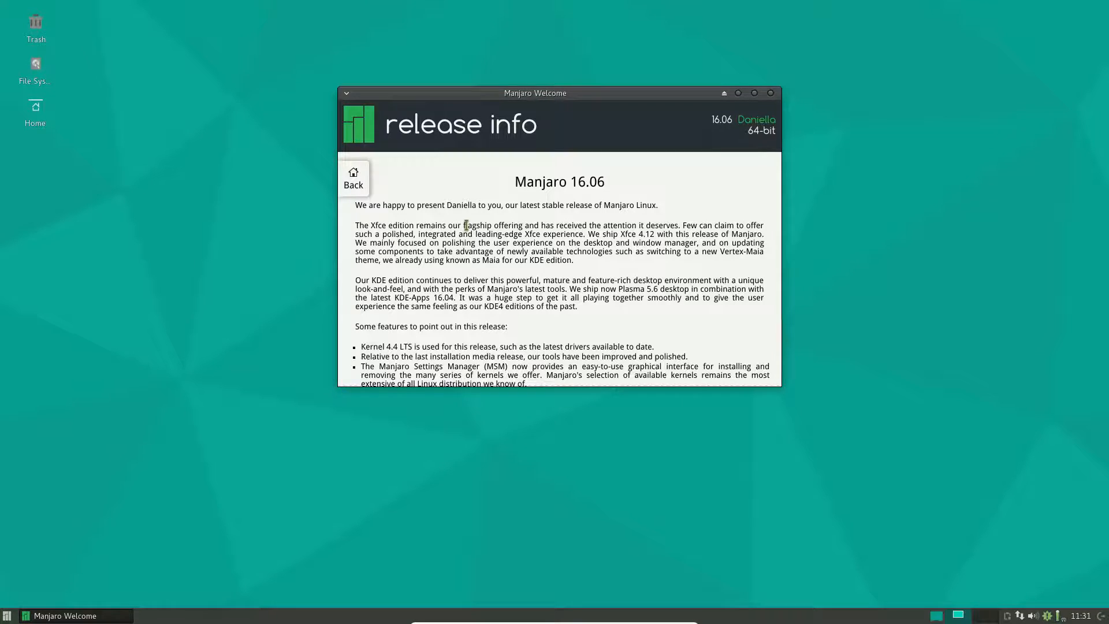
scroll("down", 3)
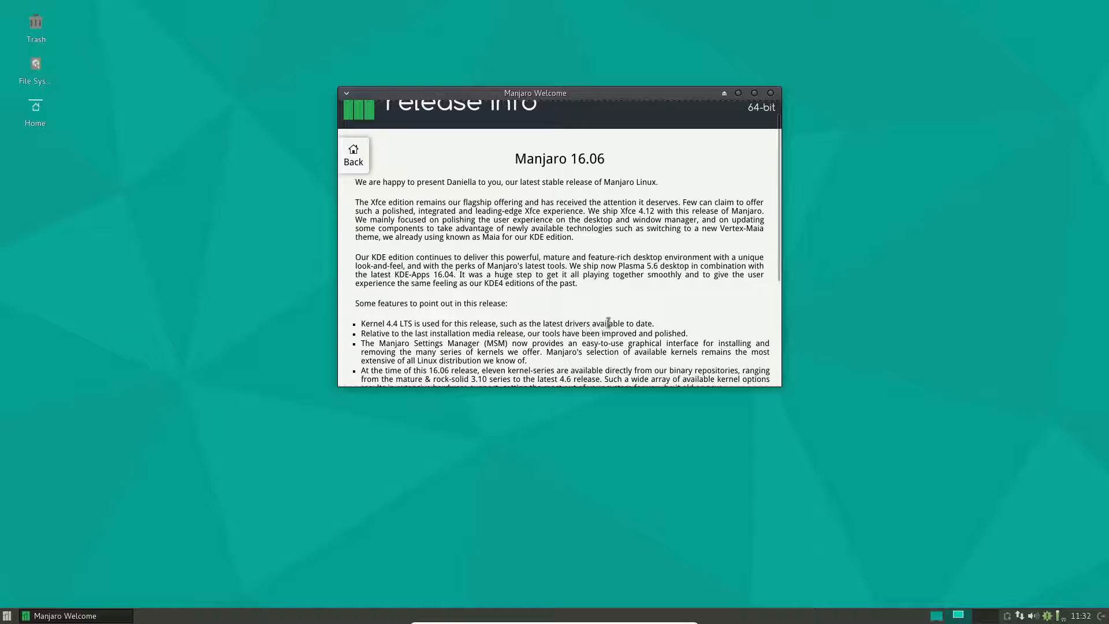
scroll("down", 3)
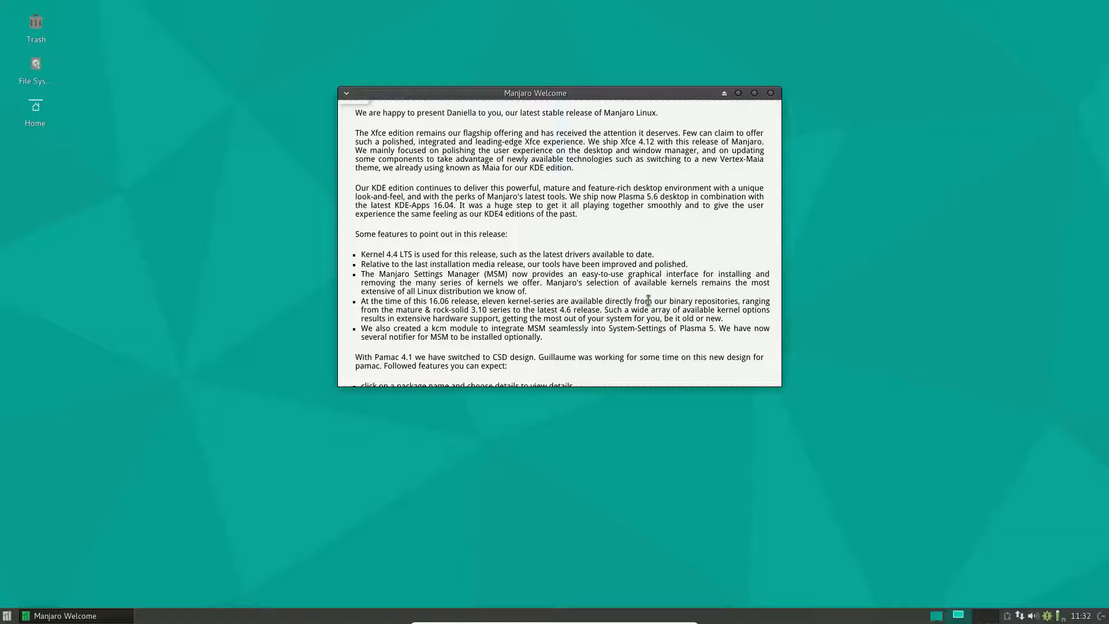
scroll("down", 3)
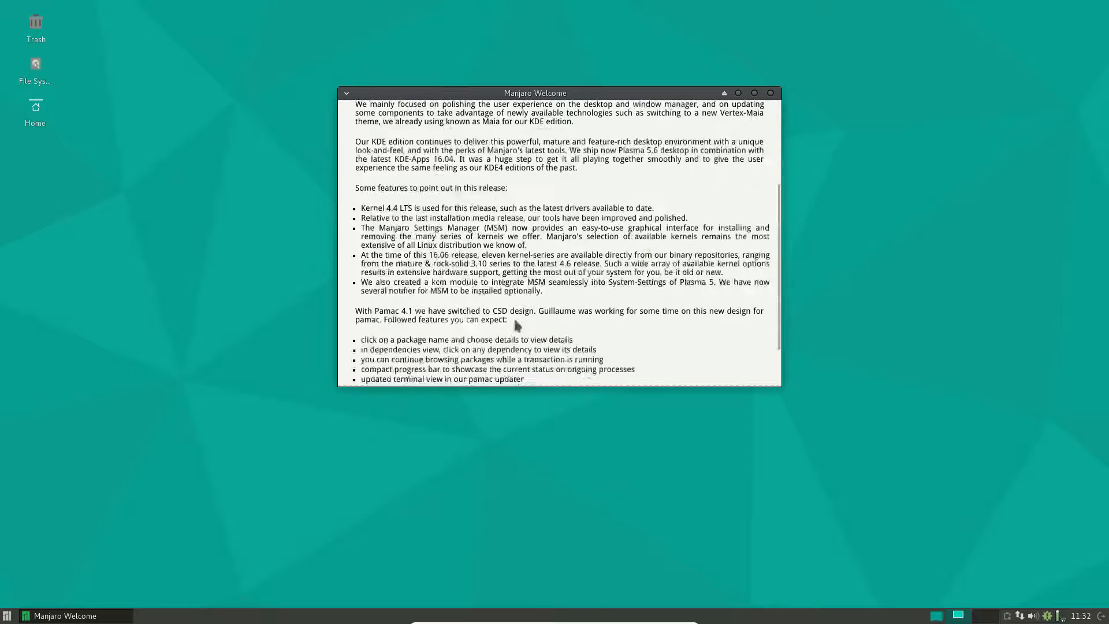
scroll("down", 3)
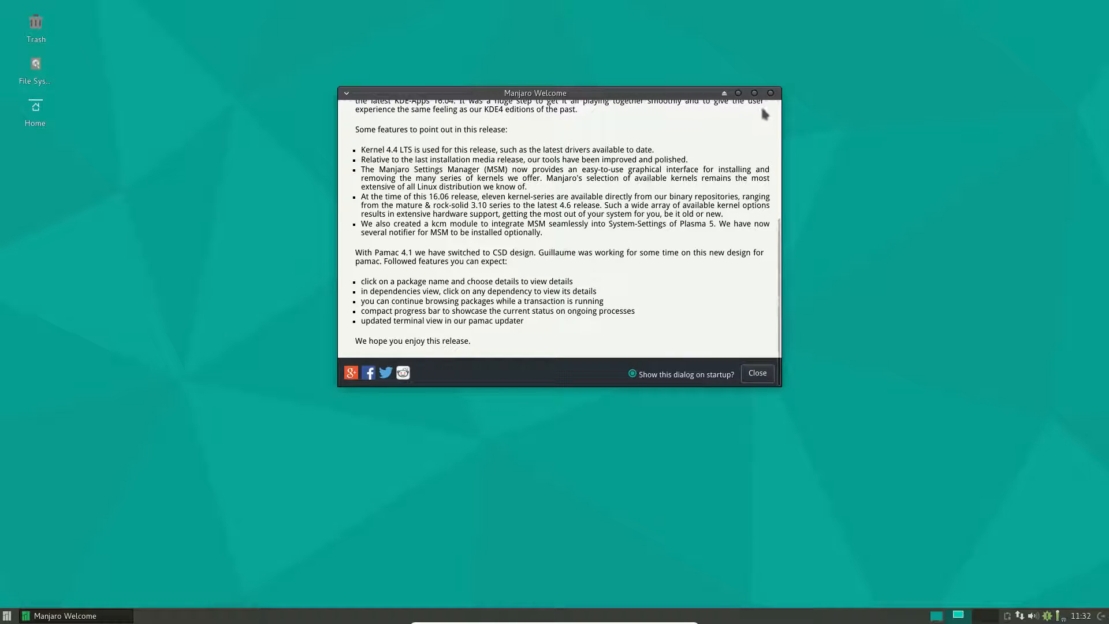
mouse_move(649, 265)
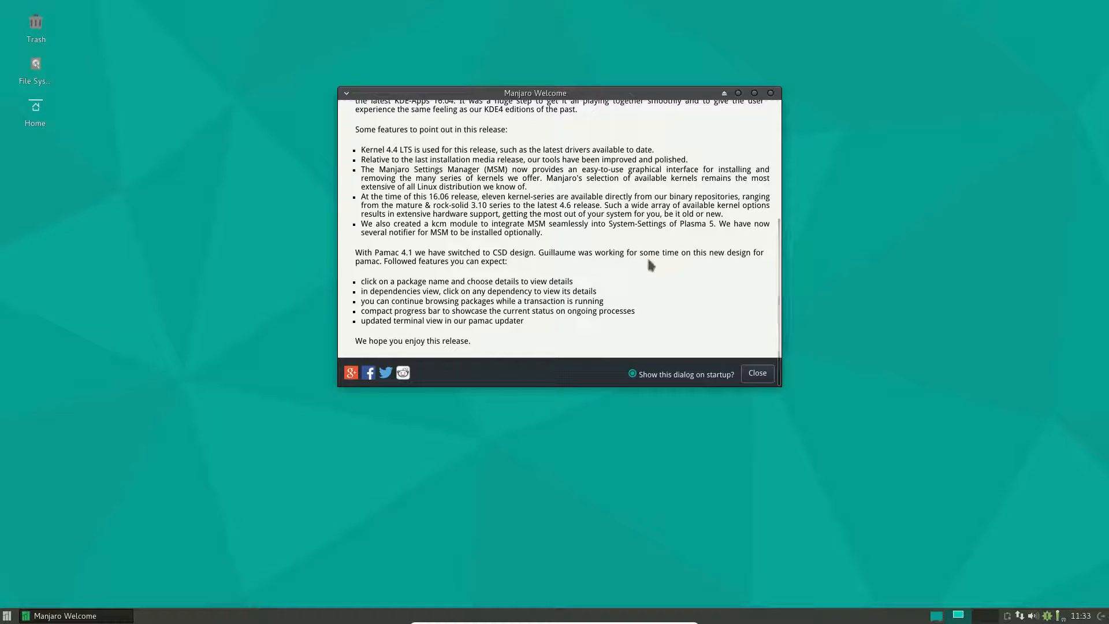
mouse_move(751, 122)
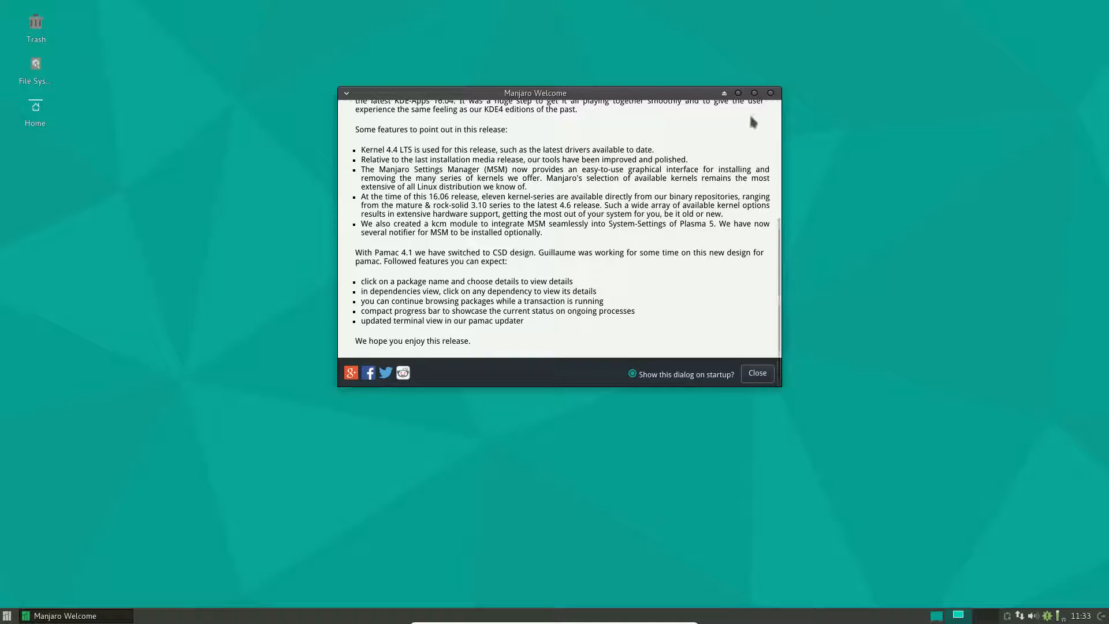
Close Manjaro Welcome and launch File Manager from the Whisker Menu favourites.
left_click(755, 373)
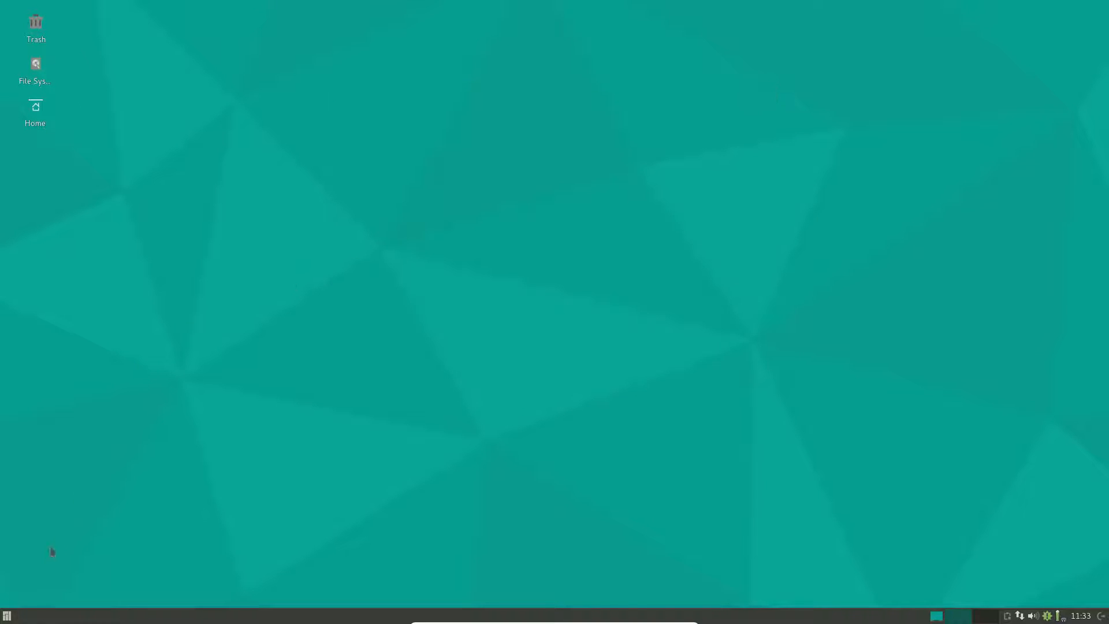
left_click(7, 615)
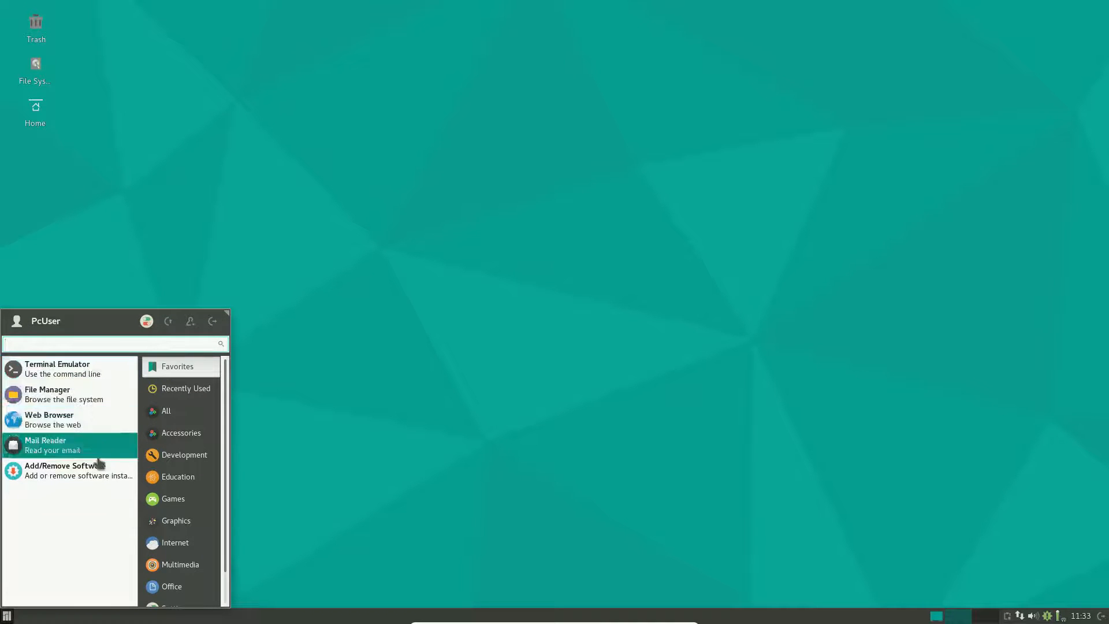
left_click(47, 393)
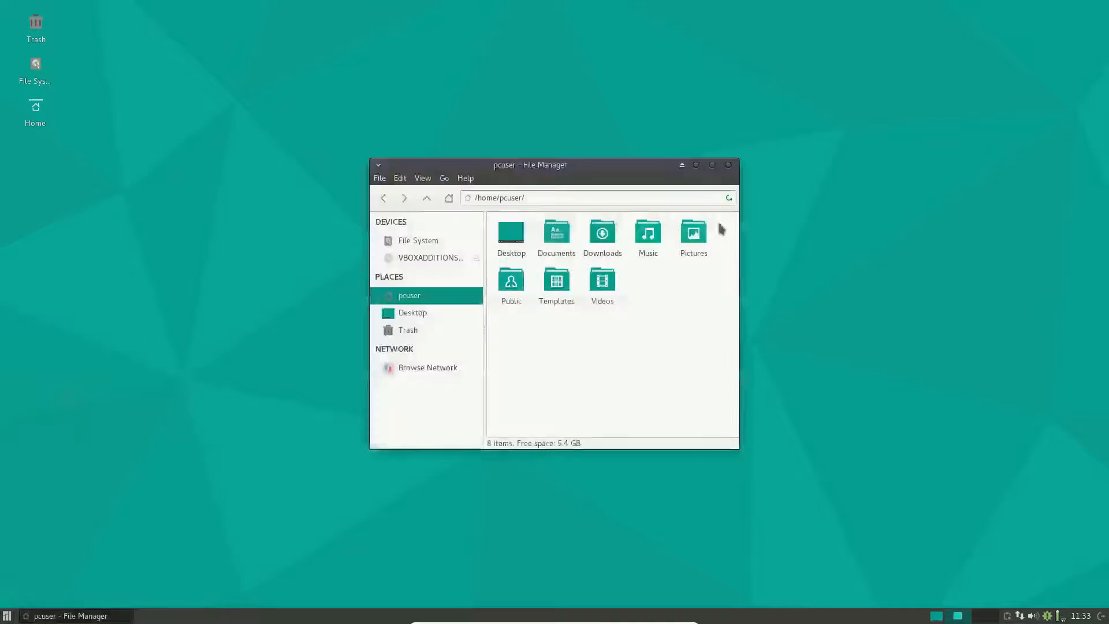
View Thunar's About dialog (version 1.6.10), dismiss it, and close the home folder window.
left_click(464, 177)
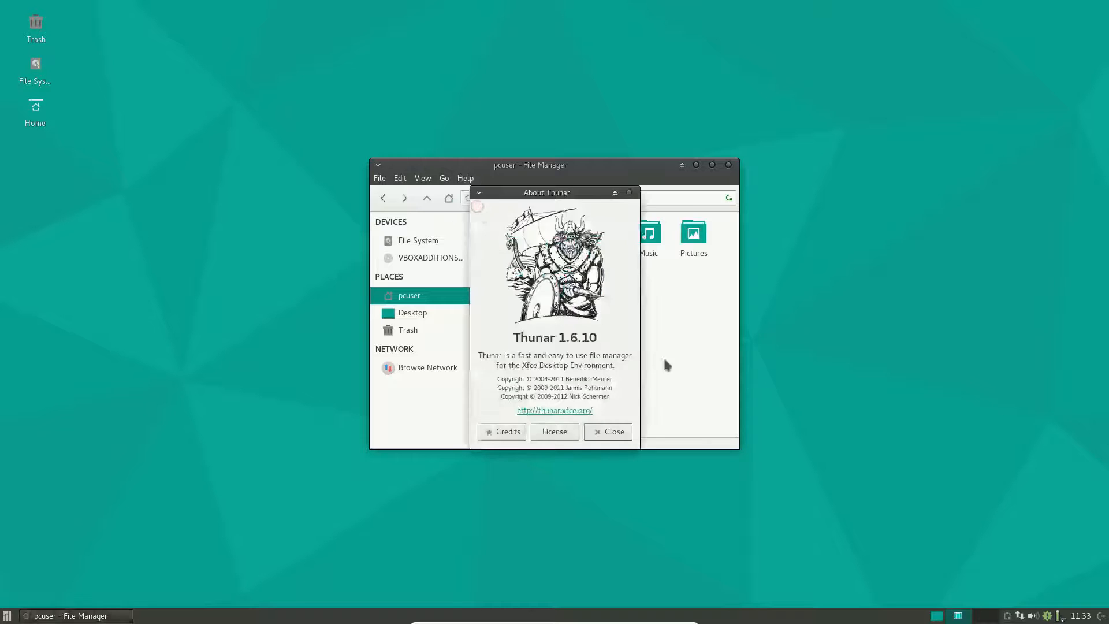
mouse_move(702, 375)
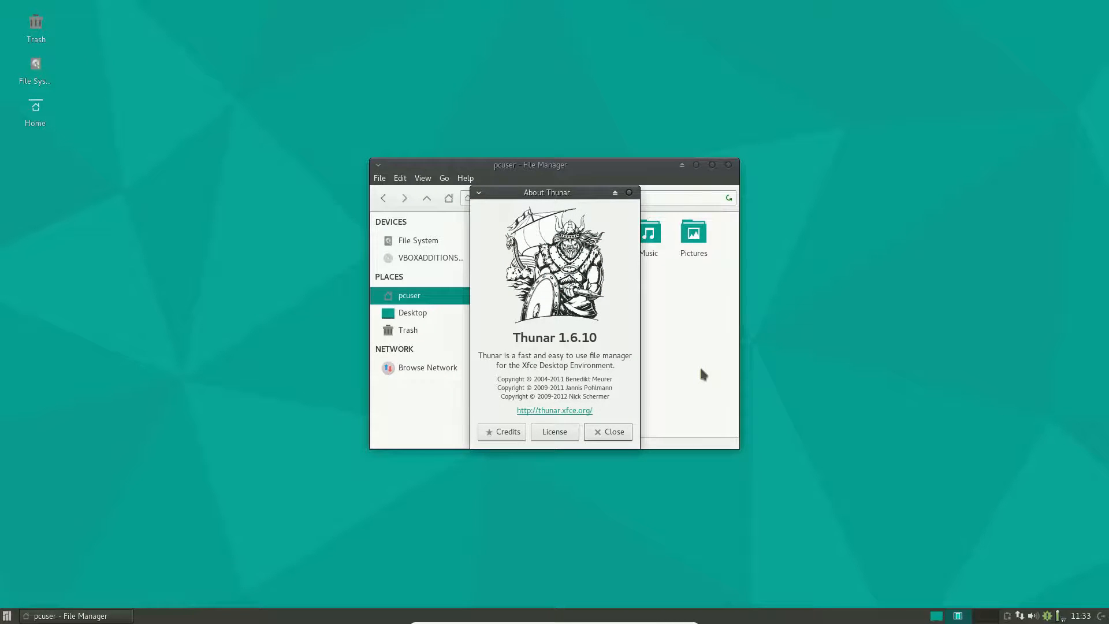
mouse_move(775, 263)
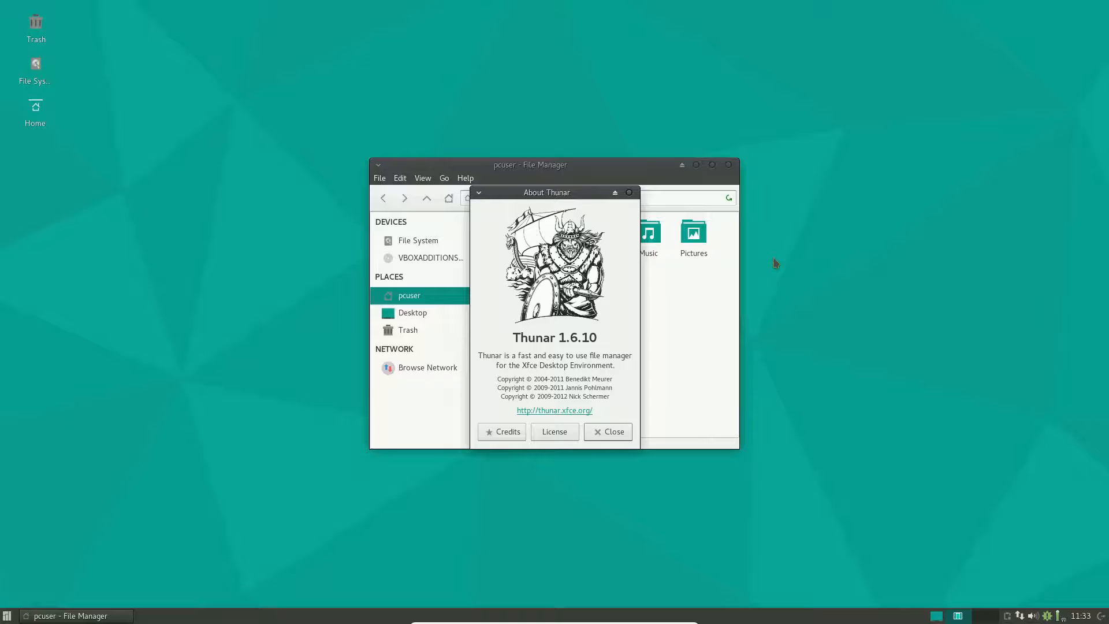
mouse_move(645, 207)
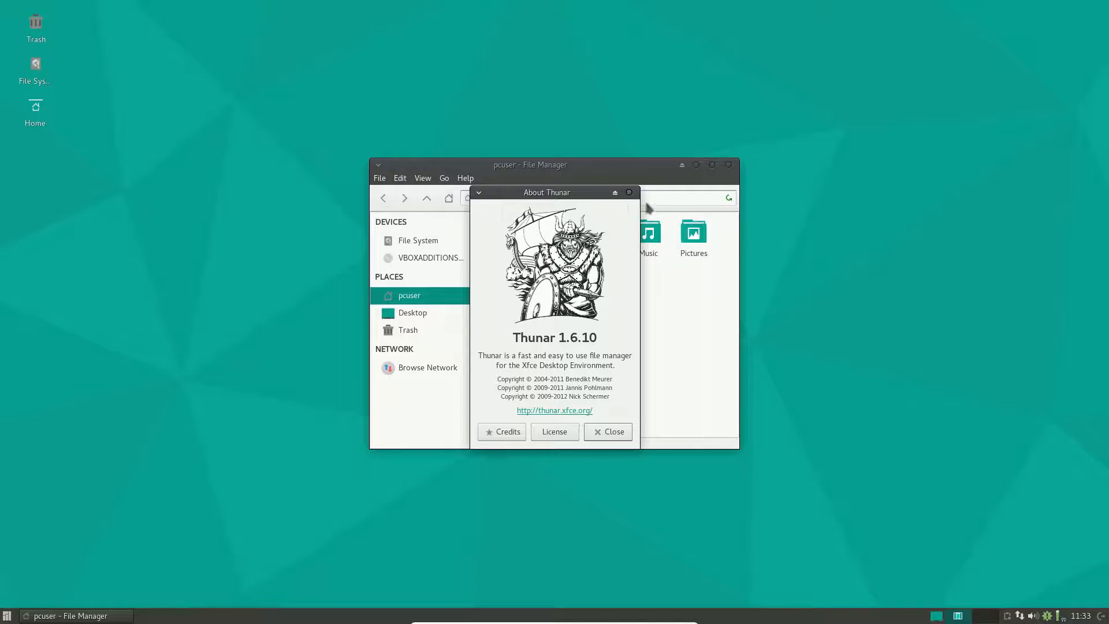
left_click(606, 432)
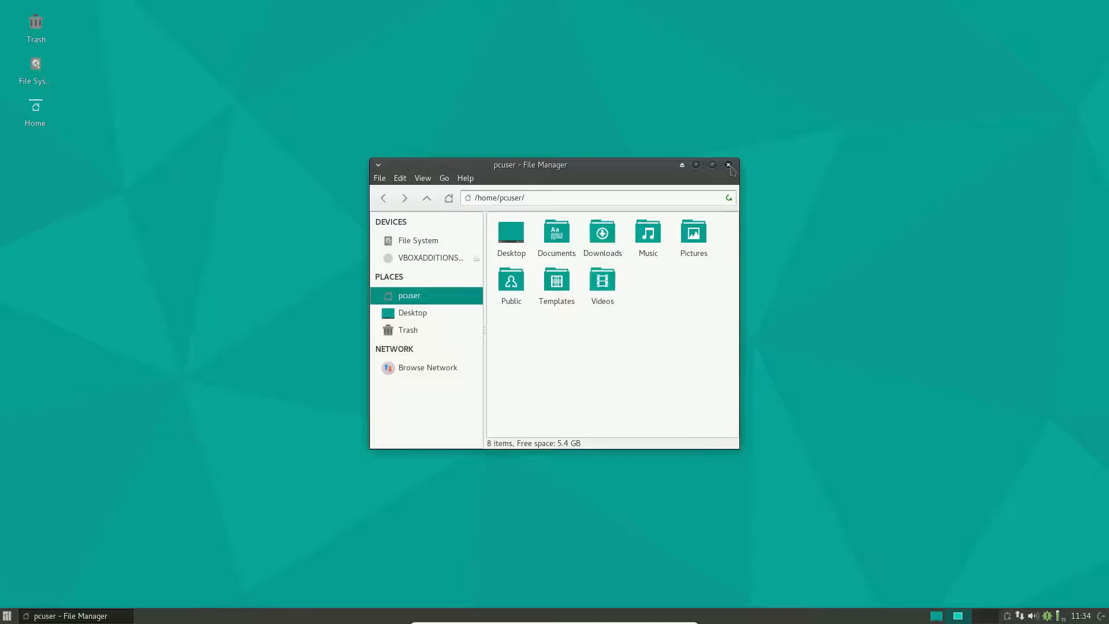
left_click(727, 164)
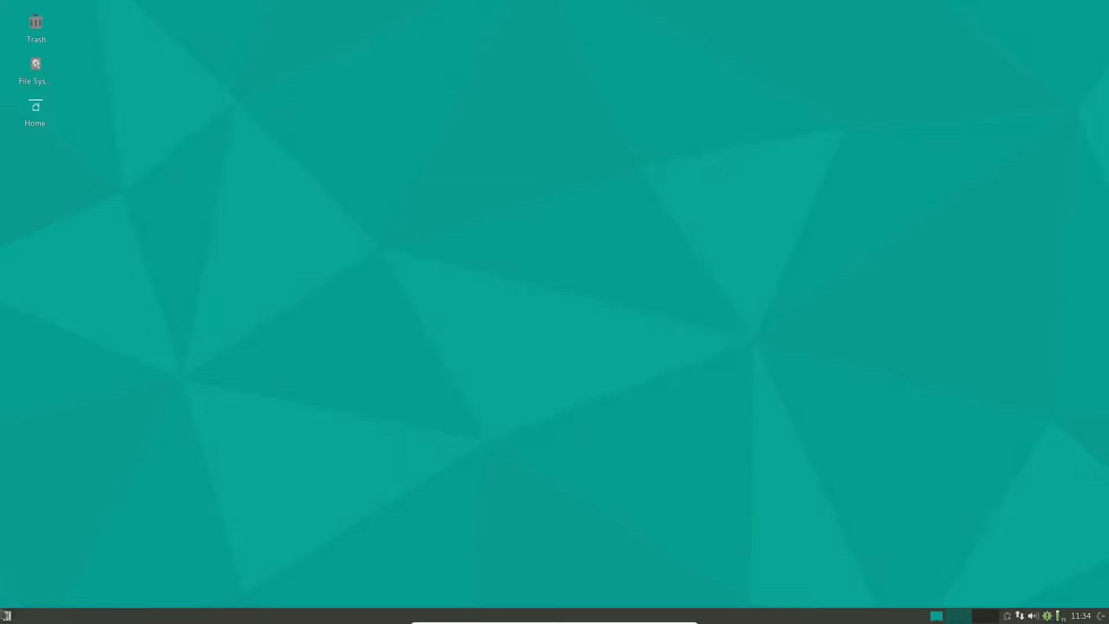
left_click(6, 614)
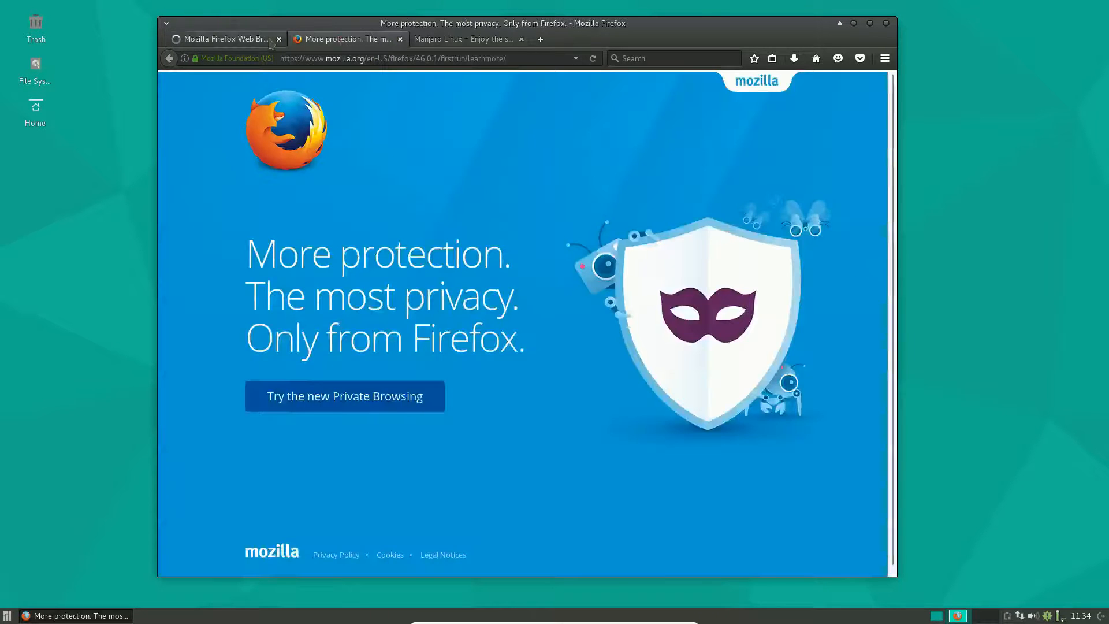
left_click(223, 39)
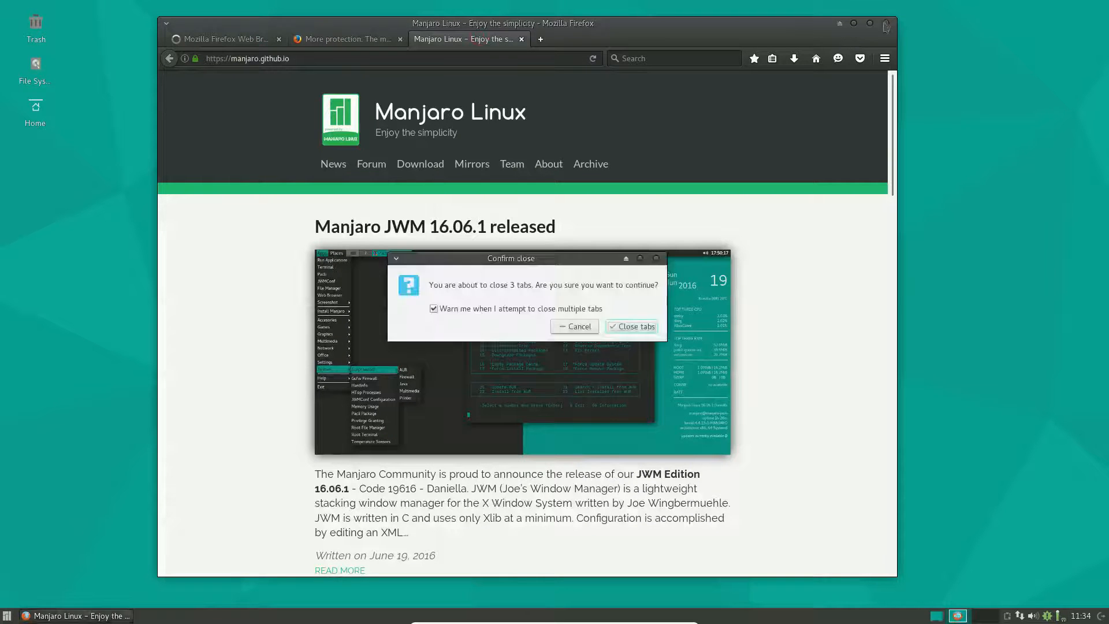
left_click(634, 326)
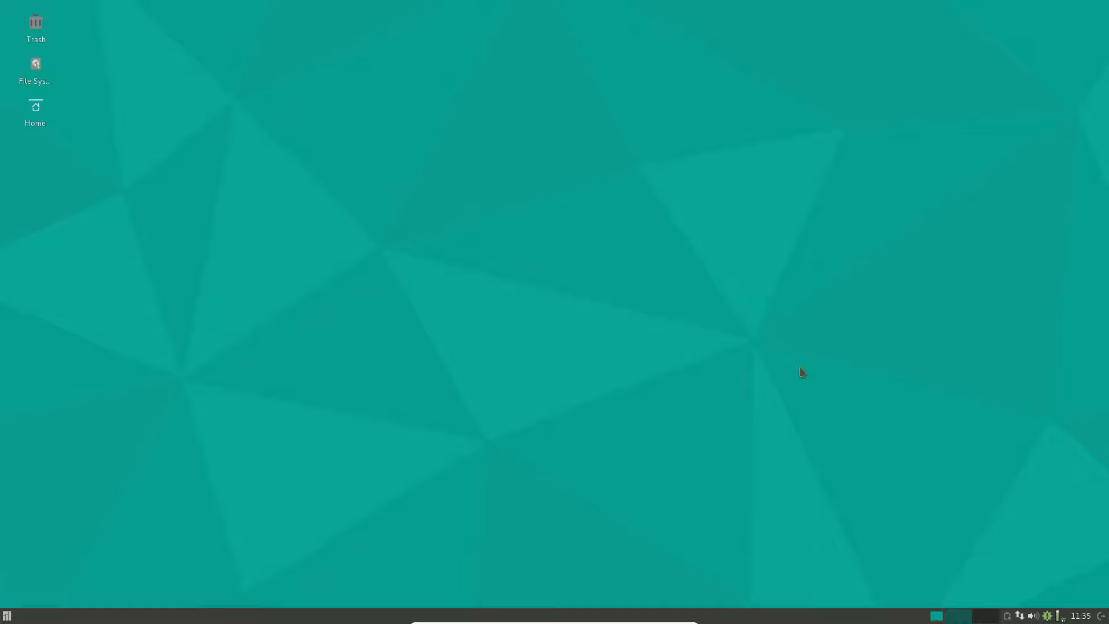
mouse_move(705, 360)
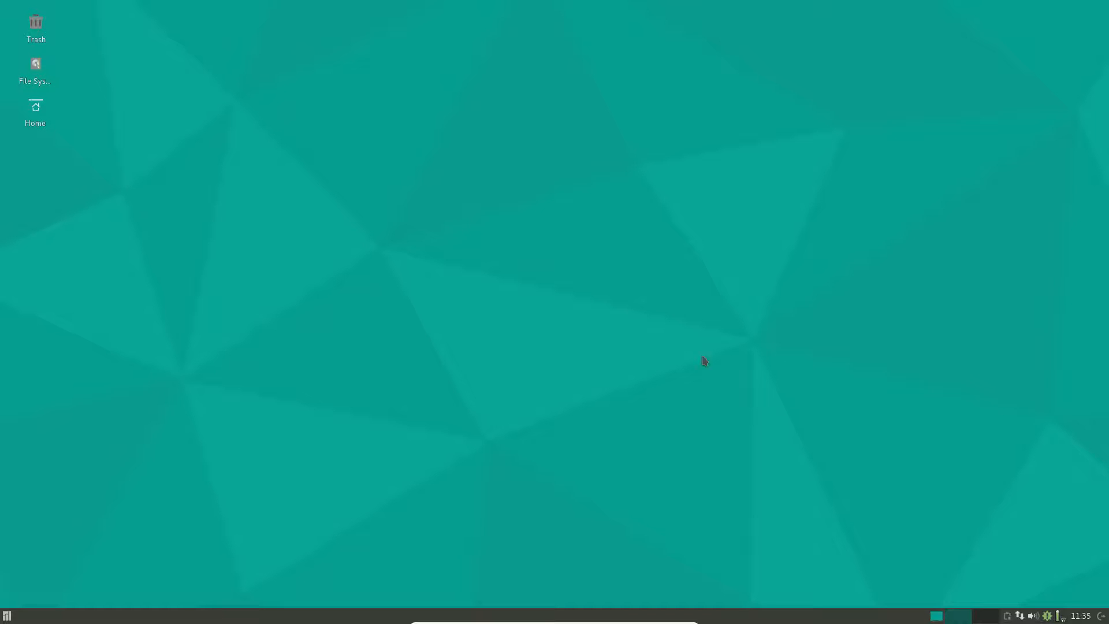
Launch Add/Remove Software and search the package catalogue for 'chrome'.
left_click(7, 615)
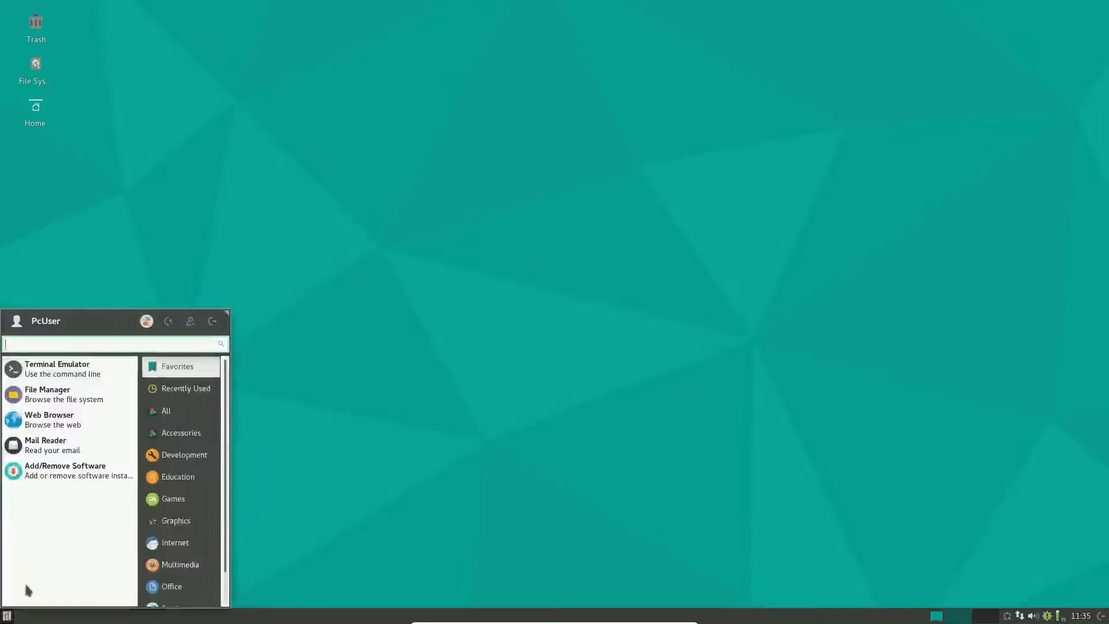
left_click(64, 470)
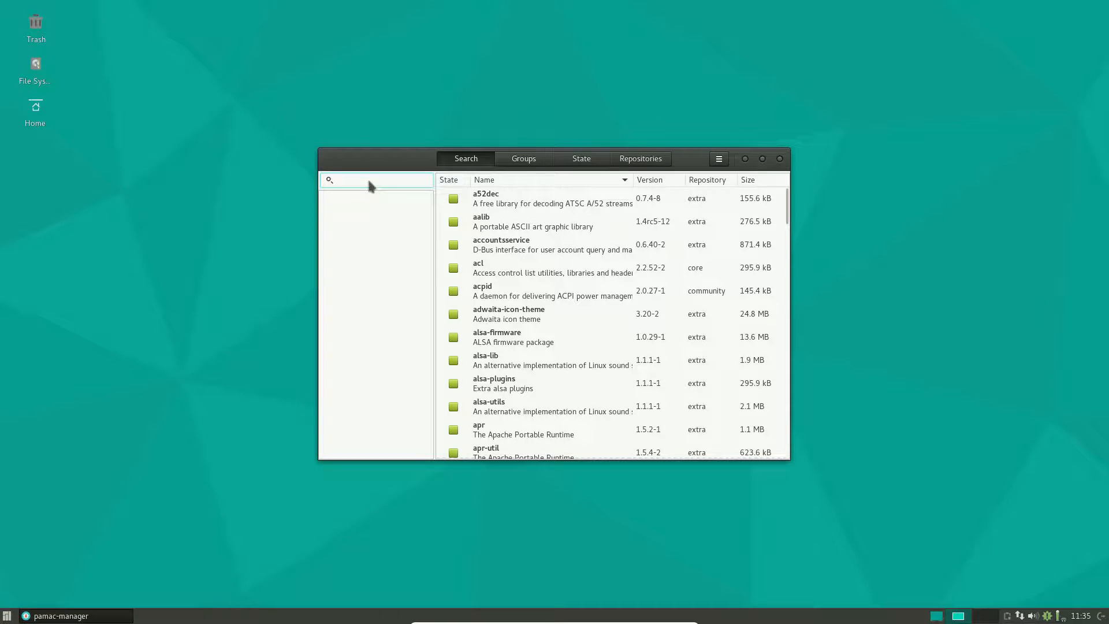
left_click(374, 180)
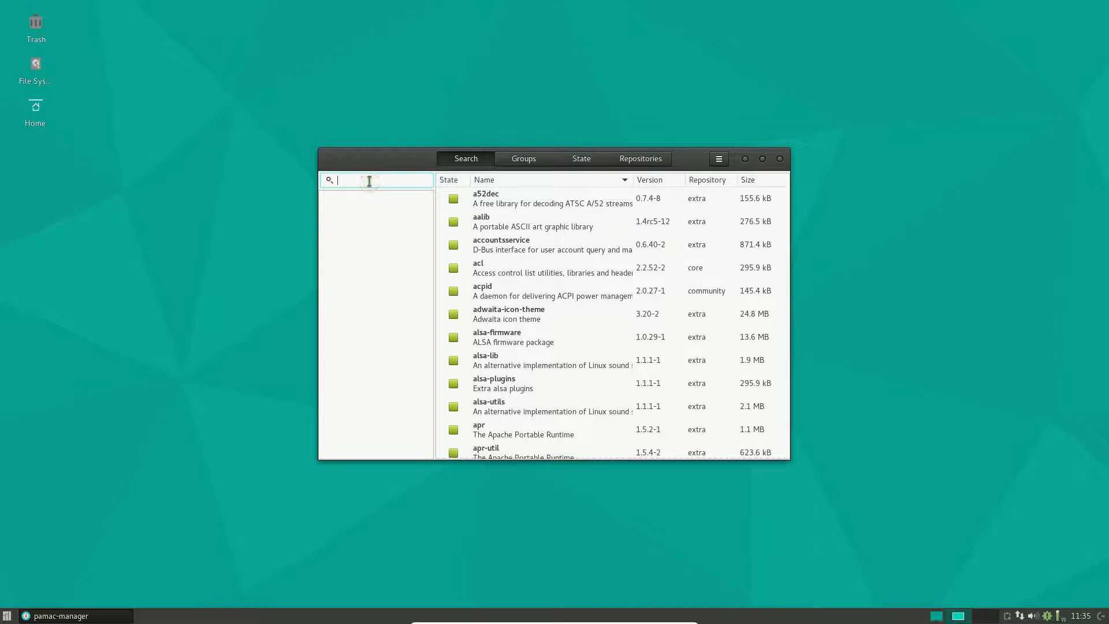
type("chrome")
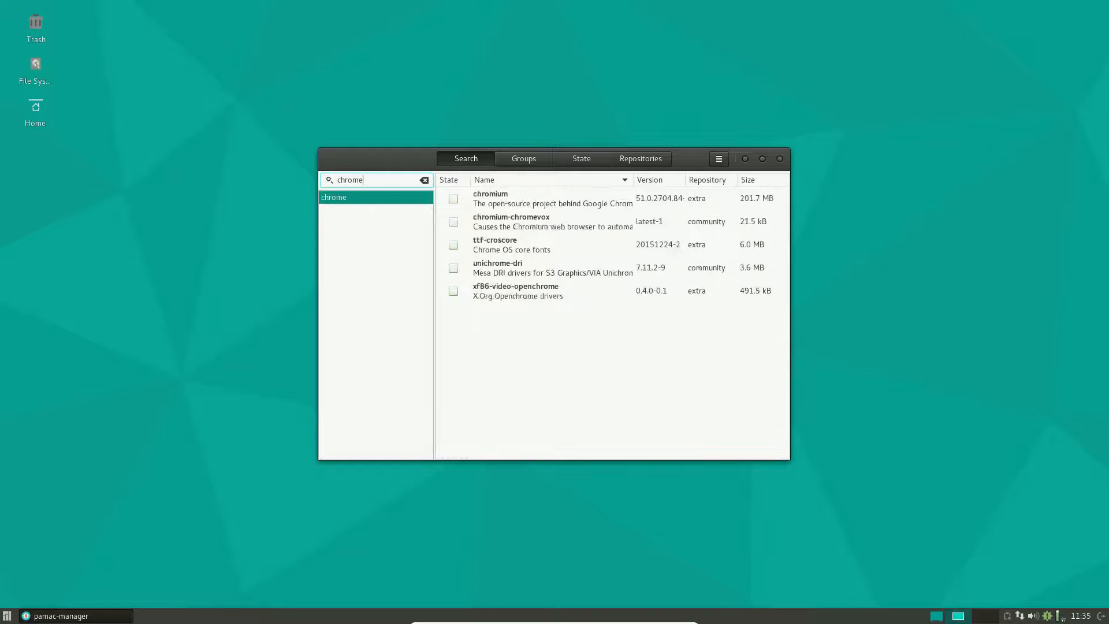
mouse_move(721, 212)
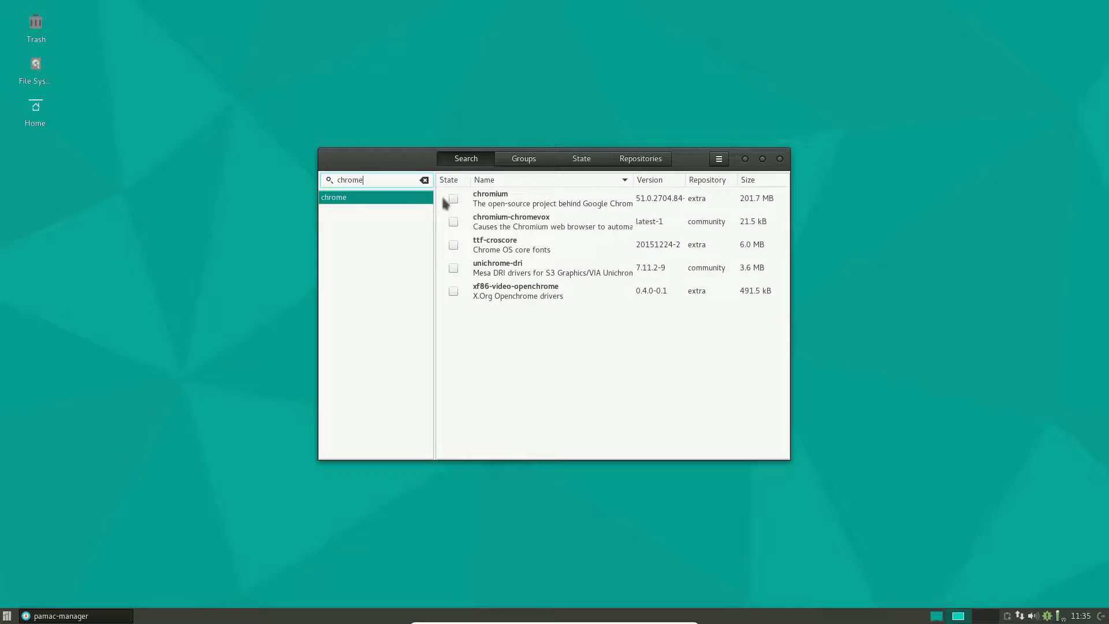
mouse_move(714, 403)
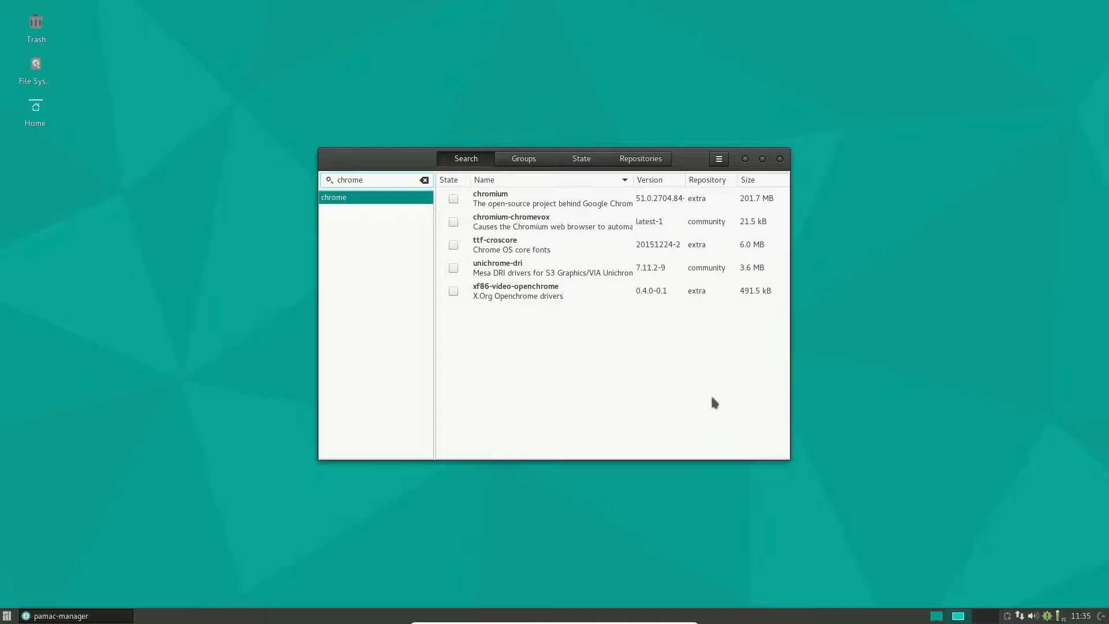
Mark chromium for install, browse the Repositories and State listings, then close Pamac unapplied.
left_click(453, 198)
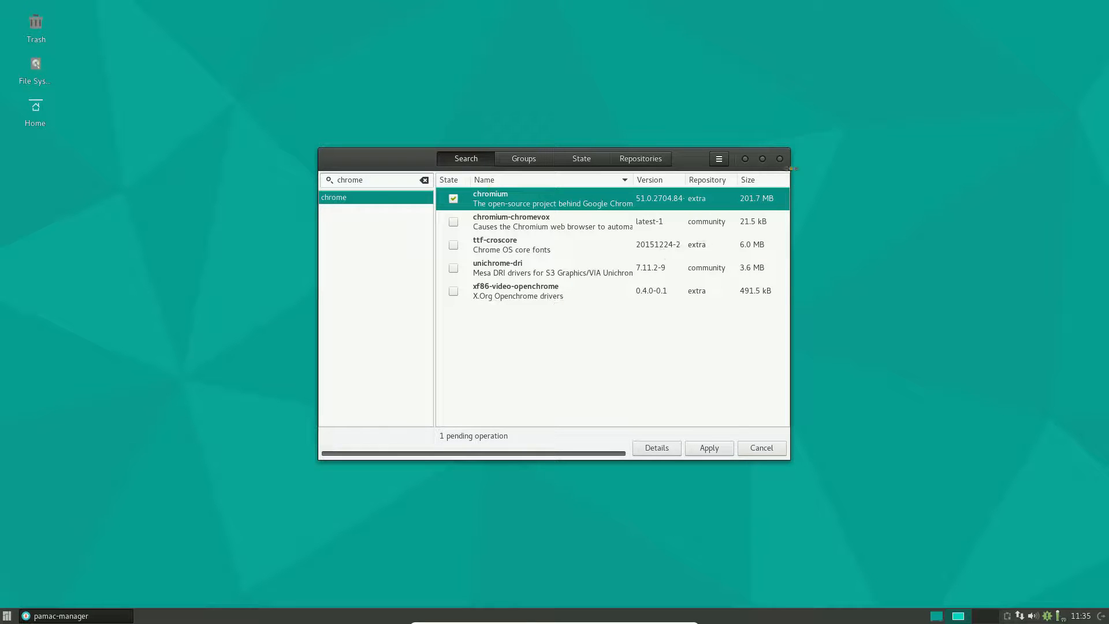
left_click(640, 158)
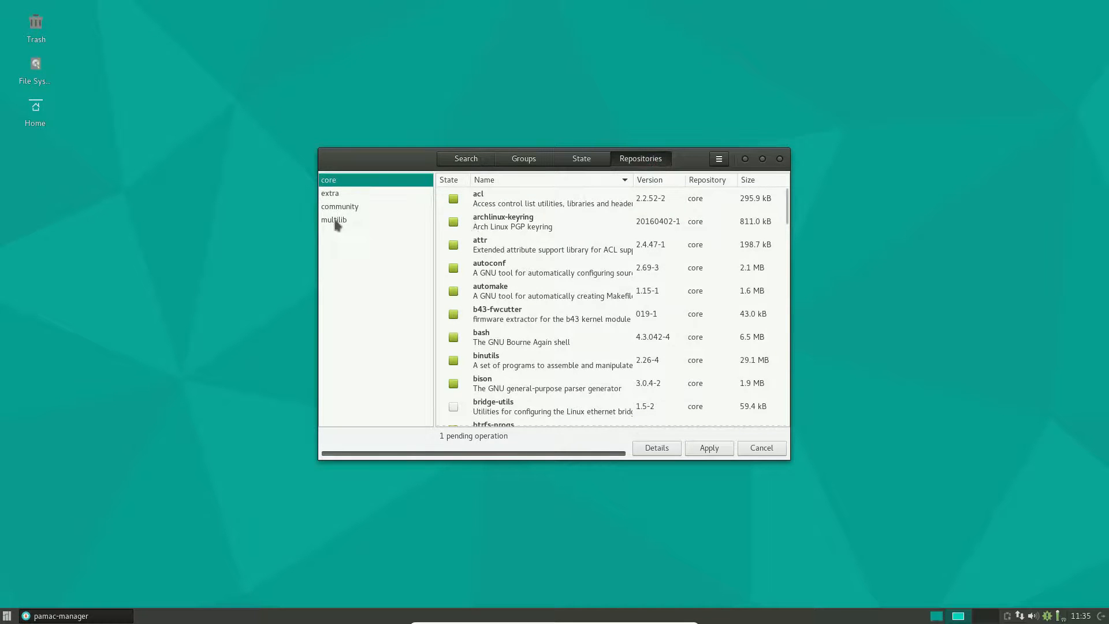
left_click(580, 158)
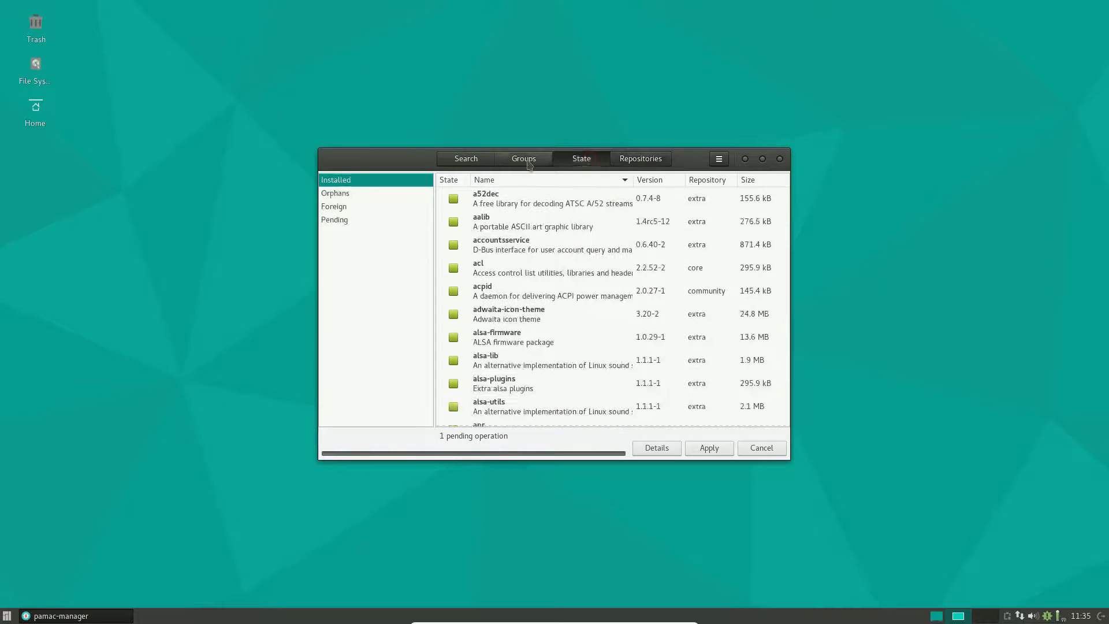
left_click(523, 157)
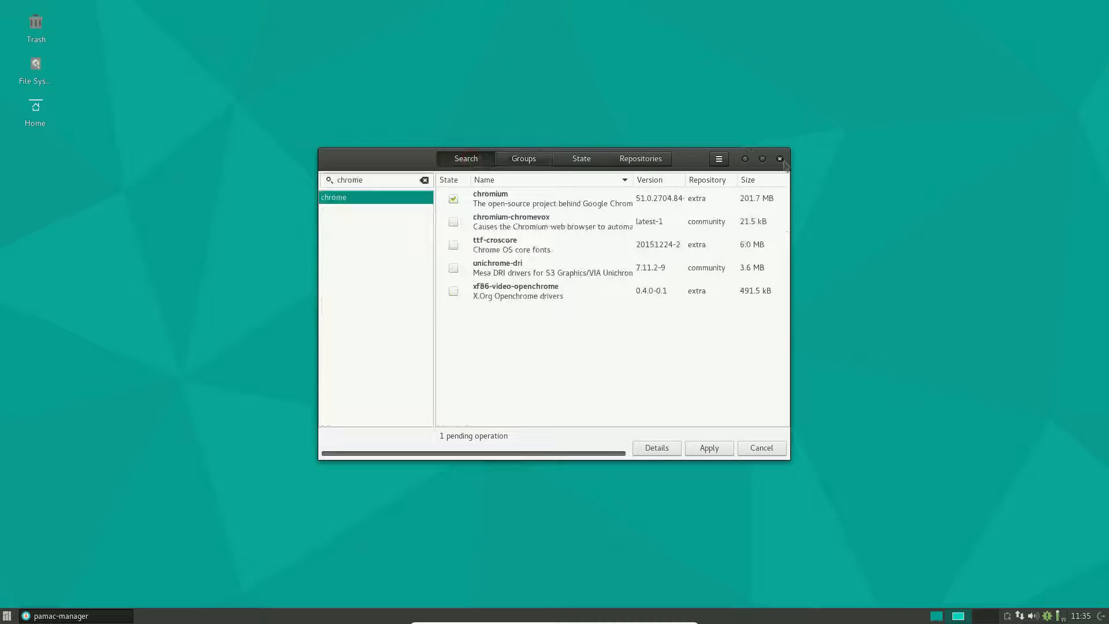
left_click(780, 158)
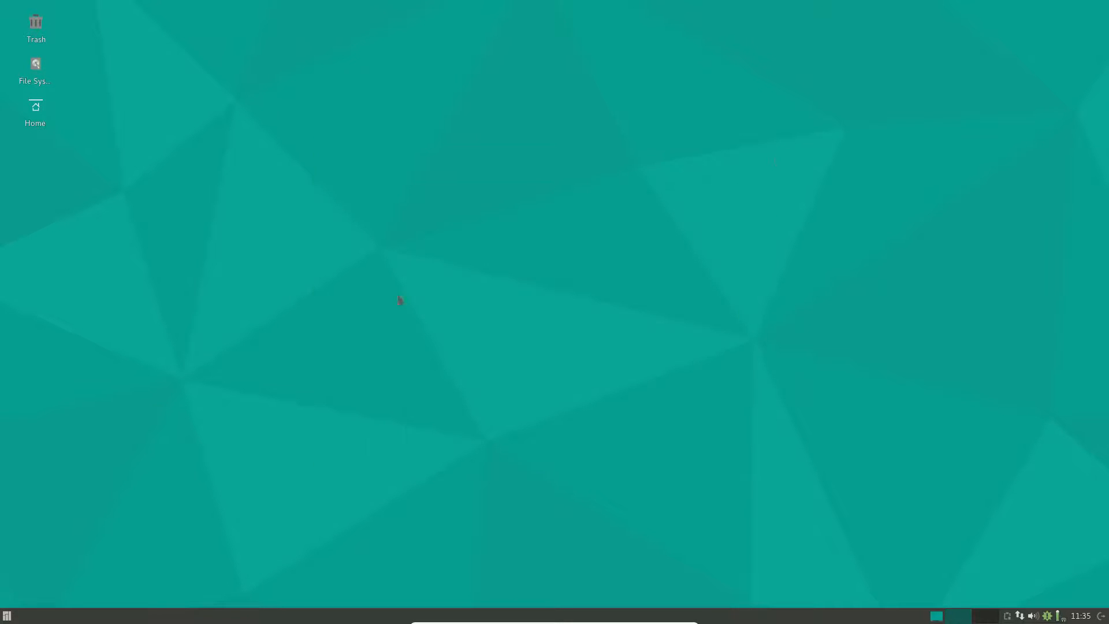
Browse the Graphics and Internet categories, then launch and close PulseAudio Volume Control.
left_click(7, 615)
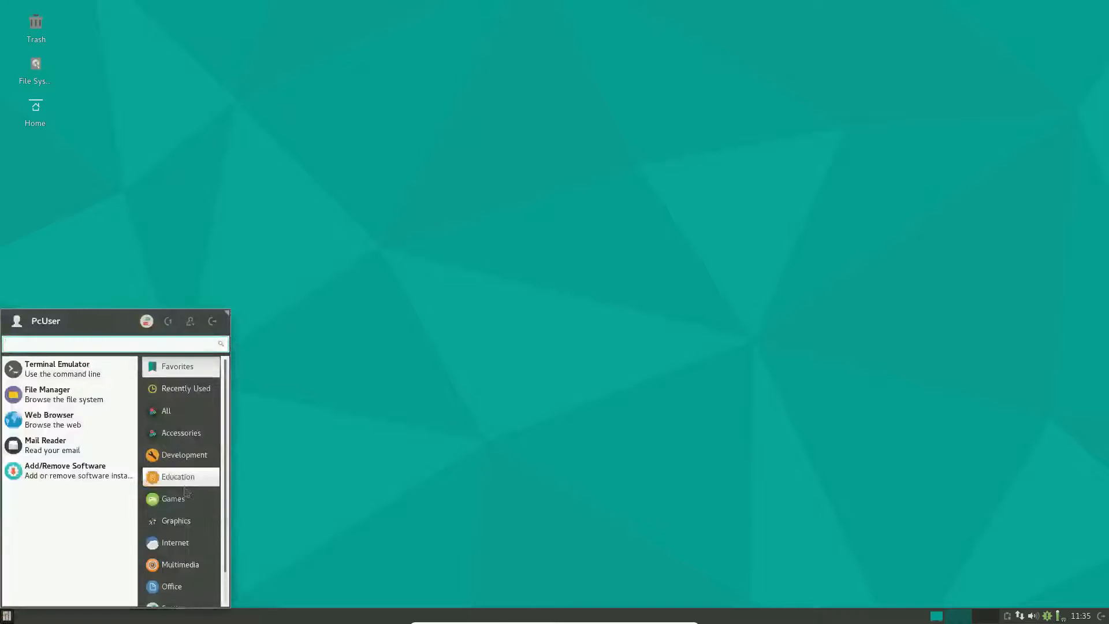
mouse_move(168, 411)
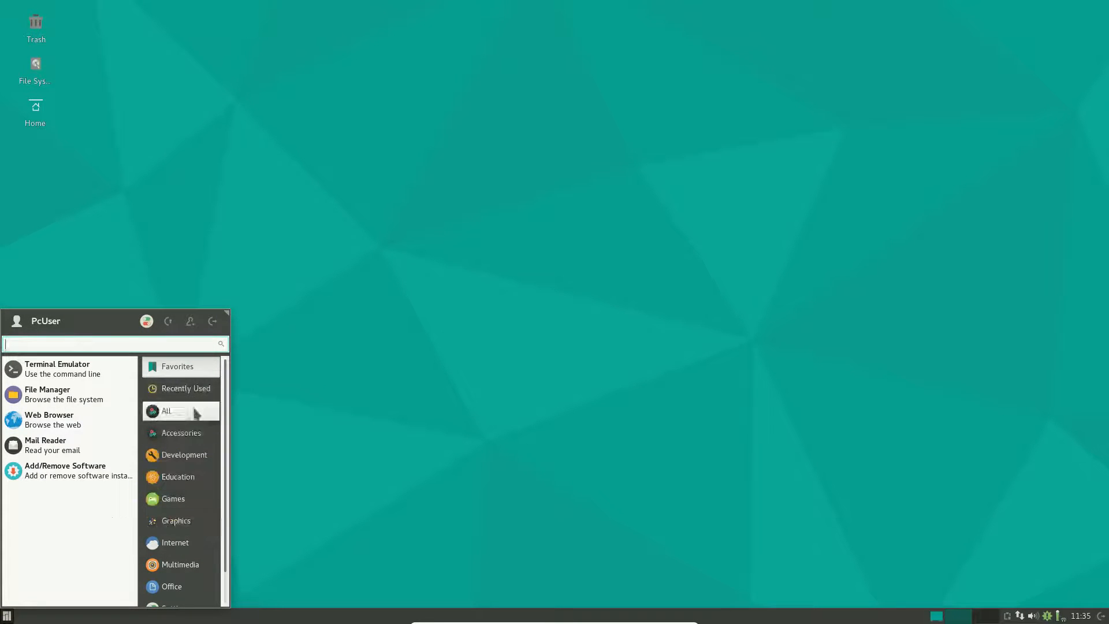
mouse_move(181, 432)
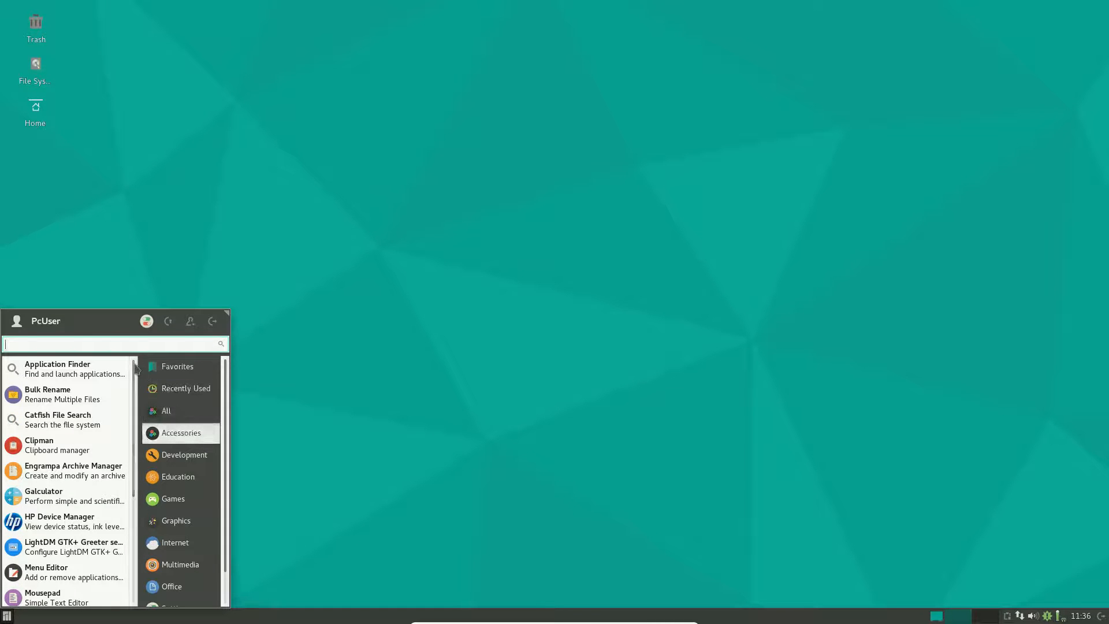
scroll("down", 3)
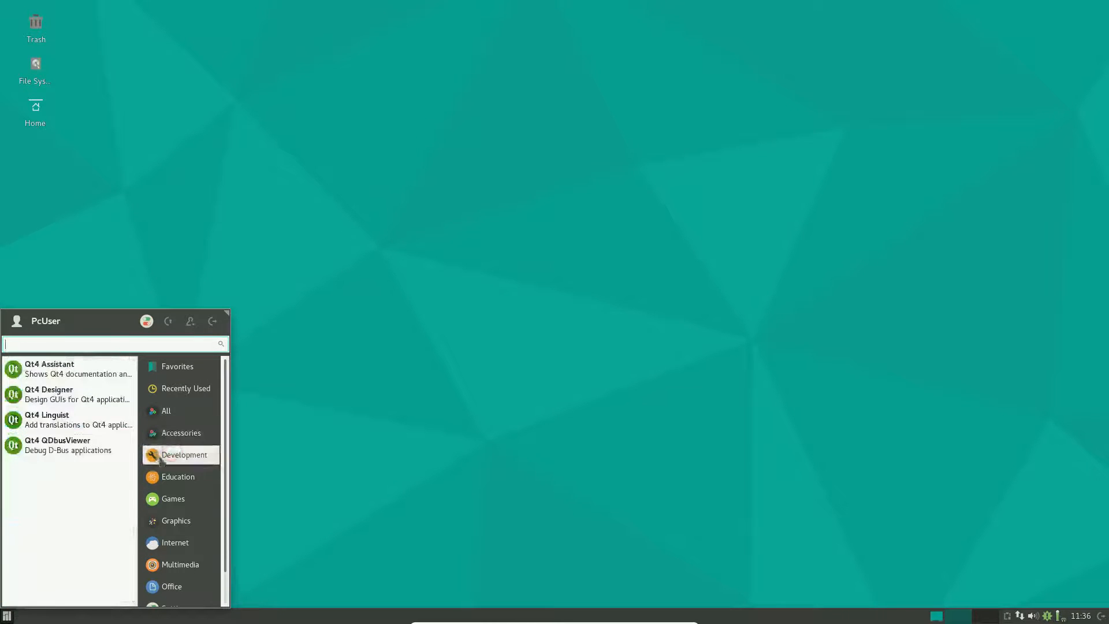
mouse_move(179, 476)
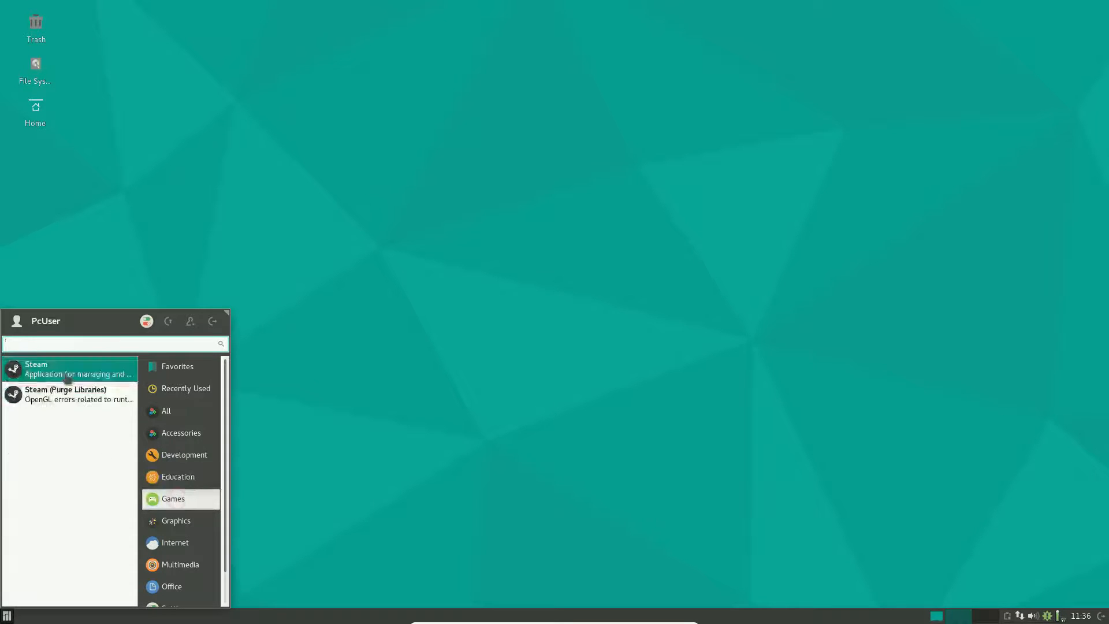
mouse_move(176, 520)
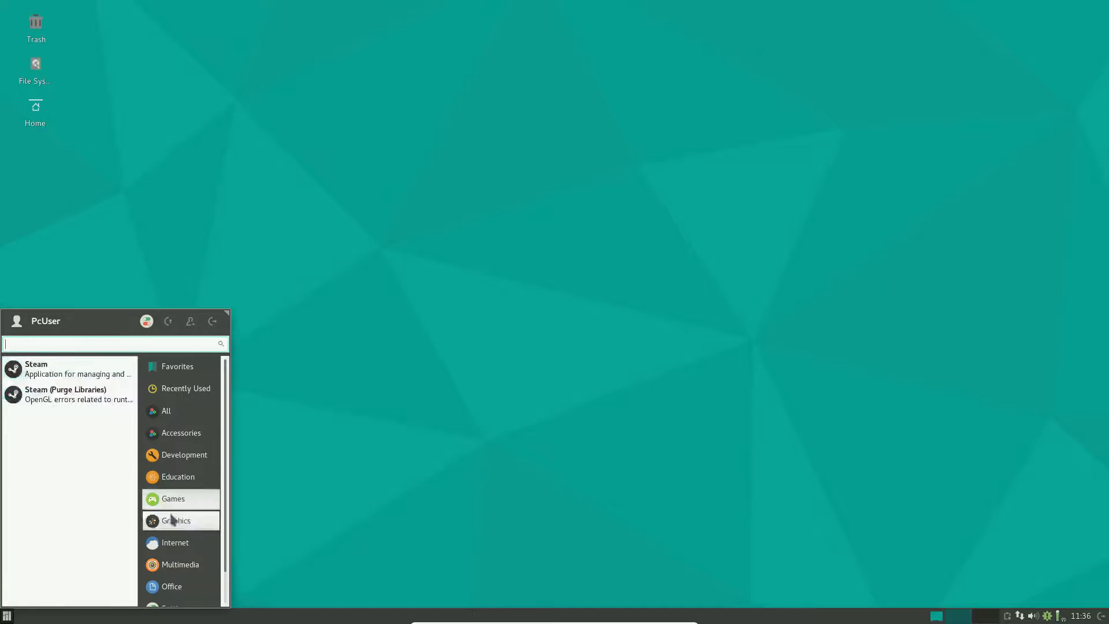
left_click(176, 521)
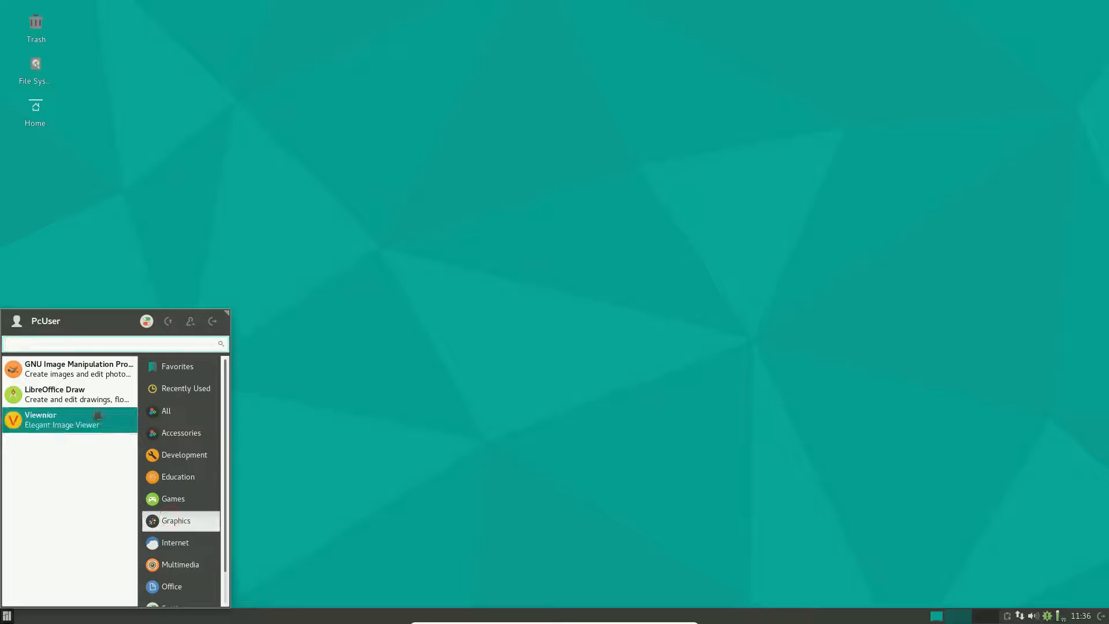
mouse_move(76, 394)
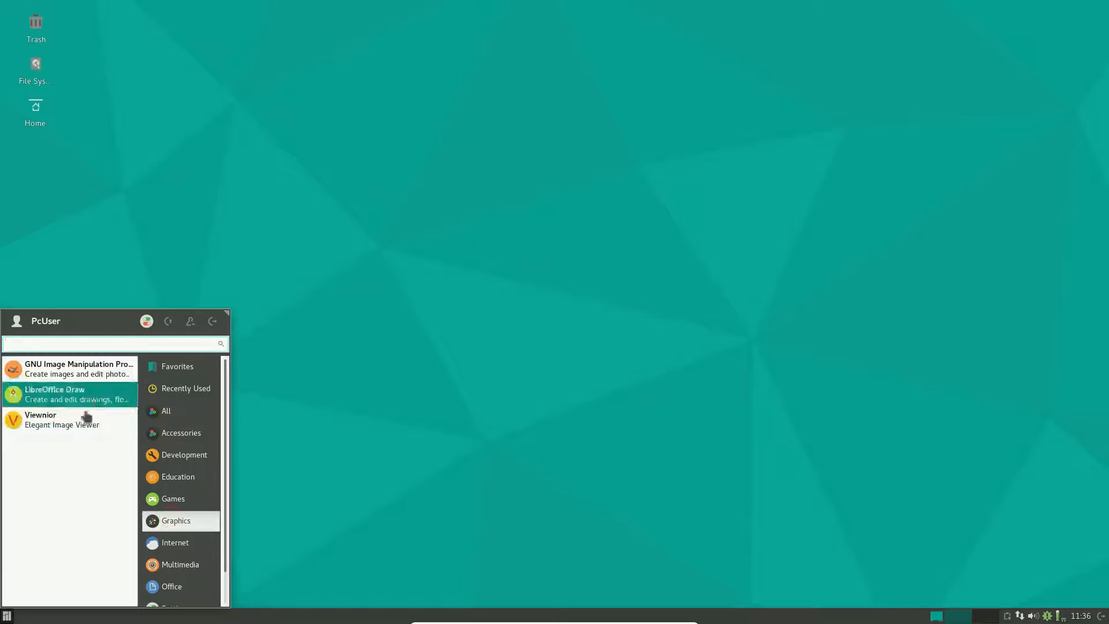
mouse_move(180, 542)
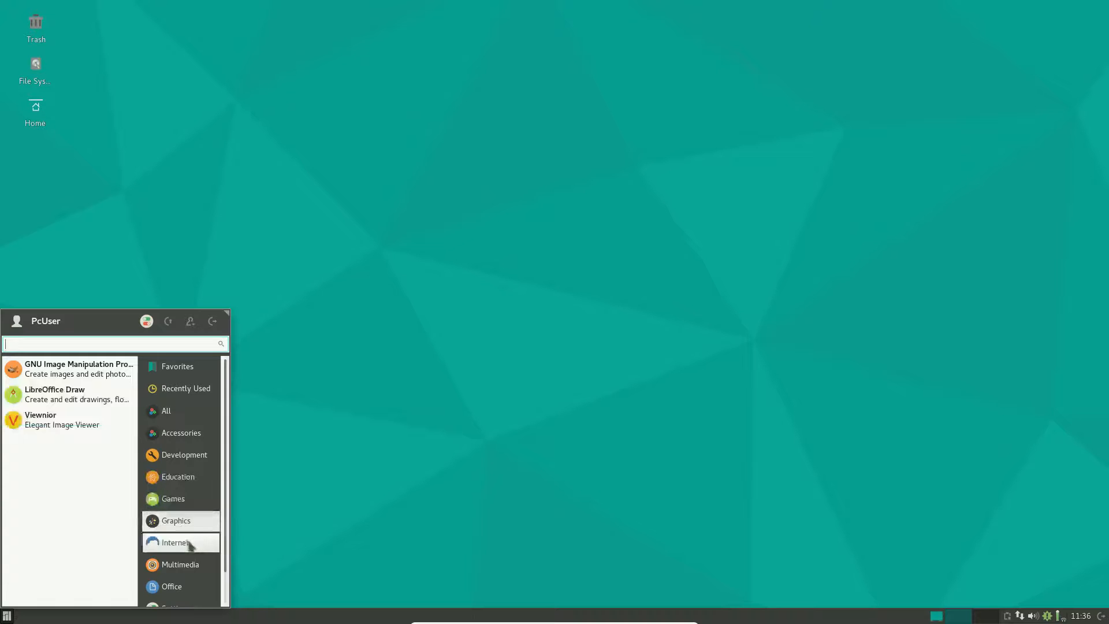
left_click(174, 542)
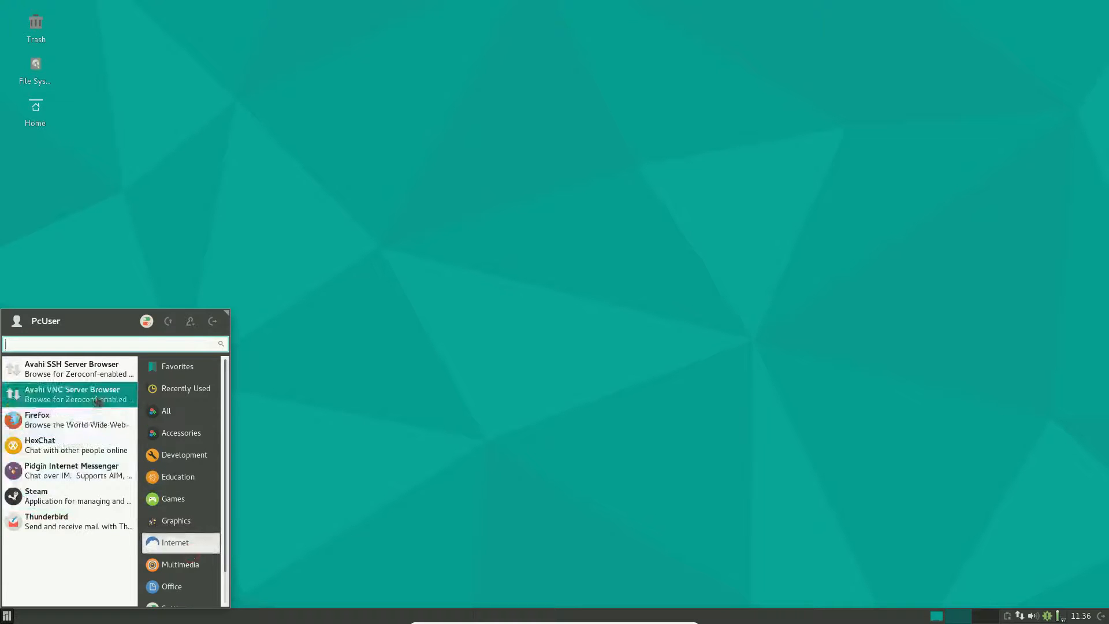
mouse_move(94, 537)
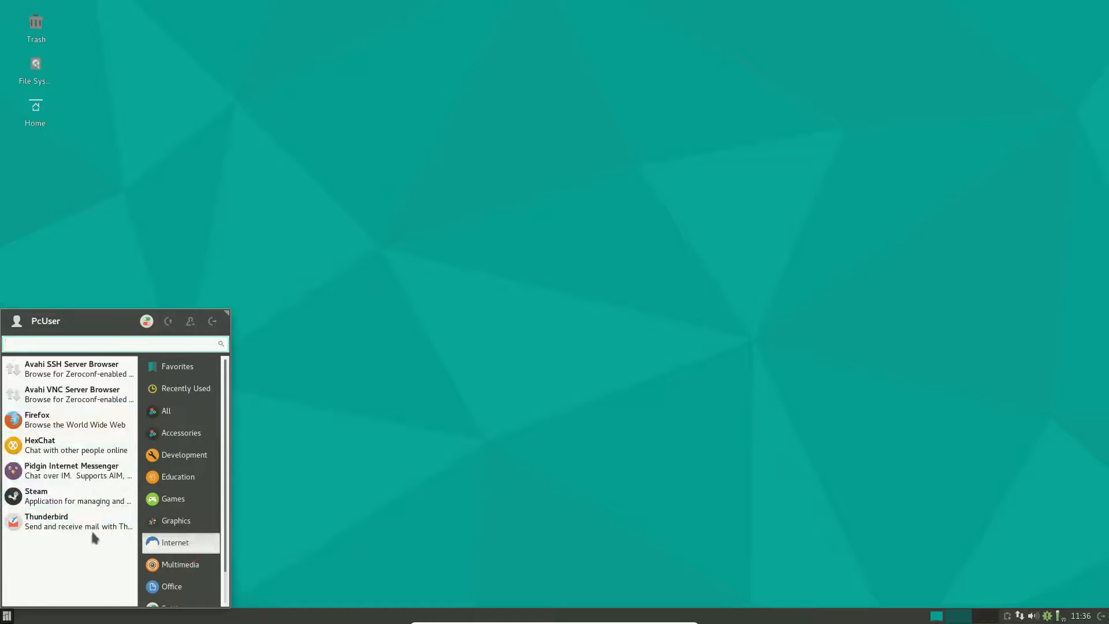
mouse_move(180, 498)
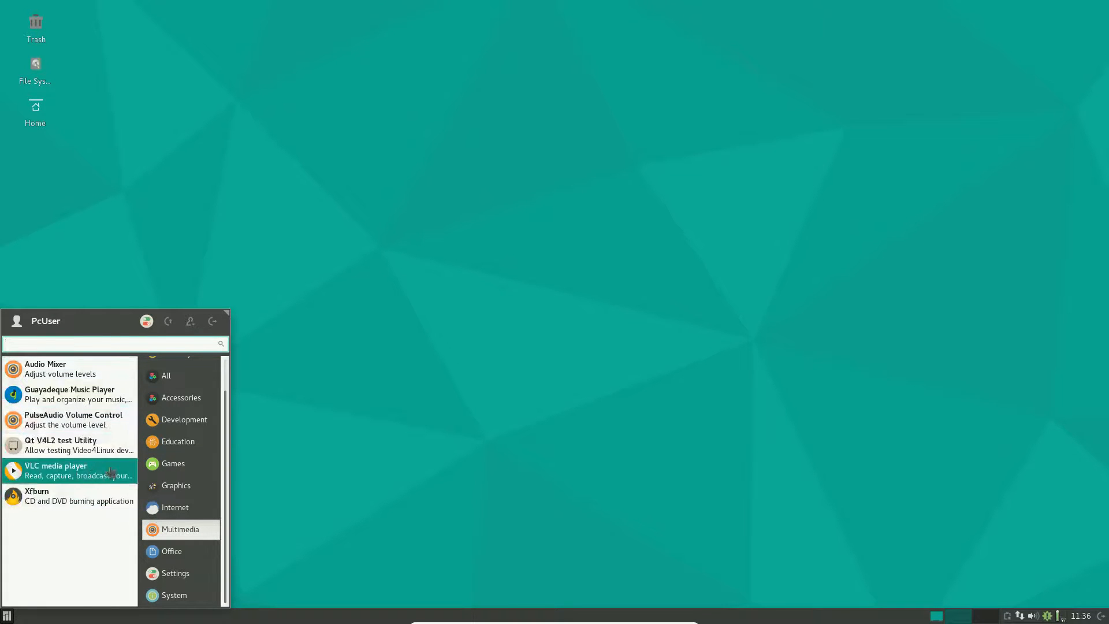
mouse_move(92, 445)
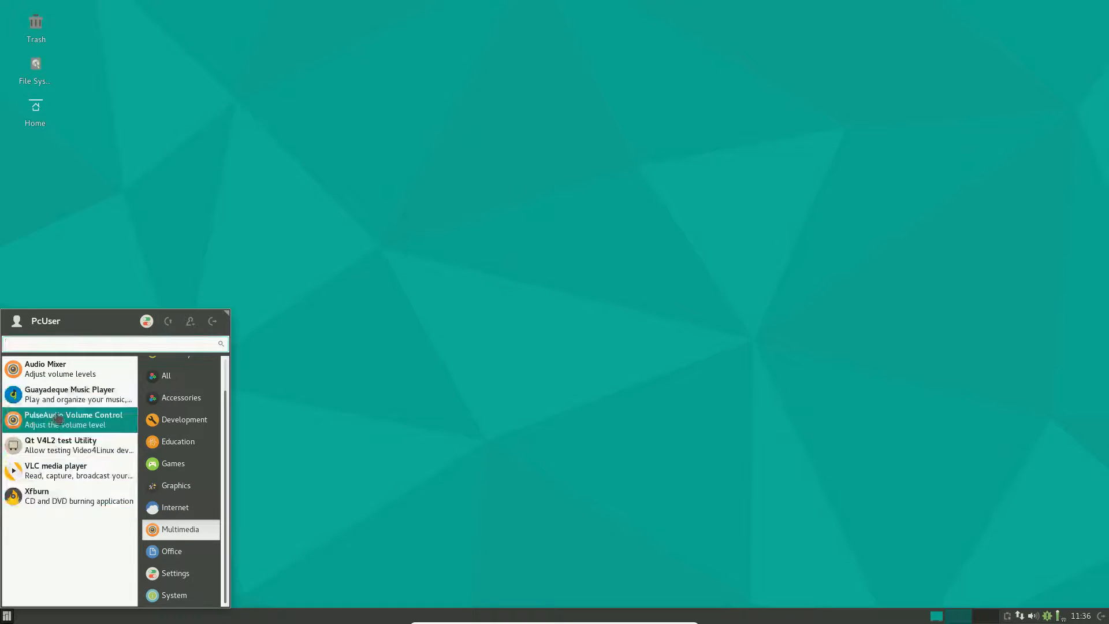
left_click(74, 418)
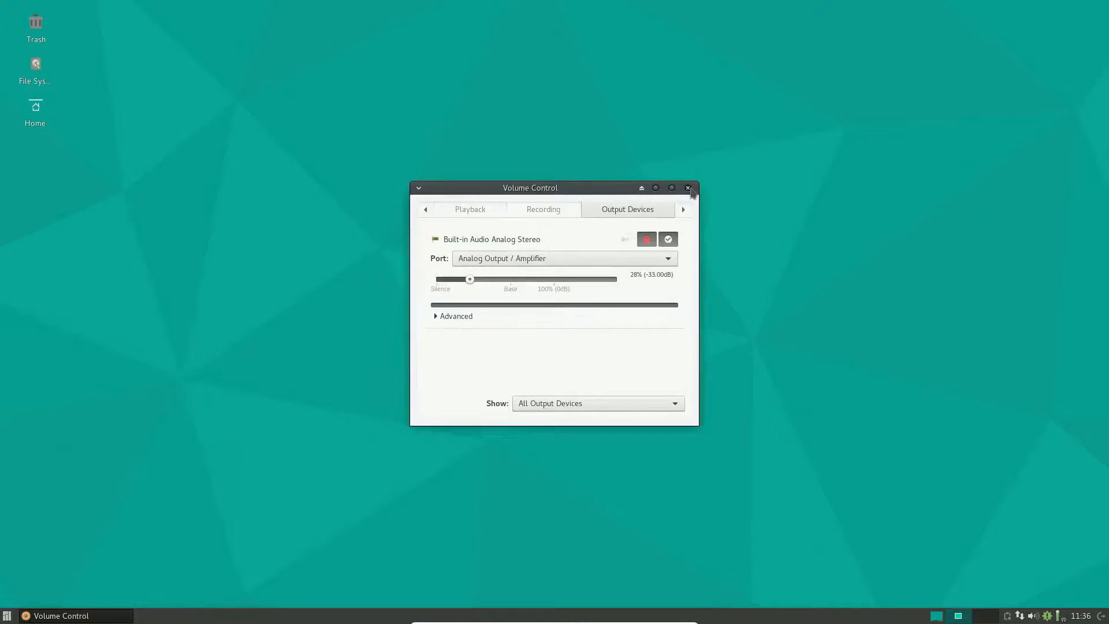
left_click(7, 615)
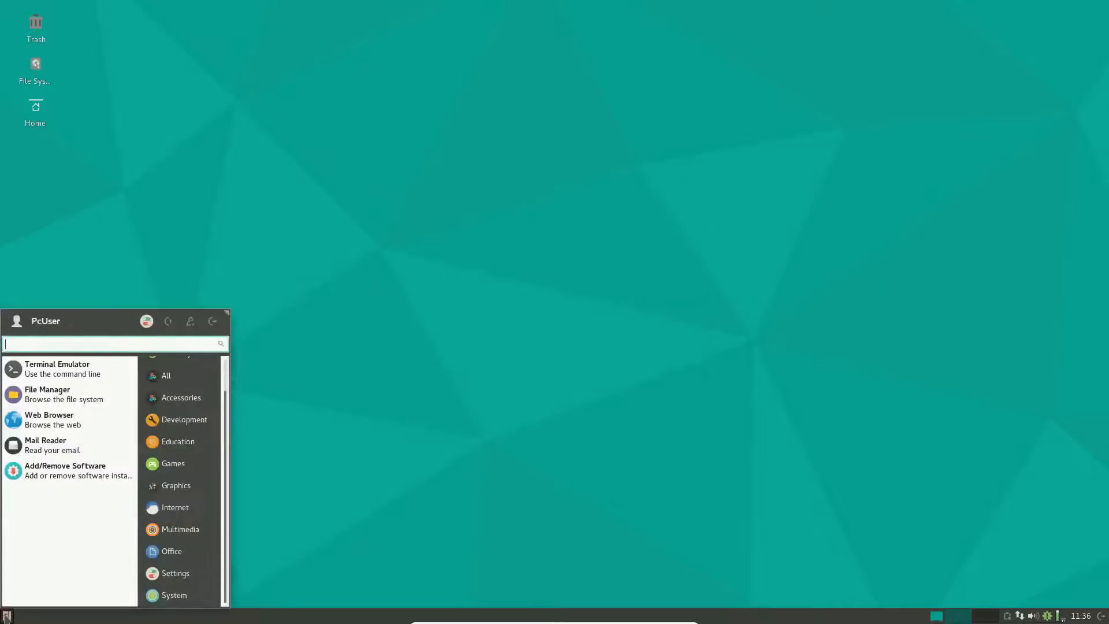
mouse_move(174, 507)
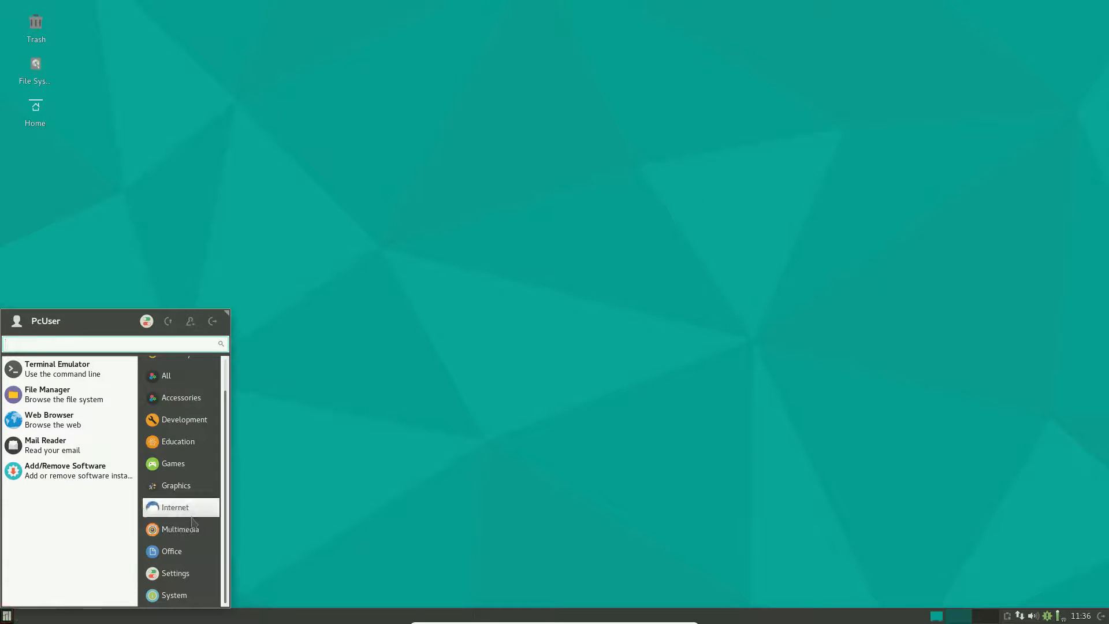
Browse the Settings and System categories, then launch and close Xfce Terminal.
left_click(171, 550)
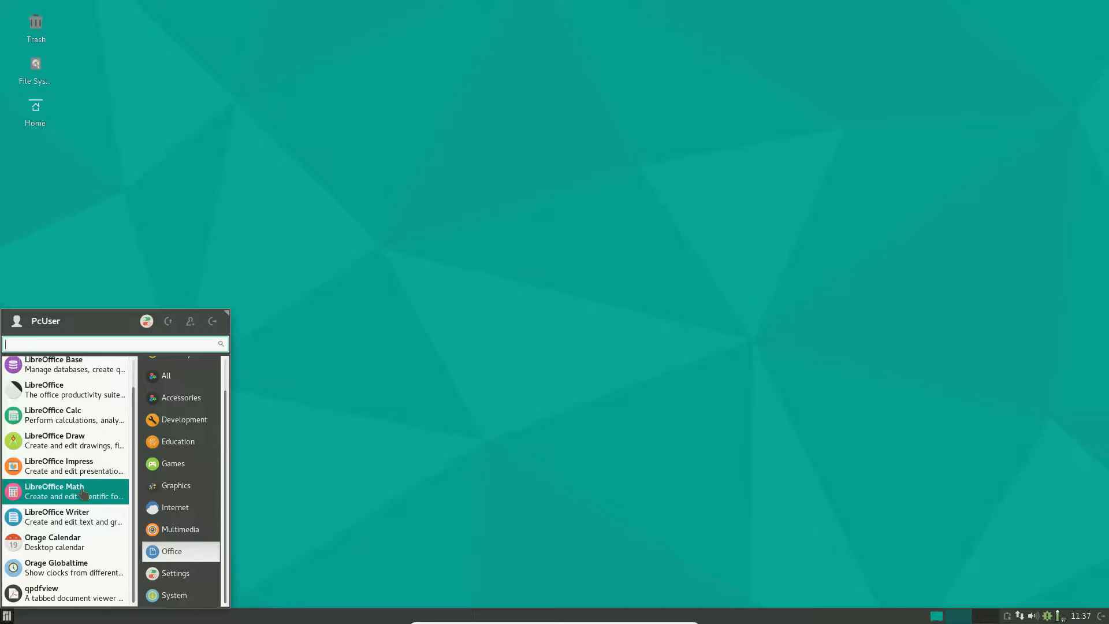
mouse_move(204, 560)
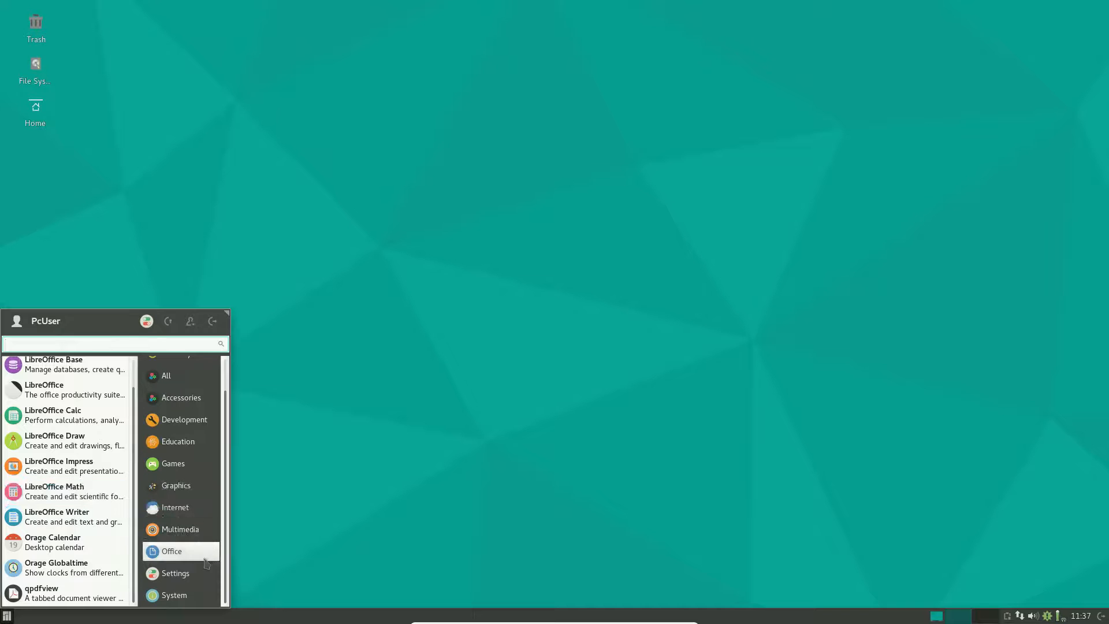
left_click(174, 573)
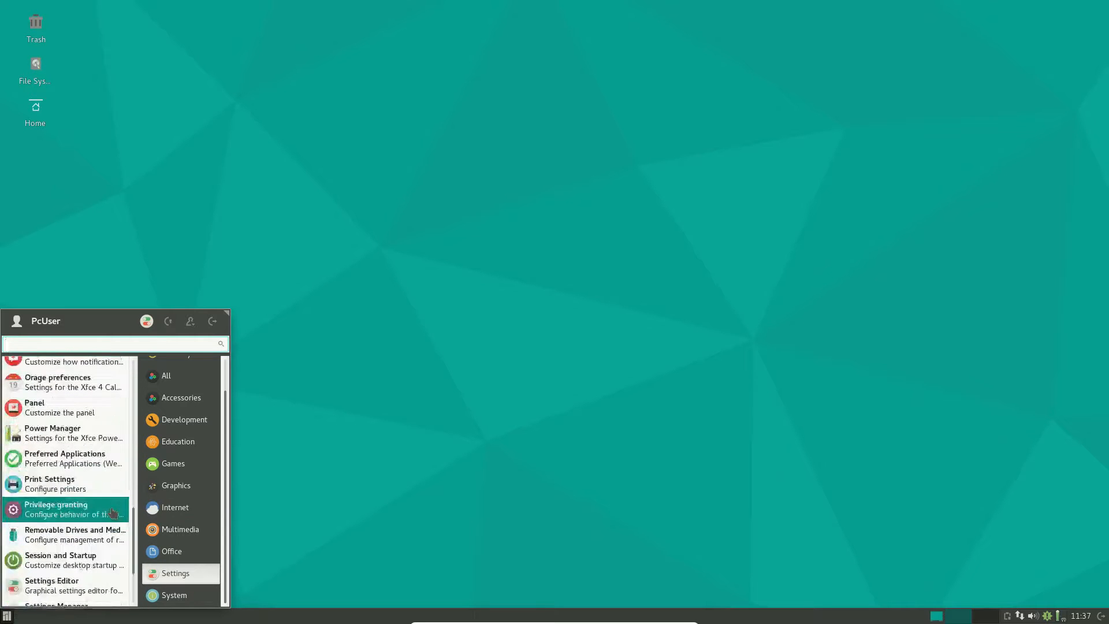
mouse_move(67, 458)
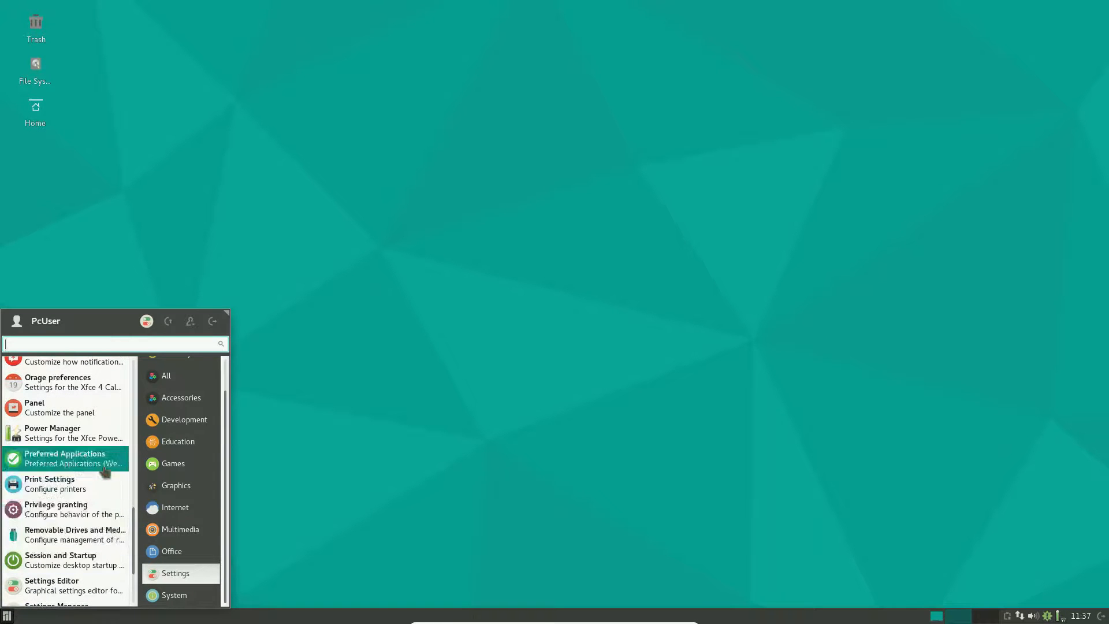
mouse_move(75, 484)
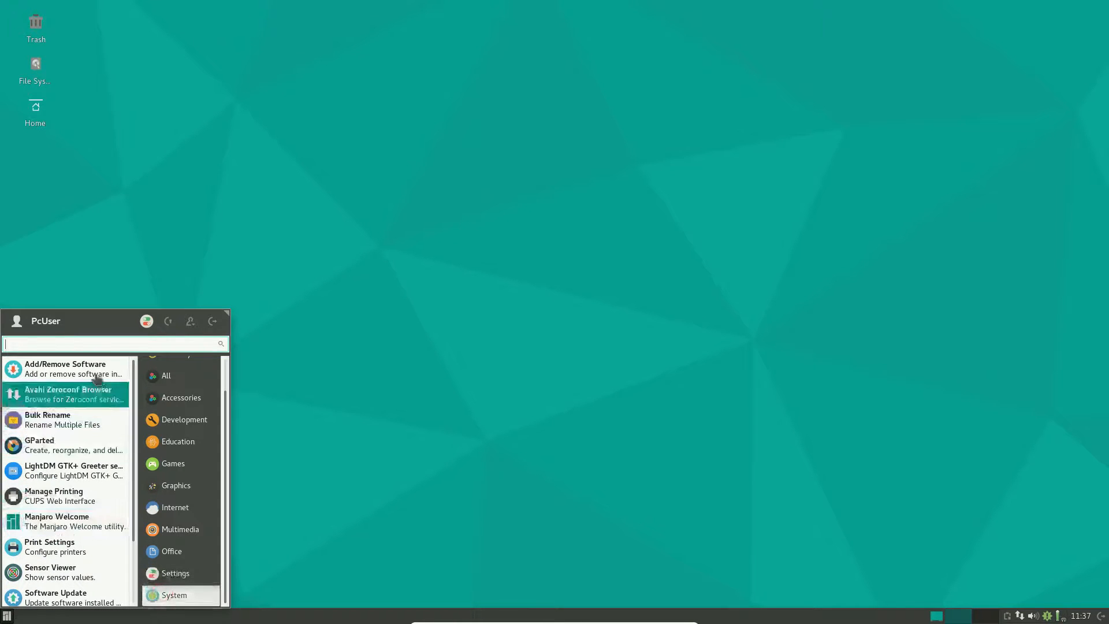
mouse_move(63, 445)
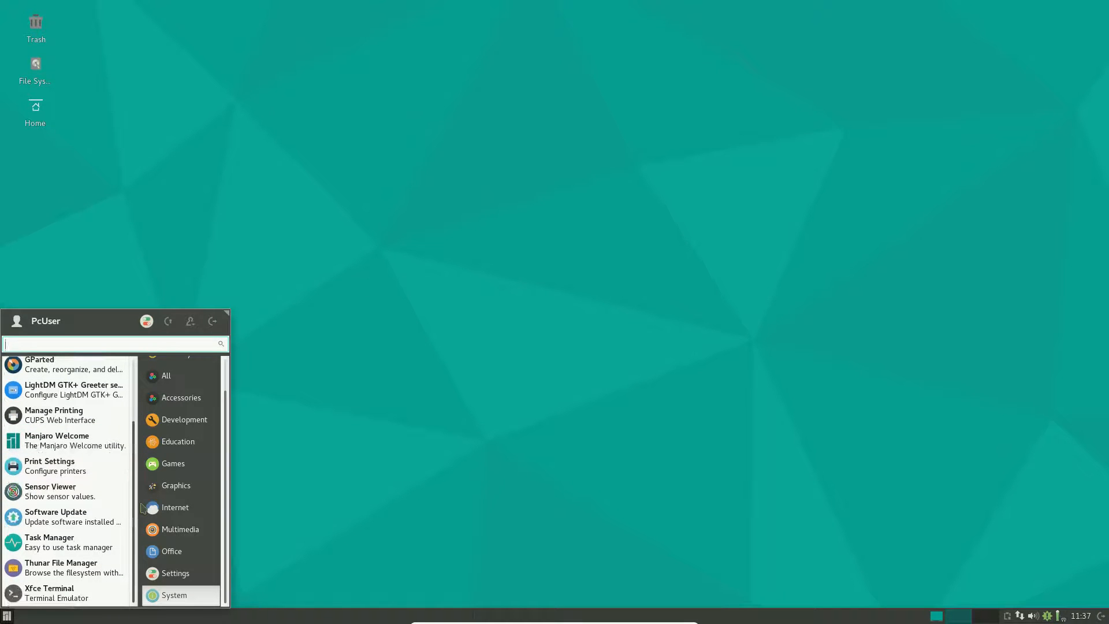
mouse_move(175, 507)
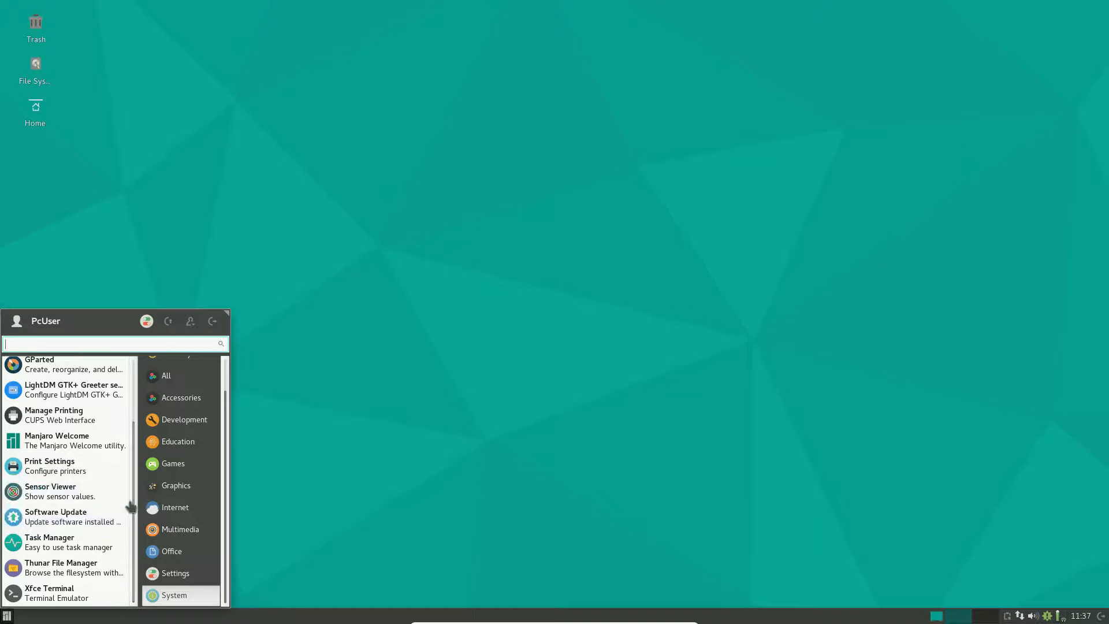
left_click(50, 592)
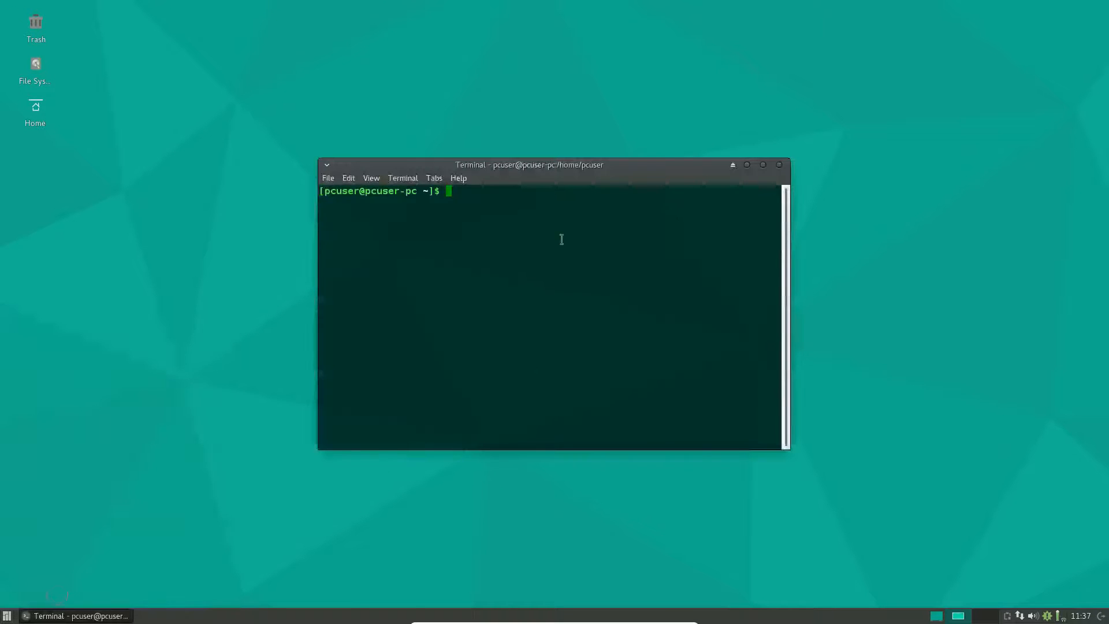
left_click(778, 165)
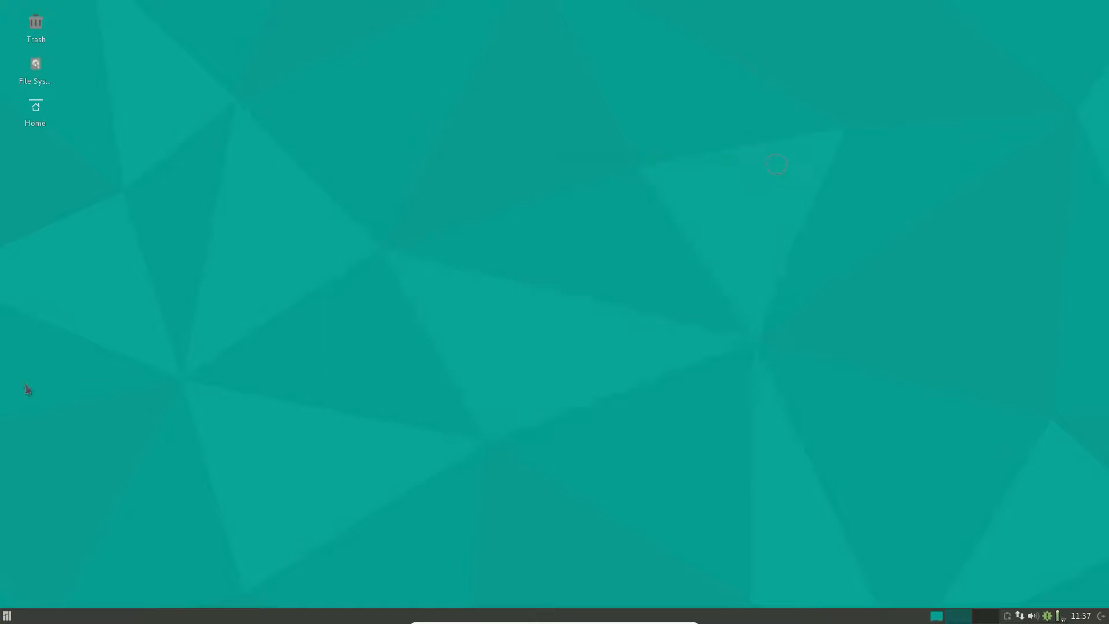
Browse the Settings and System categories again, then reopen the Whisker Menu on its favourites.
left_click(7, 615)
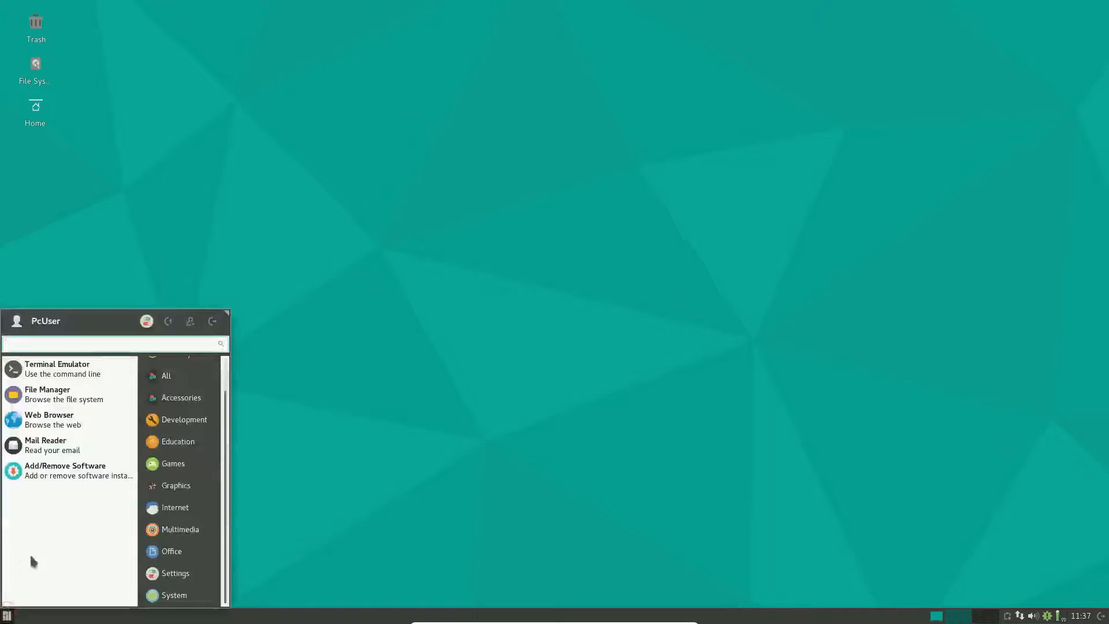
mouse_move(180, 507)
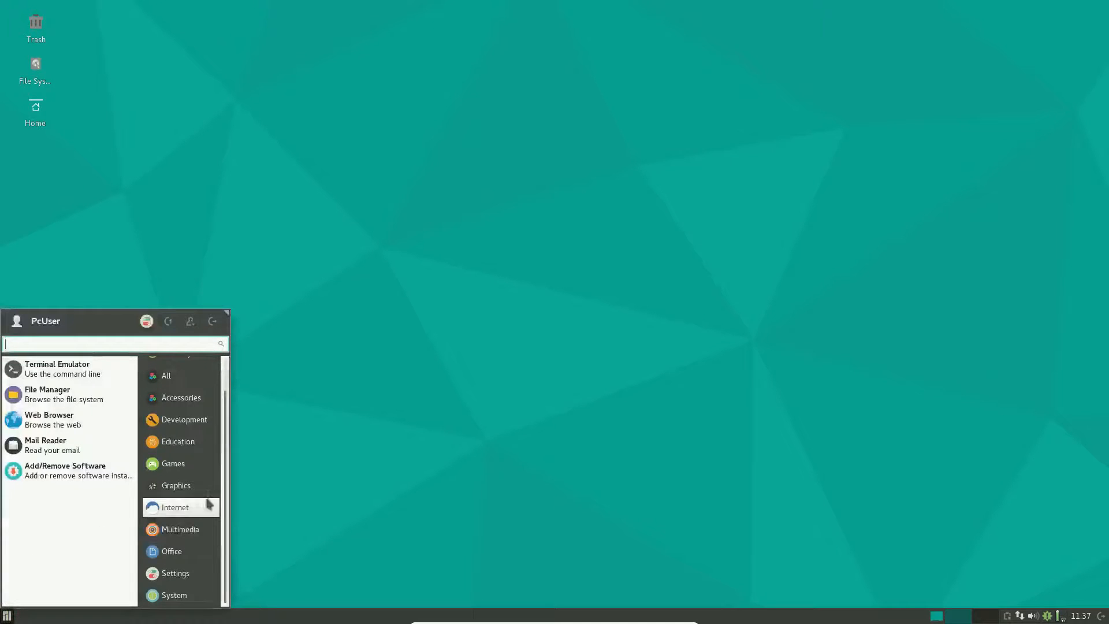
mouse_move(176, 573)
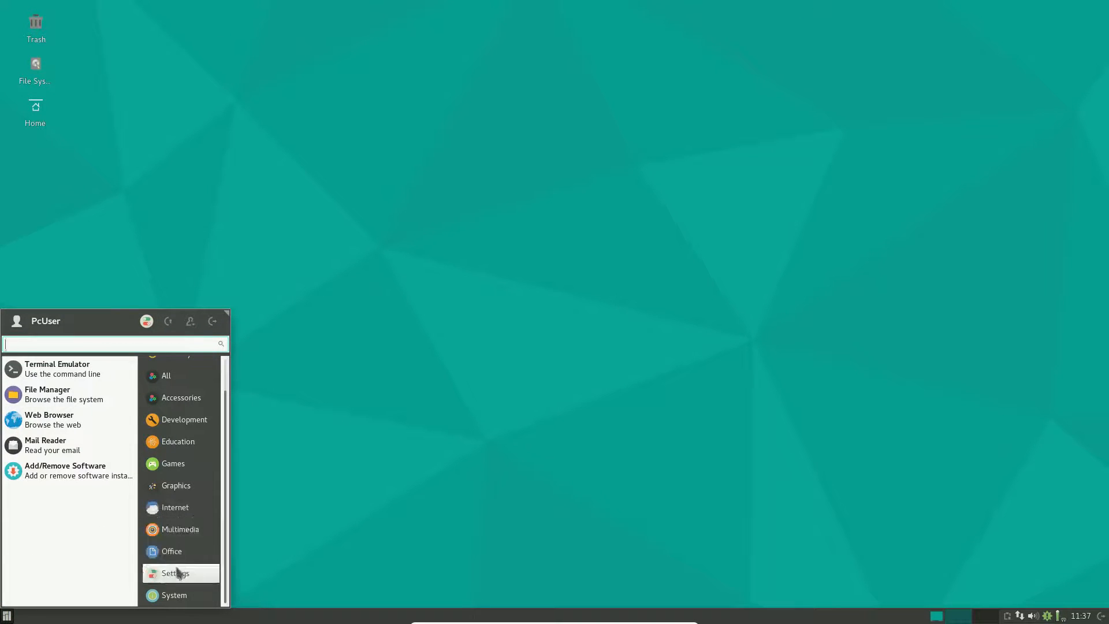
left_click(174, 573)
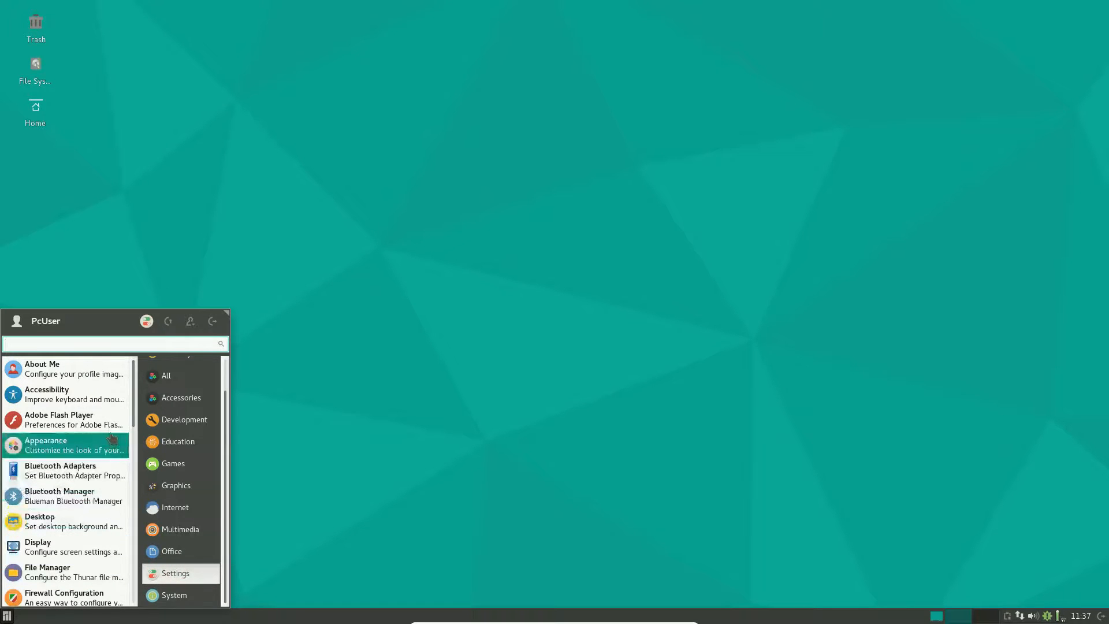
left_click(174, 595)
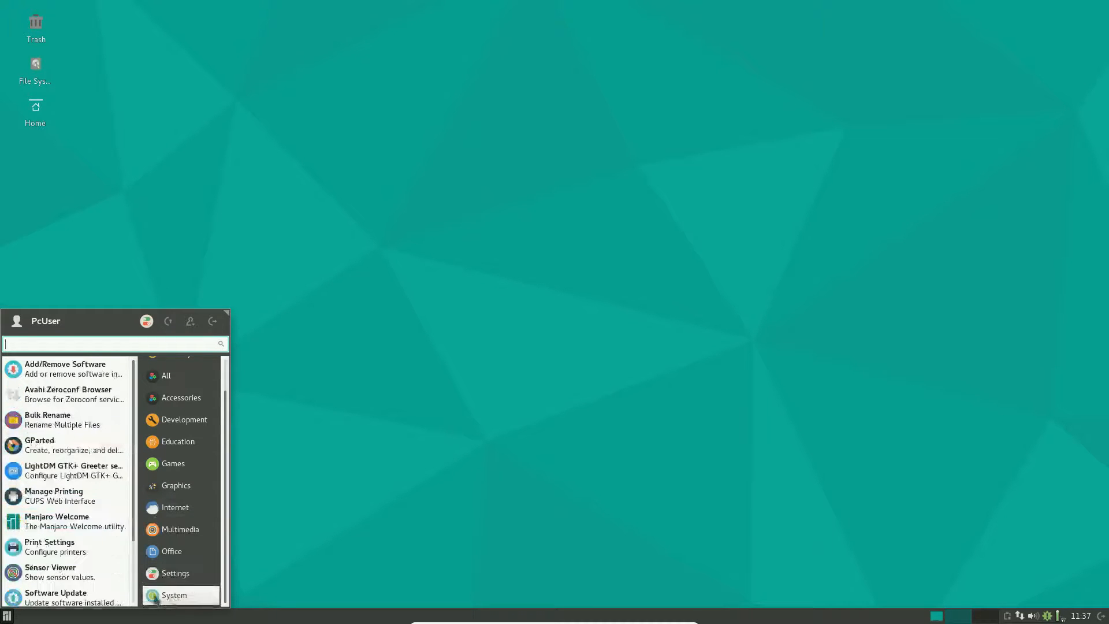
mouse_move(64, 496)
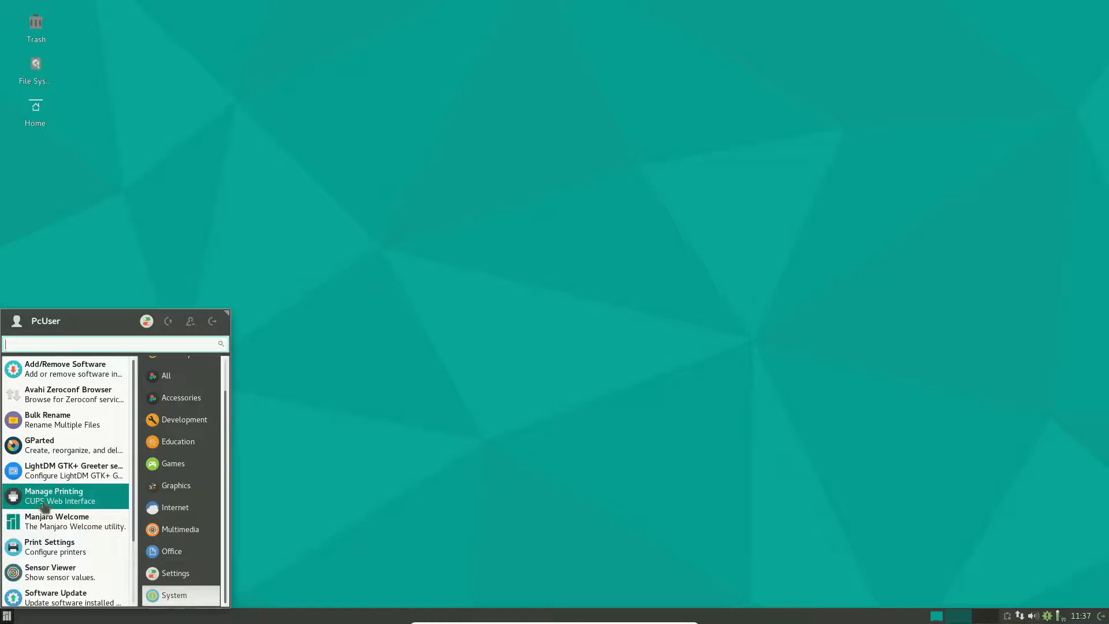
mouse_move(63, 424)
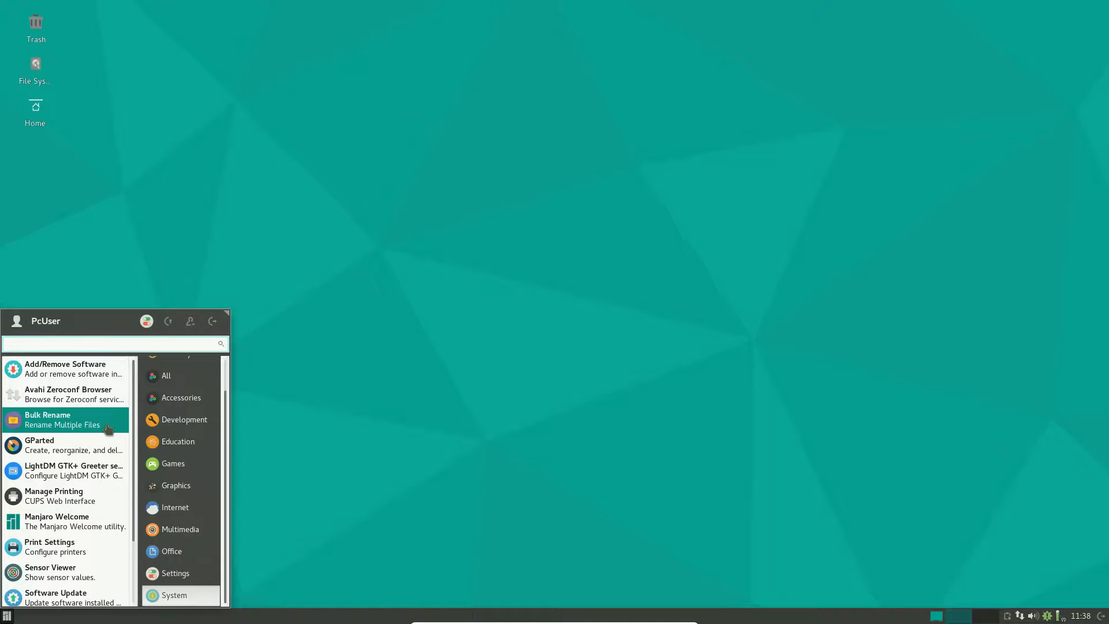
mouse_move(103, 443)
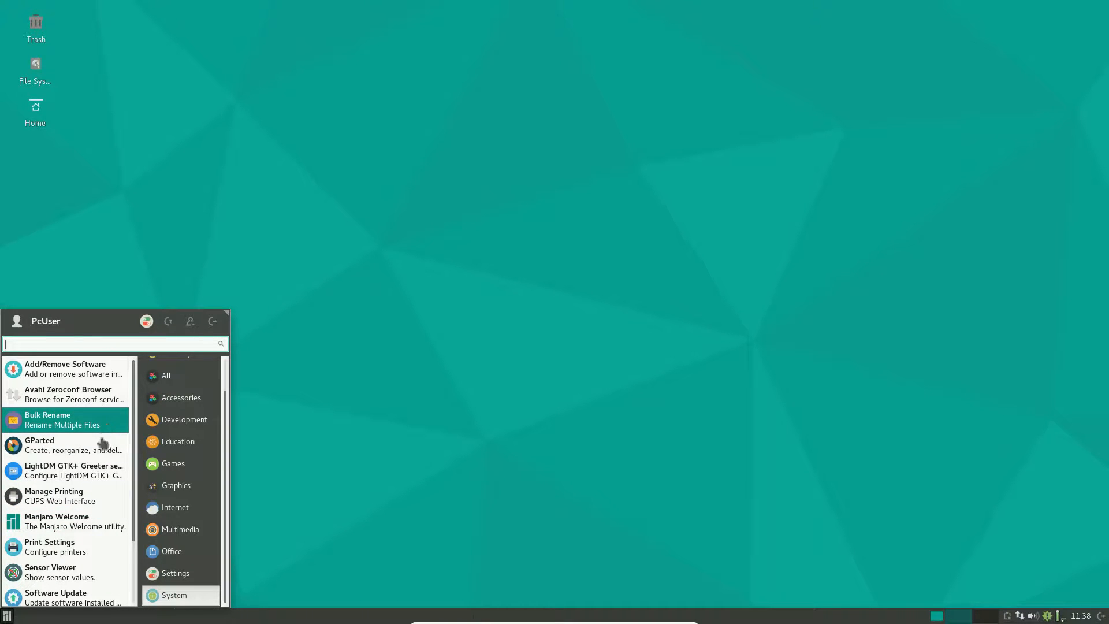
scroll("down", 3)
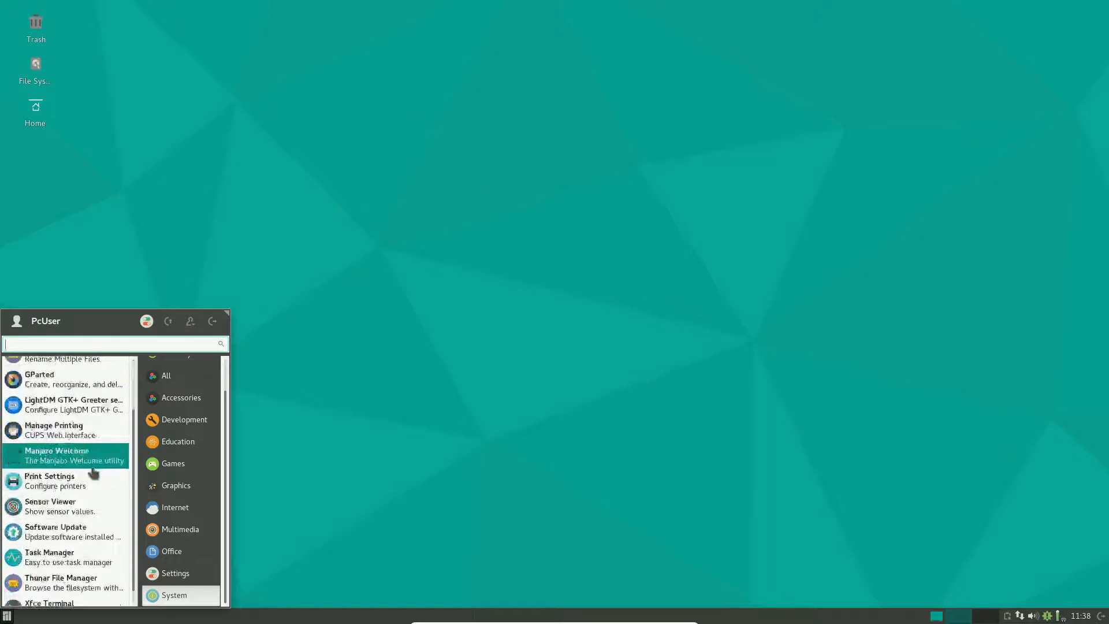
mouse_move(67, 481)
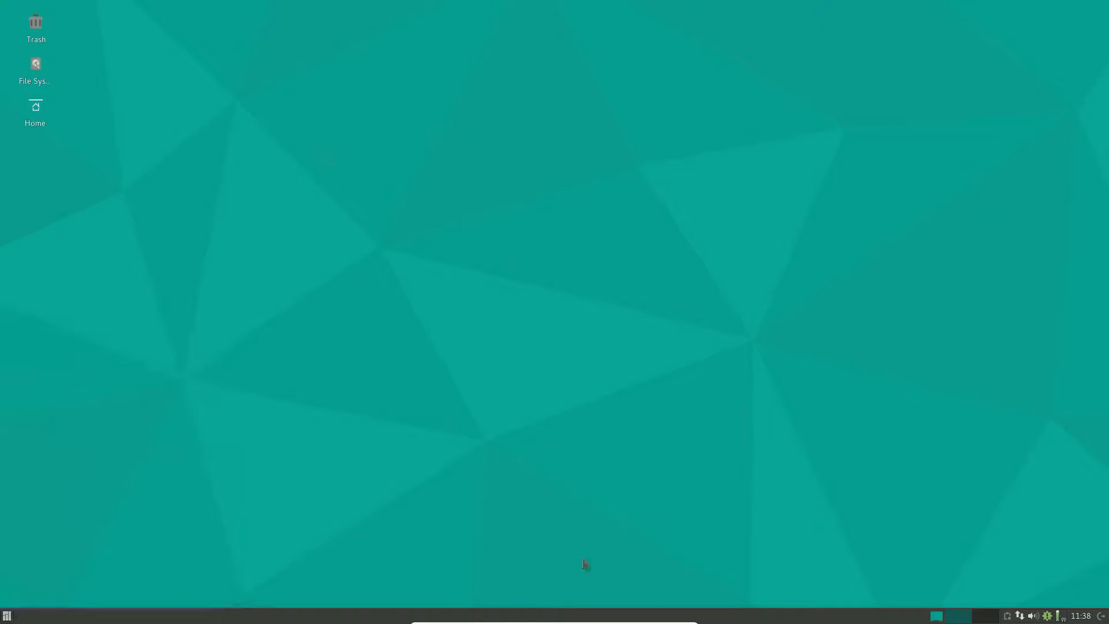
left_click(6, 614)
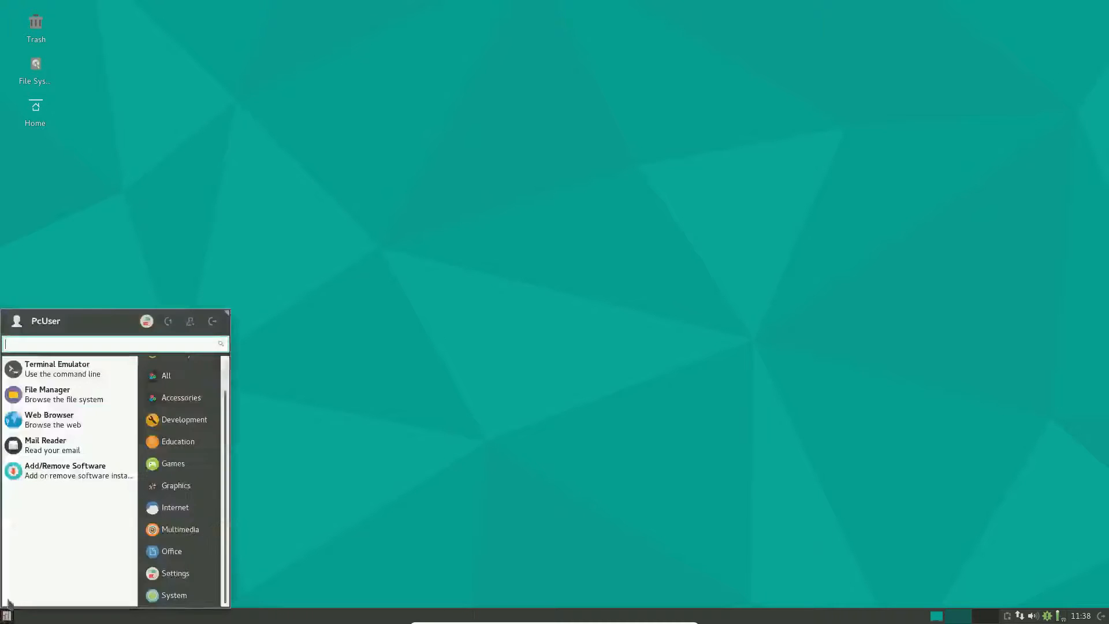
View the Display page and Settings Editor in Settings Manager, then close both windows.
left_click(174, 573)
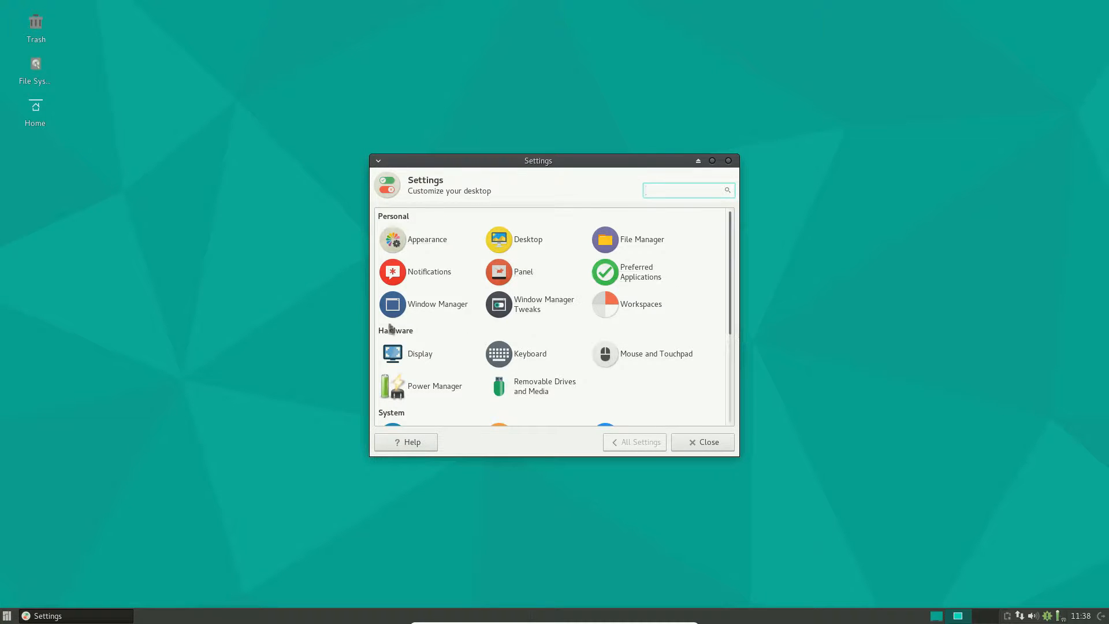
left_click(418, 353)
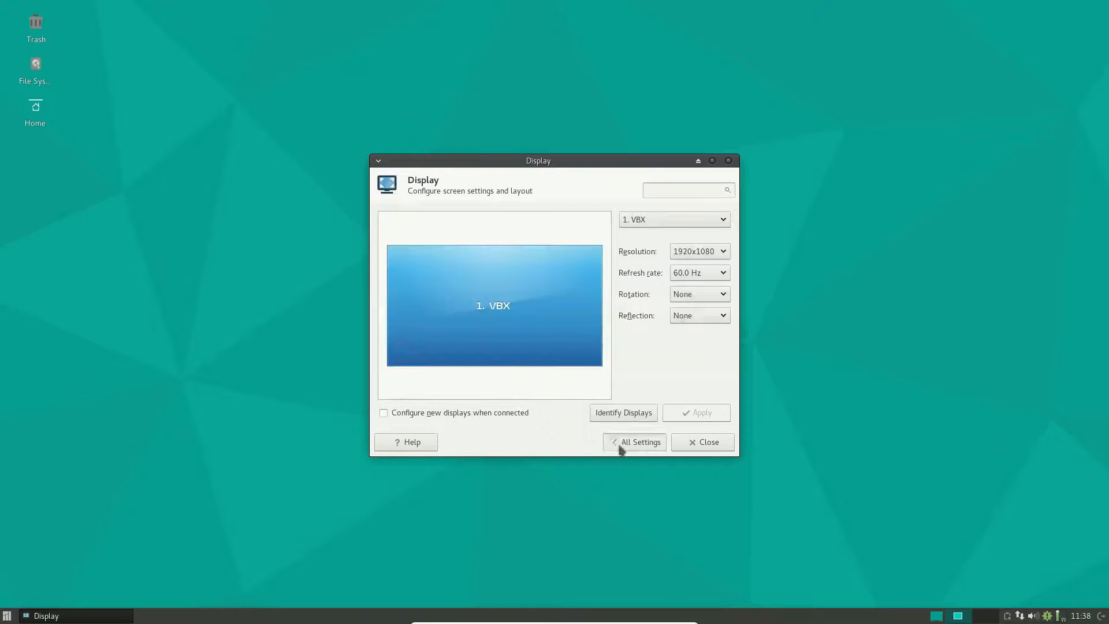
left_click(639, 441)
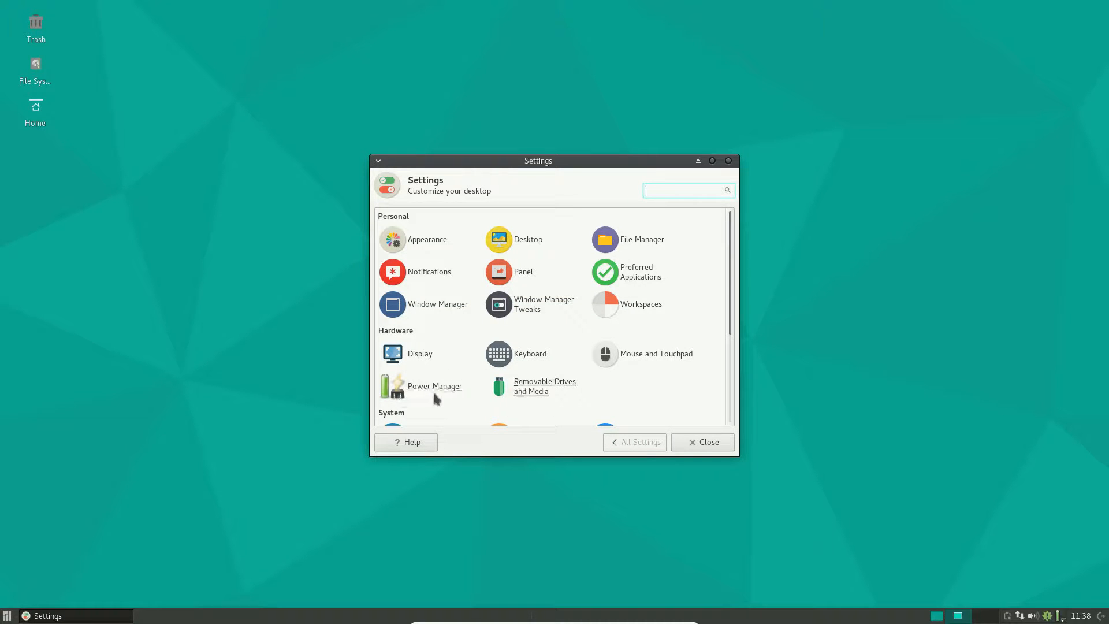
scroll("down", 3)
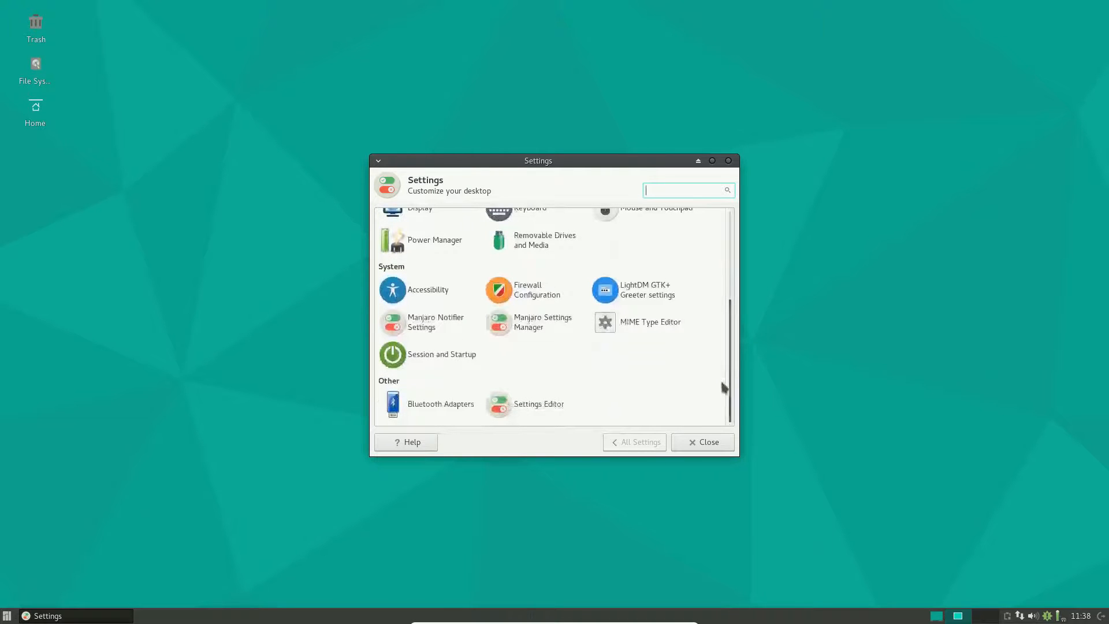
mouse_move(440, 403)
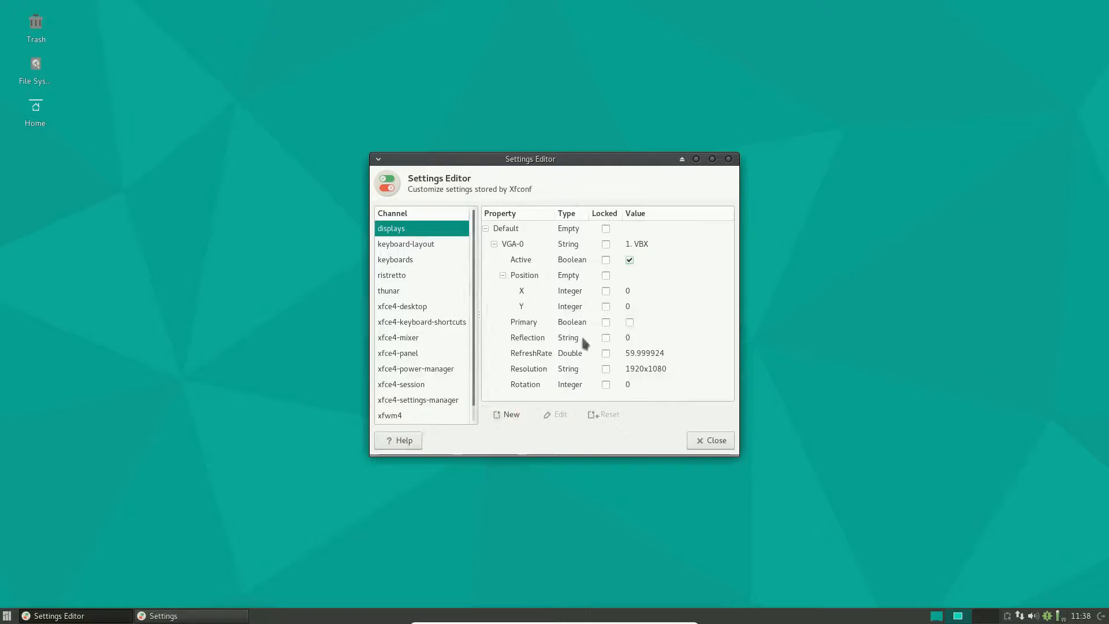
mouse_move(671, 442)
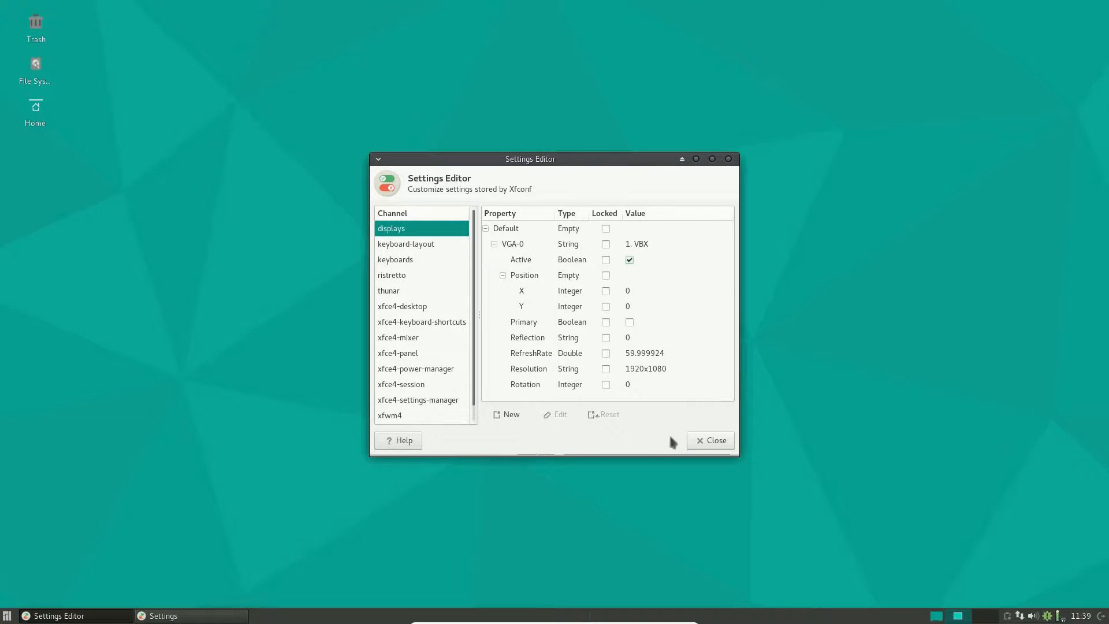
left_click(715, 440)
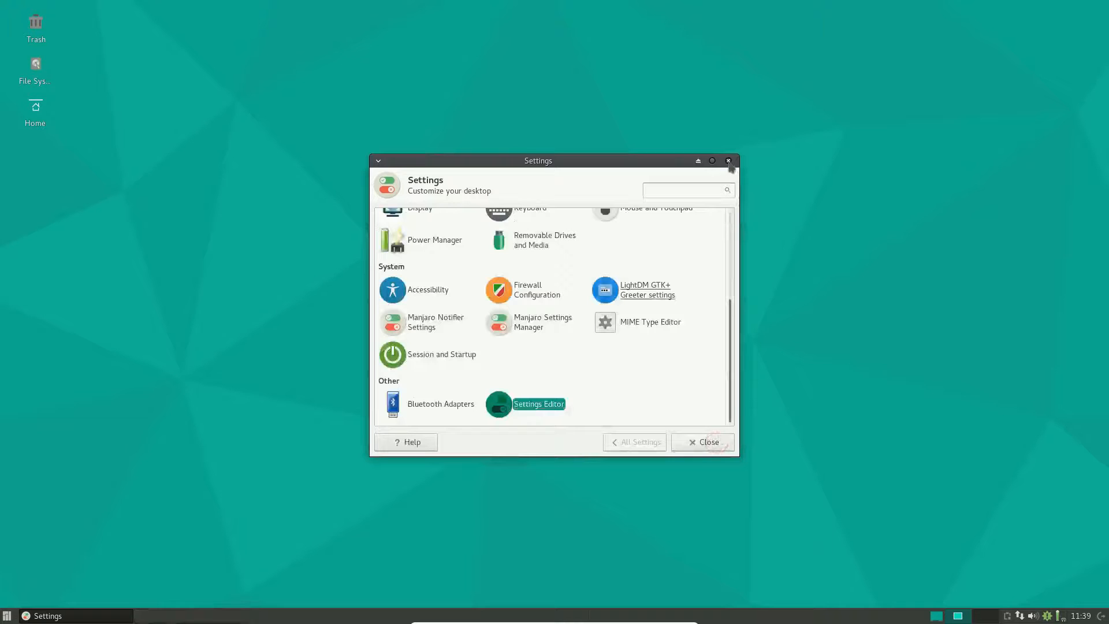
left_click(726, 161)
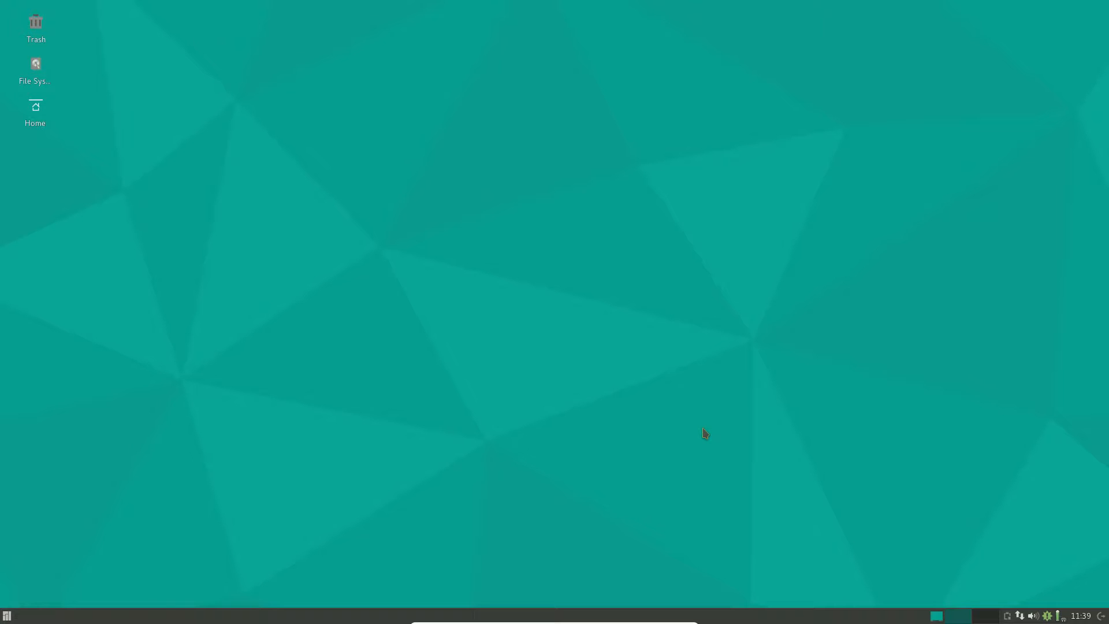
mouse_move(731, 481)
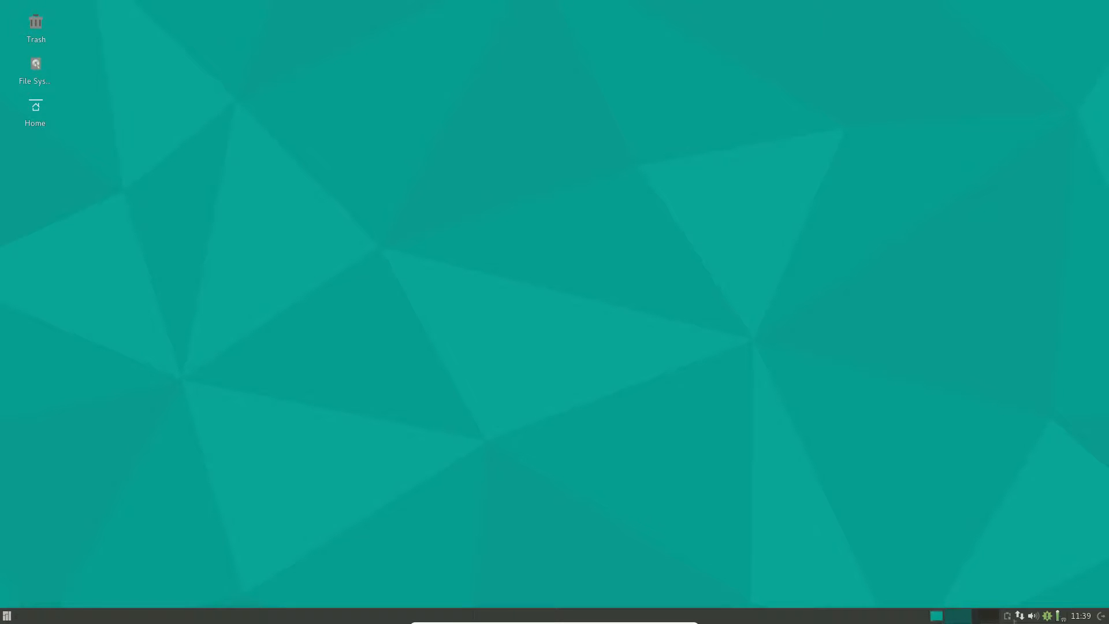
left_click(1017, 614)
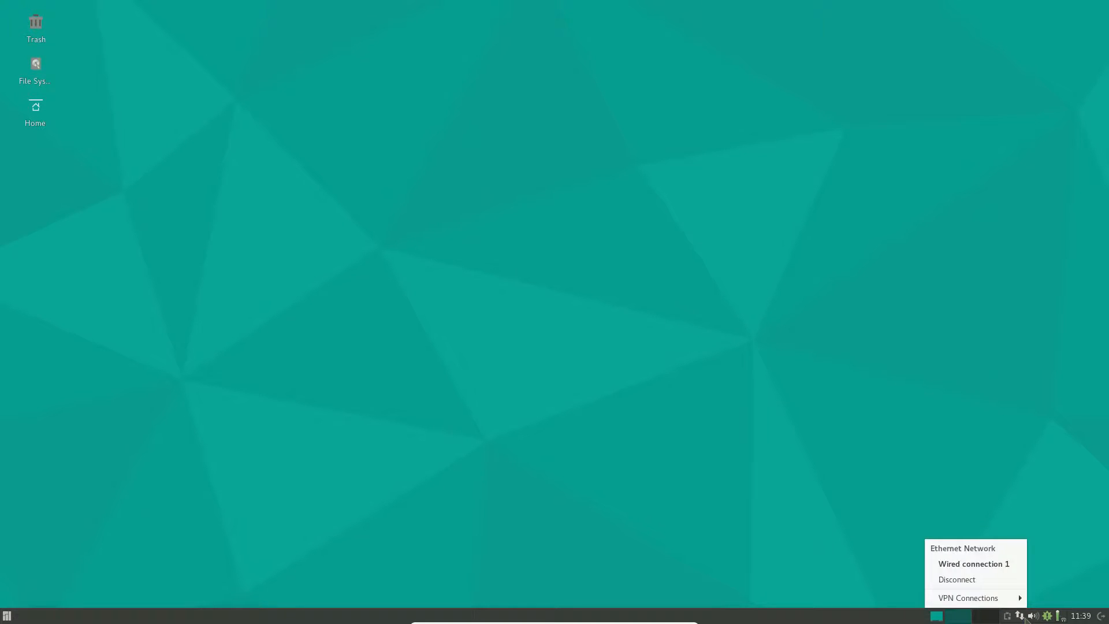
mouse_move(973, 564)
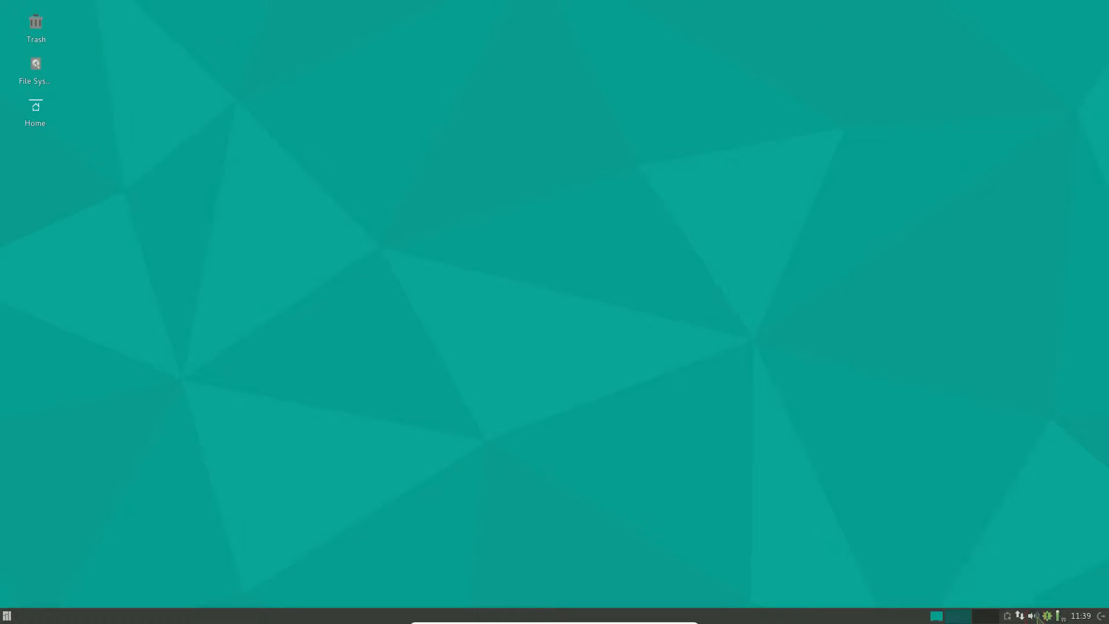
left_click(1033, 615)
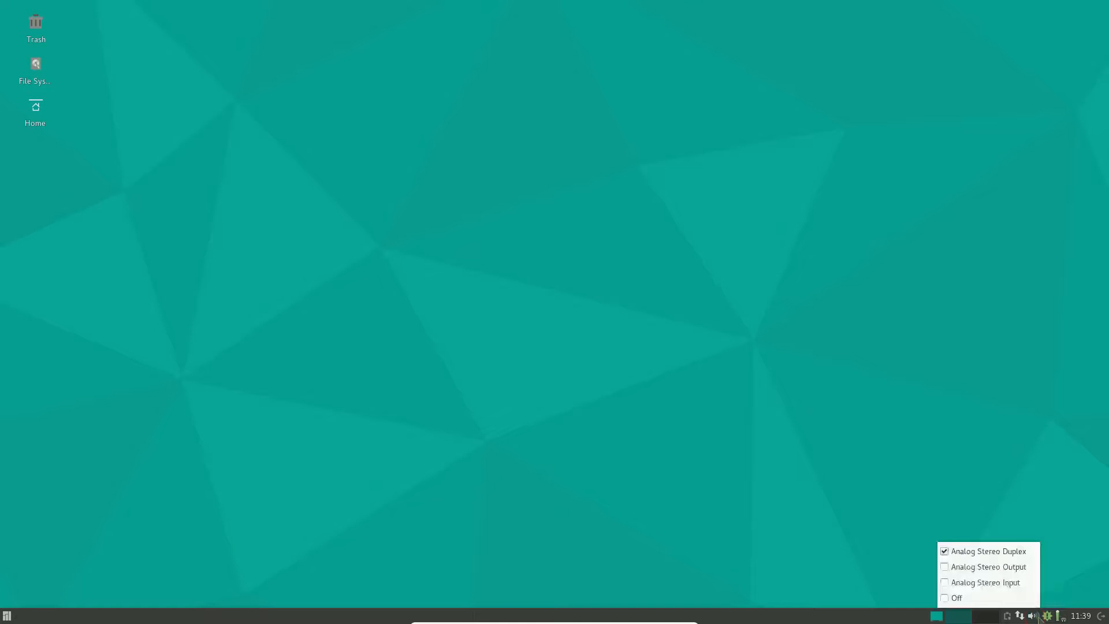
left_click(1031, 615)
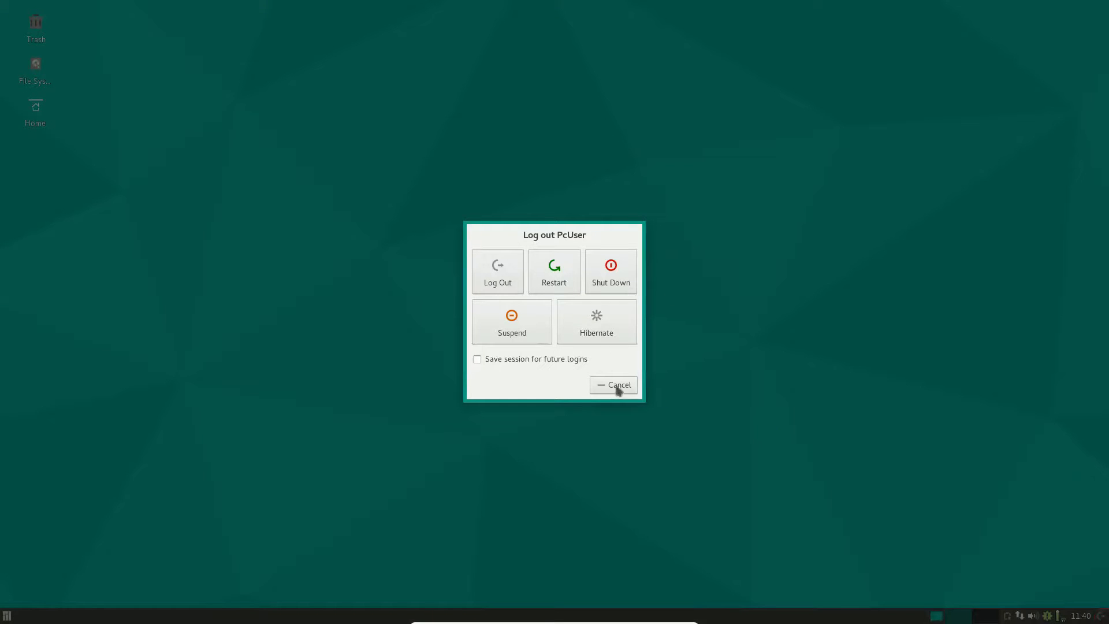
left_click(612, 384)
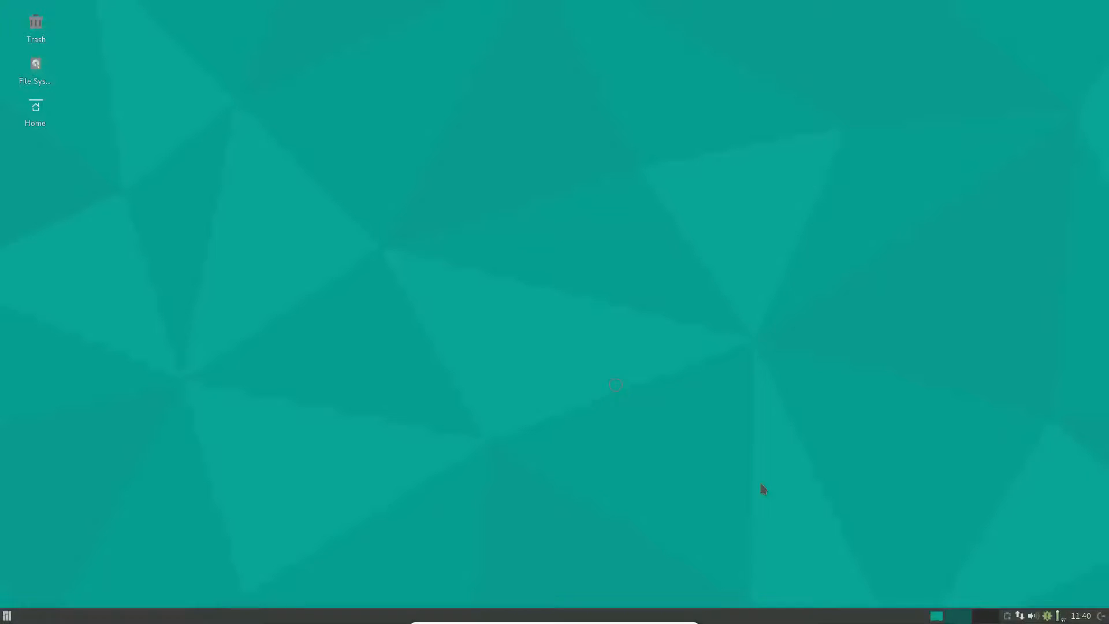
left_click(35, 64)
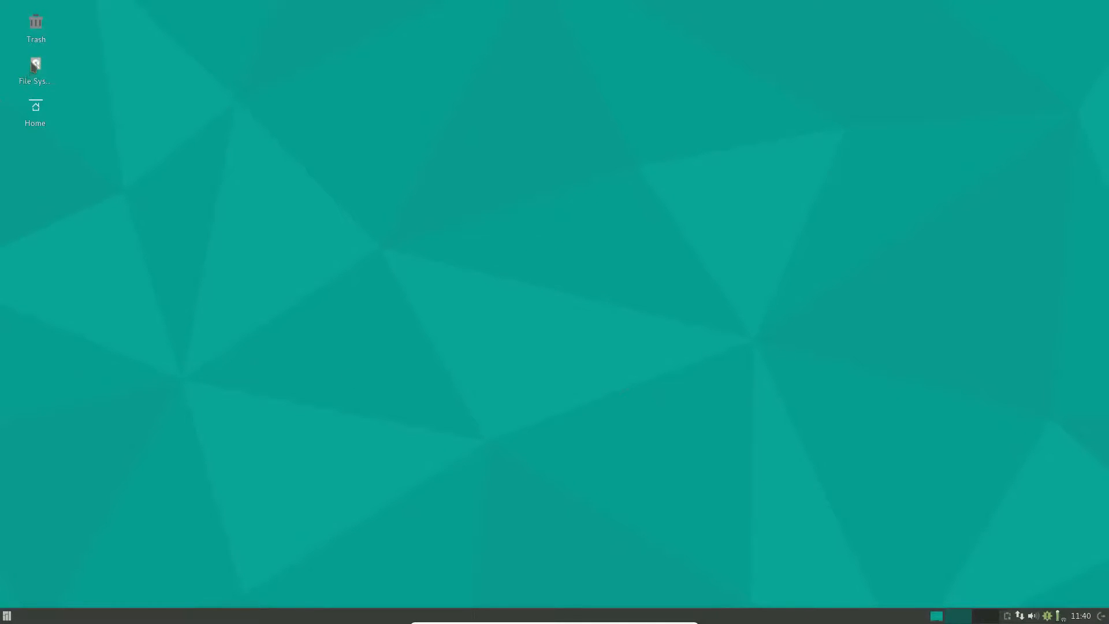
double_click(35, 64)
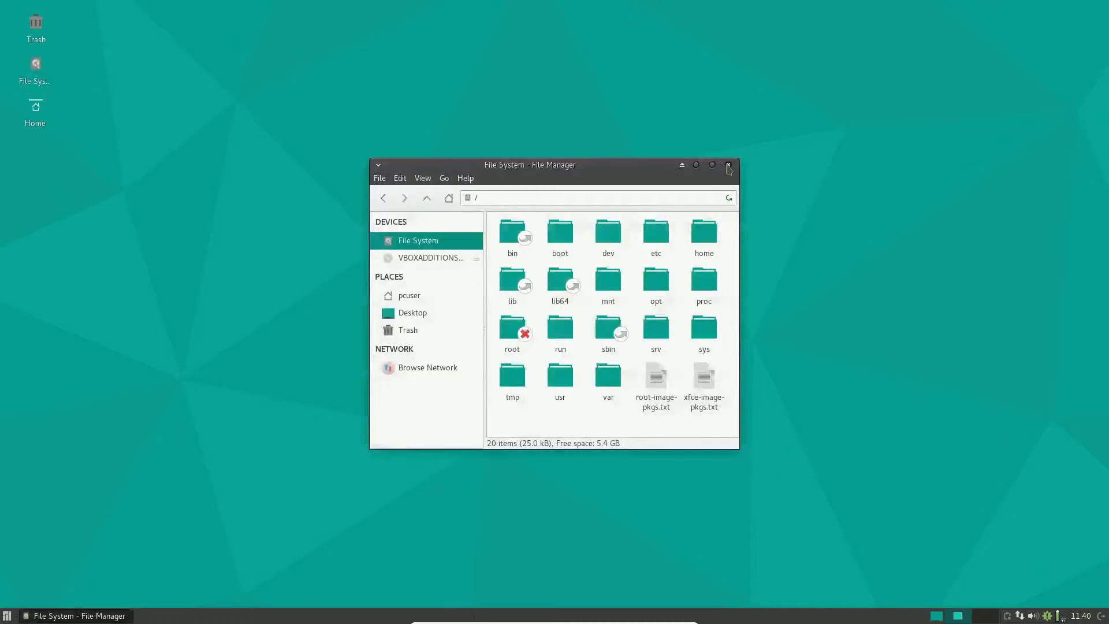
left_click(727, 165)
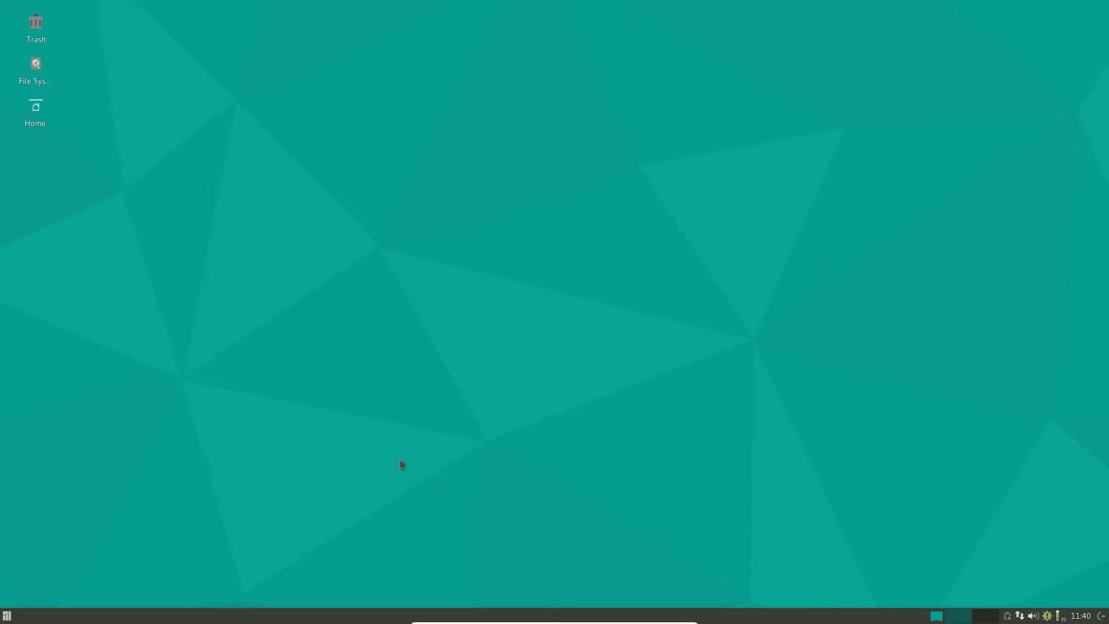
mouse_move(479, 199)
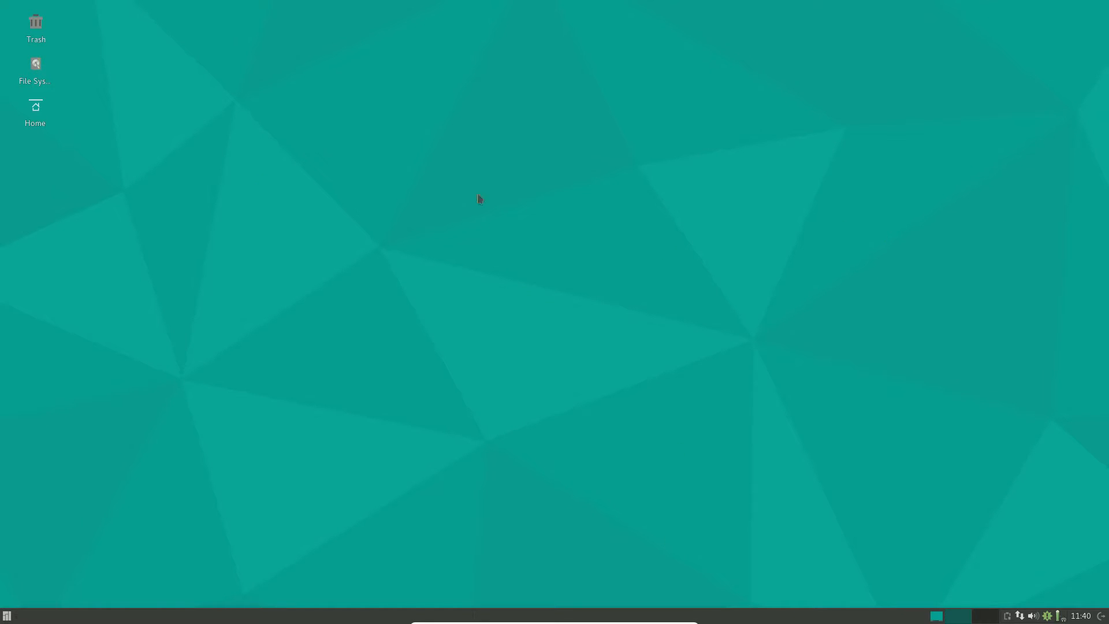
mouse_move(517, 234)
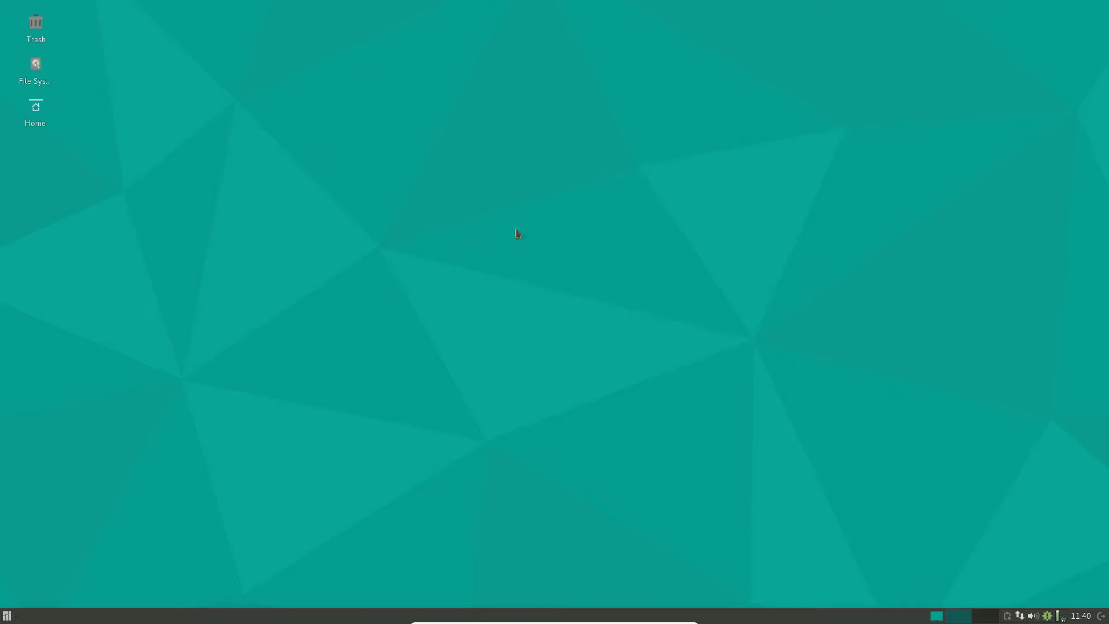
mouse_move(539, 300)
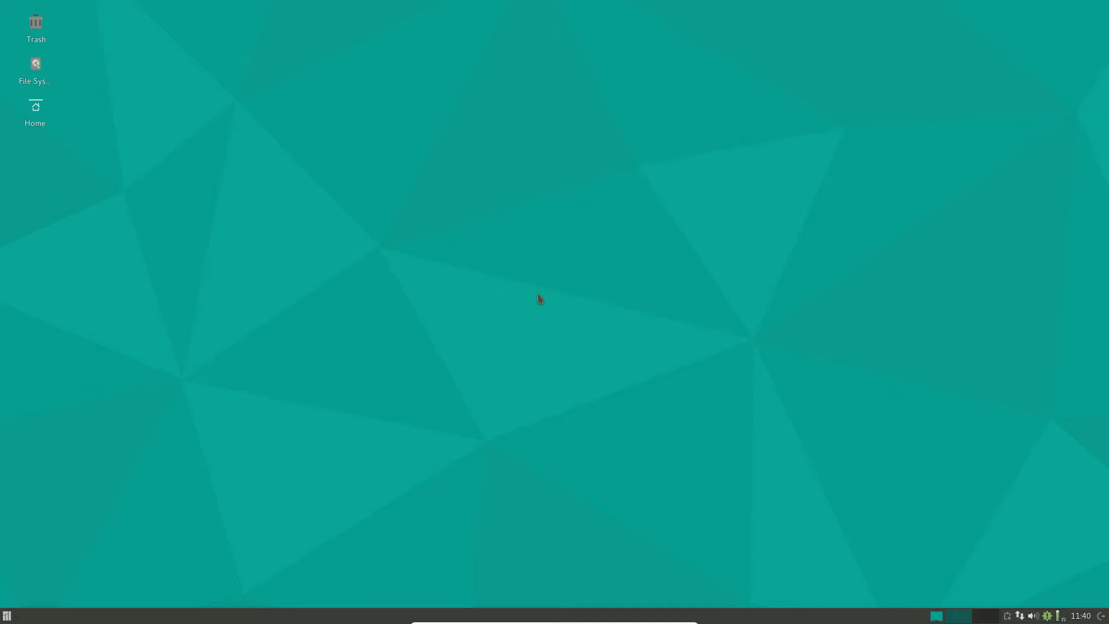
mouse_move(695, 451)
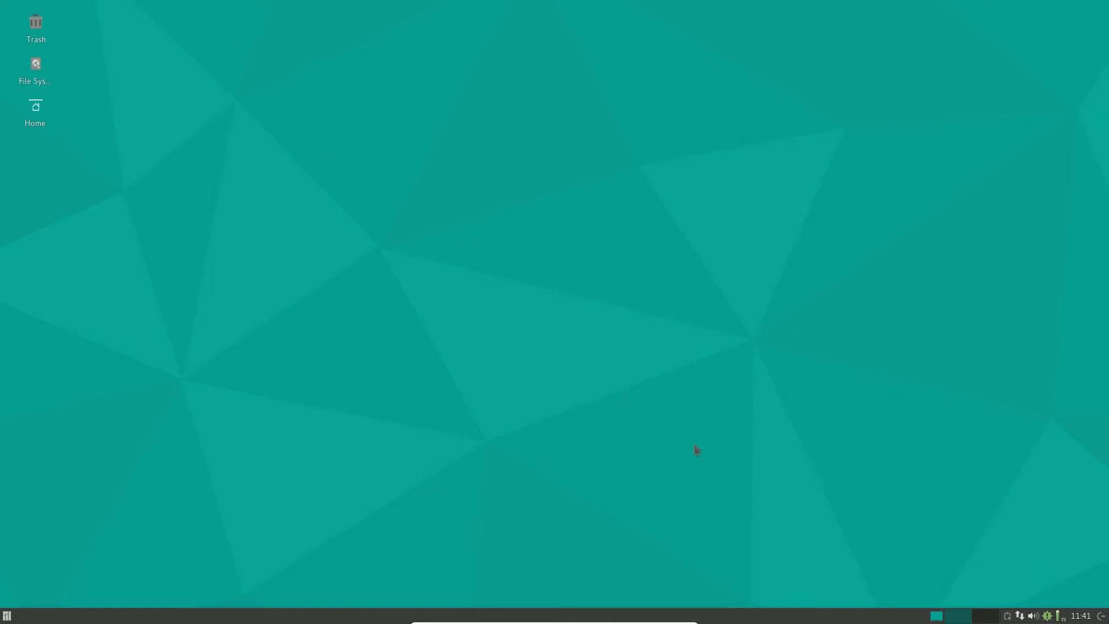
mouse_move(724, 432)
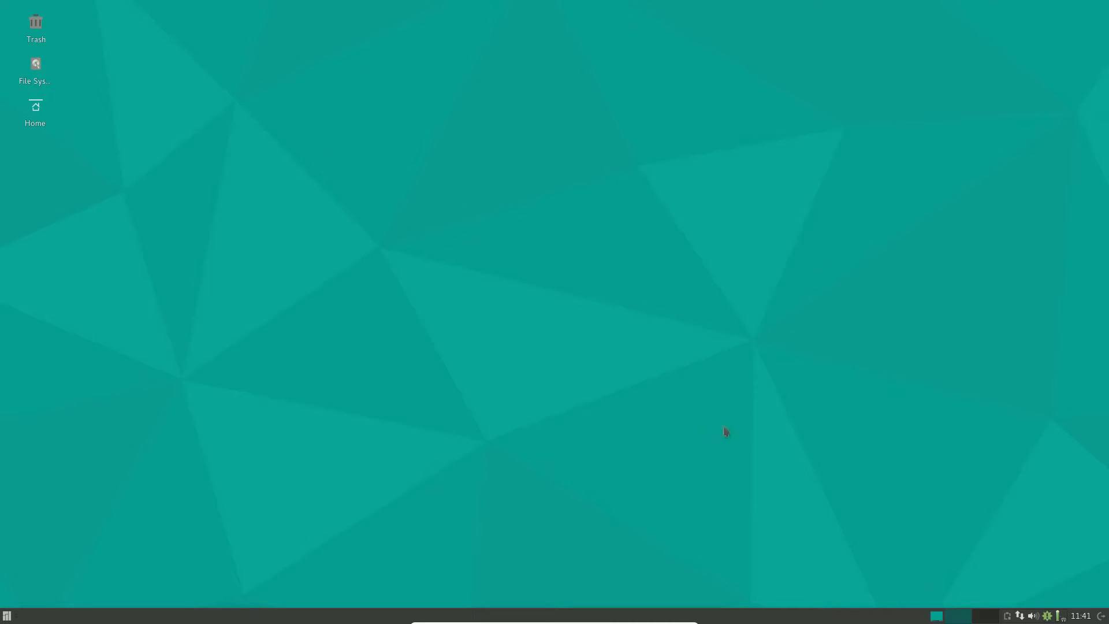
mouse_move(1067, 612)
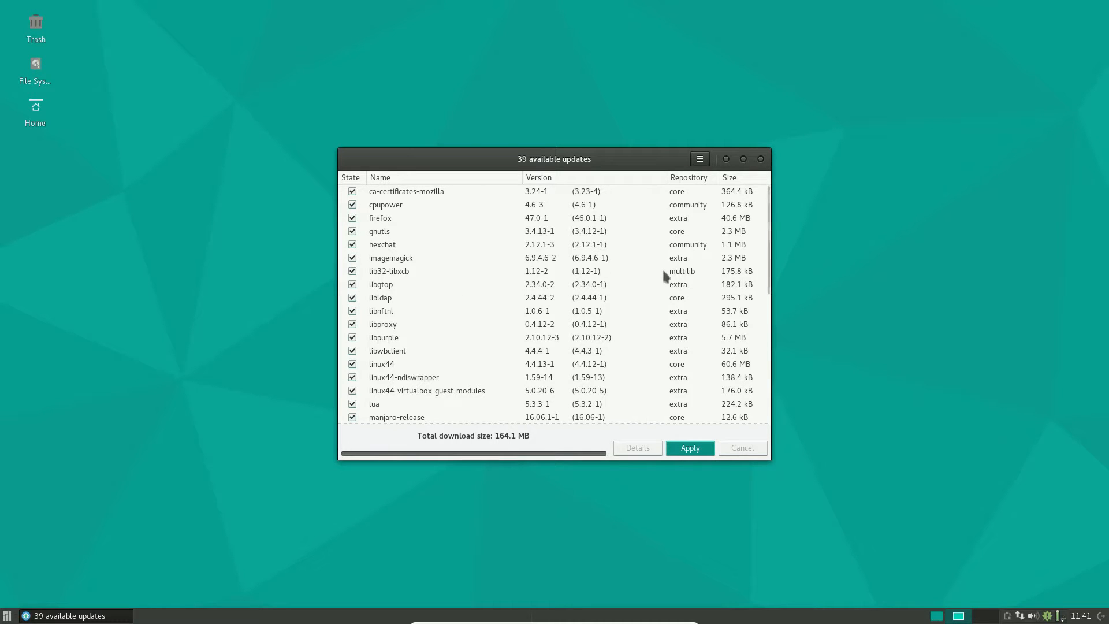
Scroll down and back up through the 39 ticked packages of the 164.1 MB update.
scroll("down", 3)
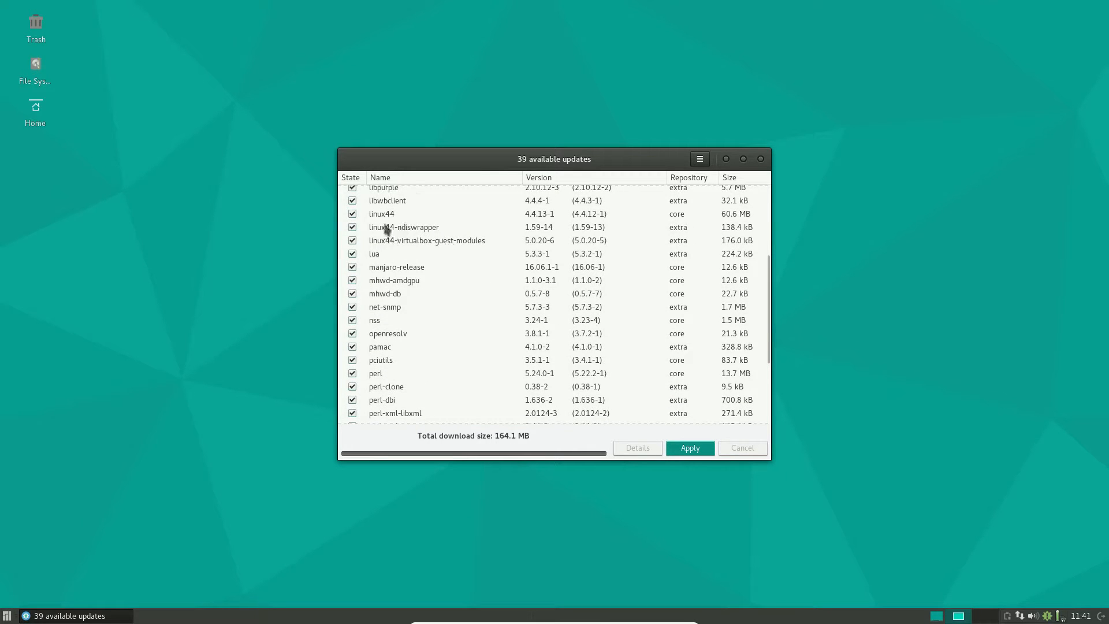
mouse_move(481, 218)
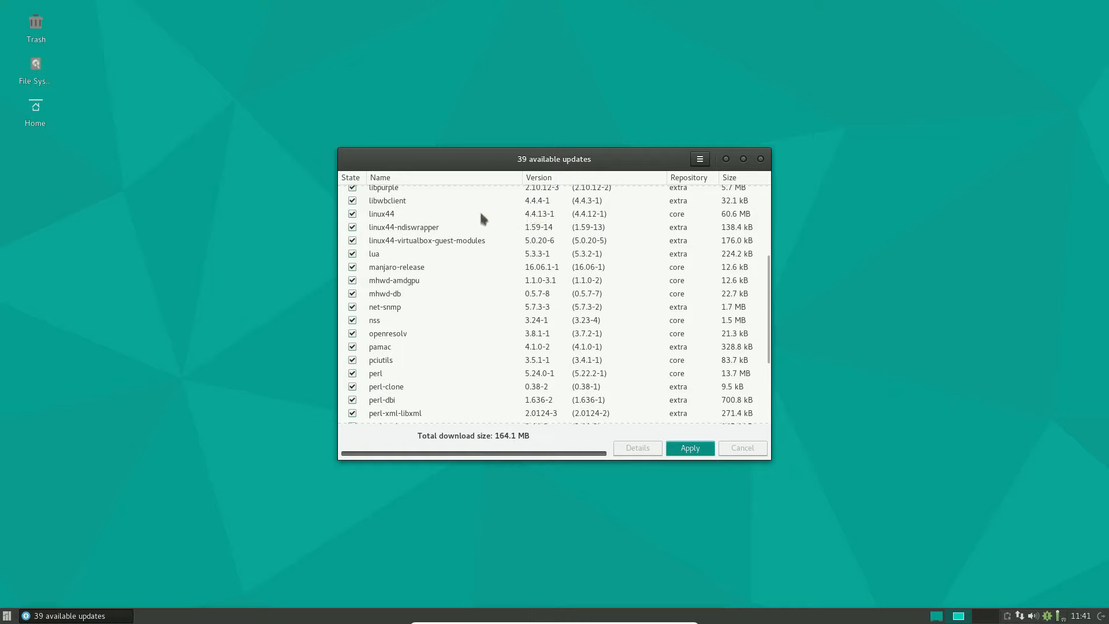
mouse_move(378, 219)
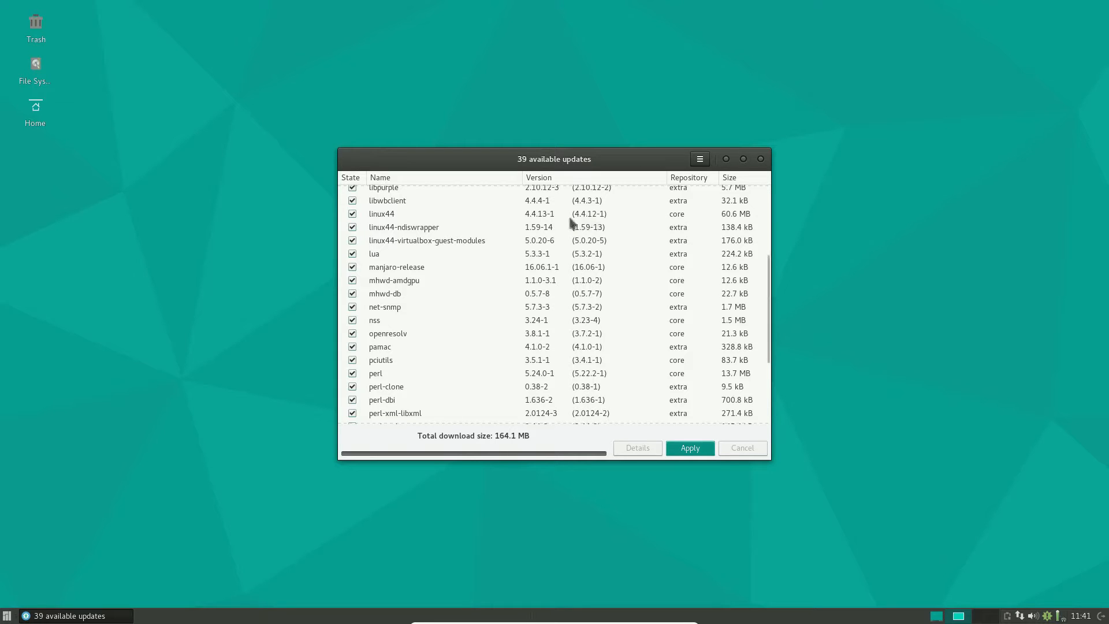
mouse_move(532, 220)
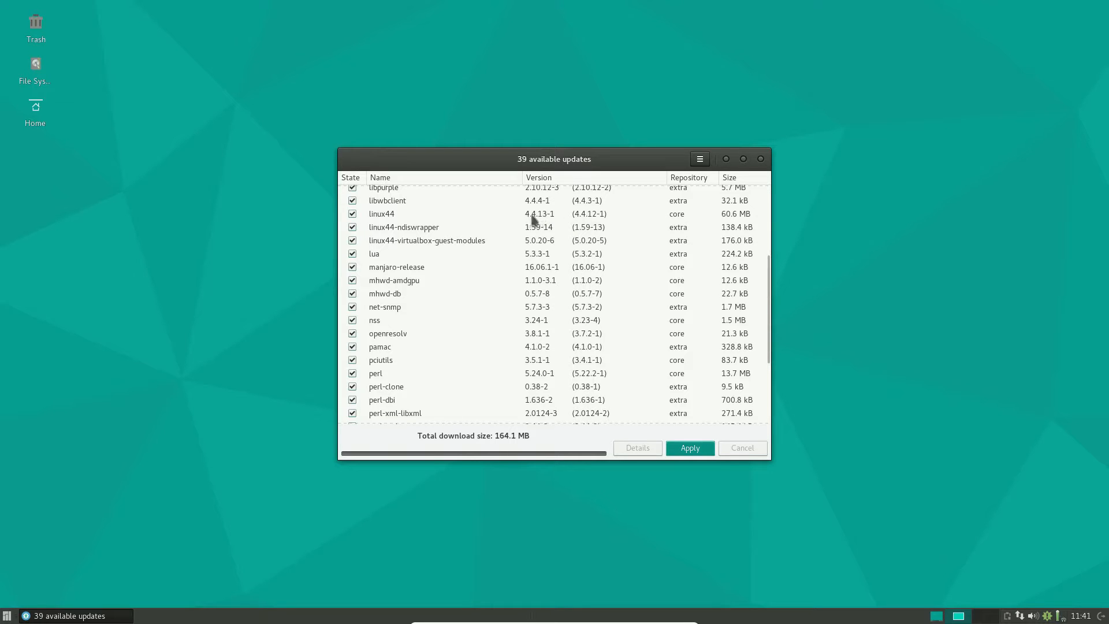
mouse_move(558, 225)
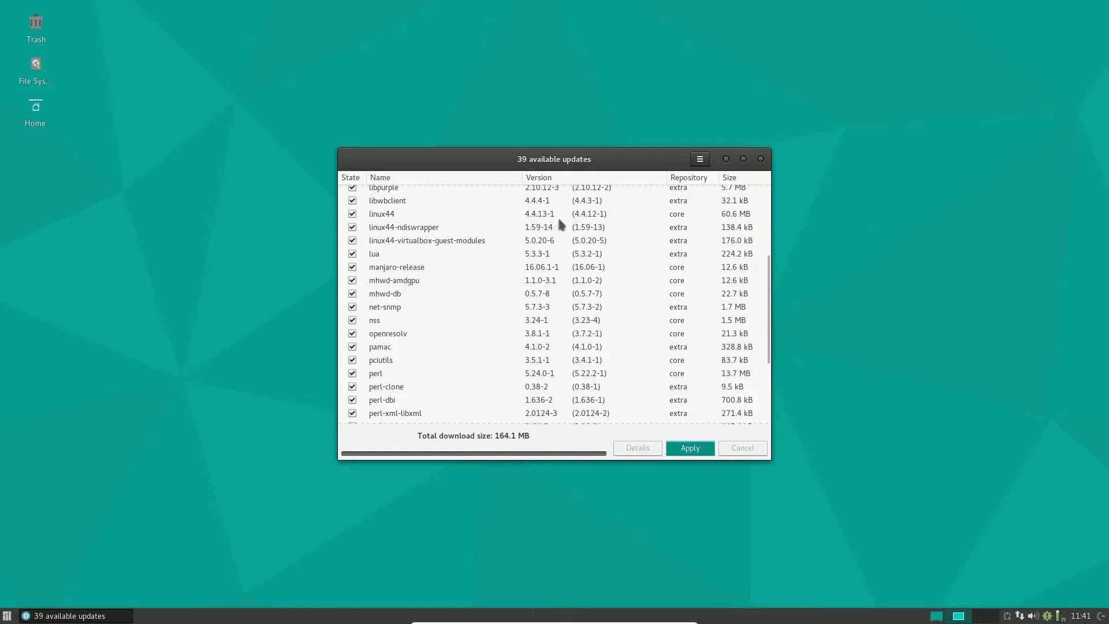
mouse_move(656, 284)
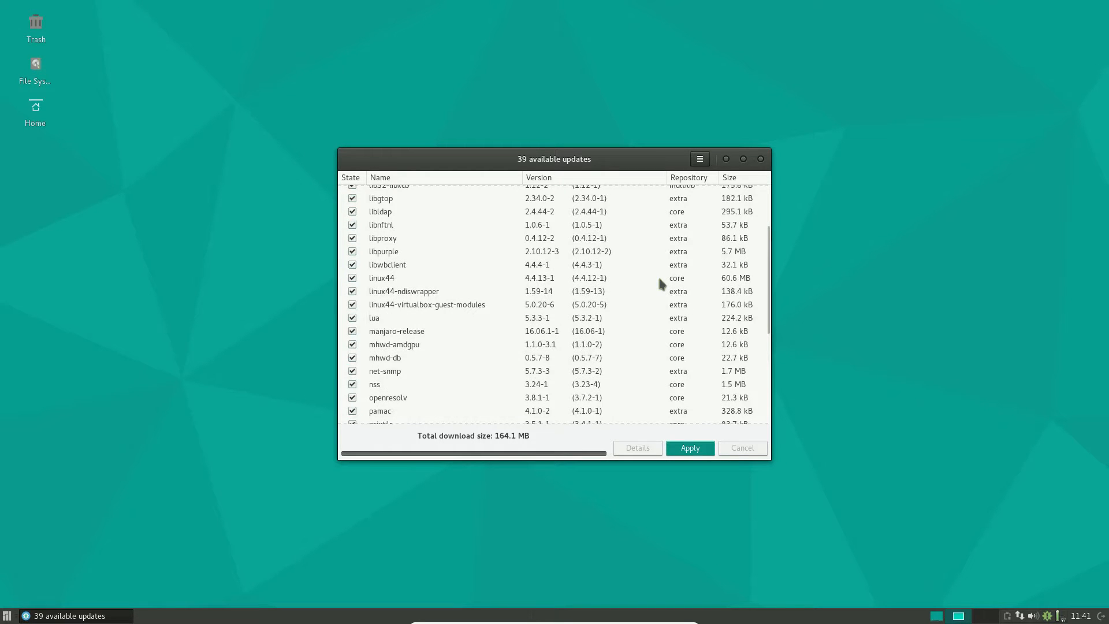
scroll("up", 3)
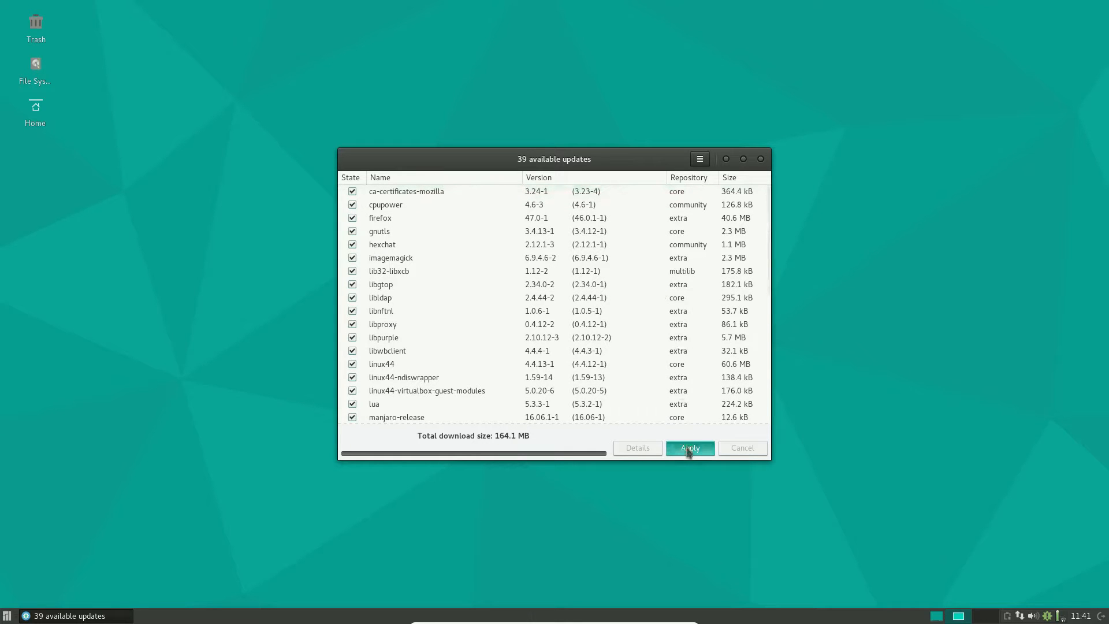
Apply the 39 updates, commit the transaction adding mhwd-ati, and authenticate with the password.
left_click(689, 448)
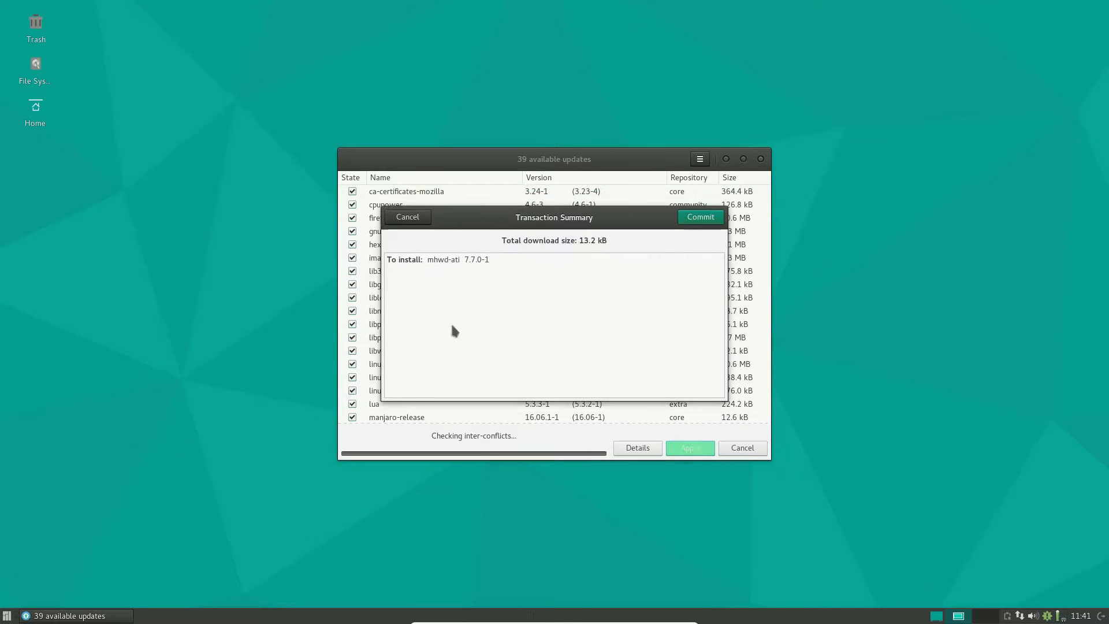
mouse_move(453, 270)
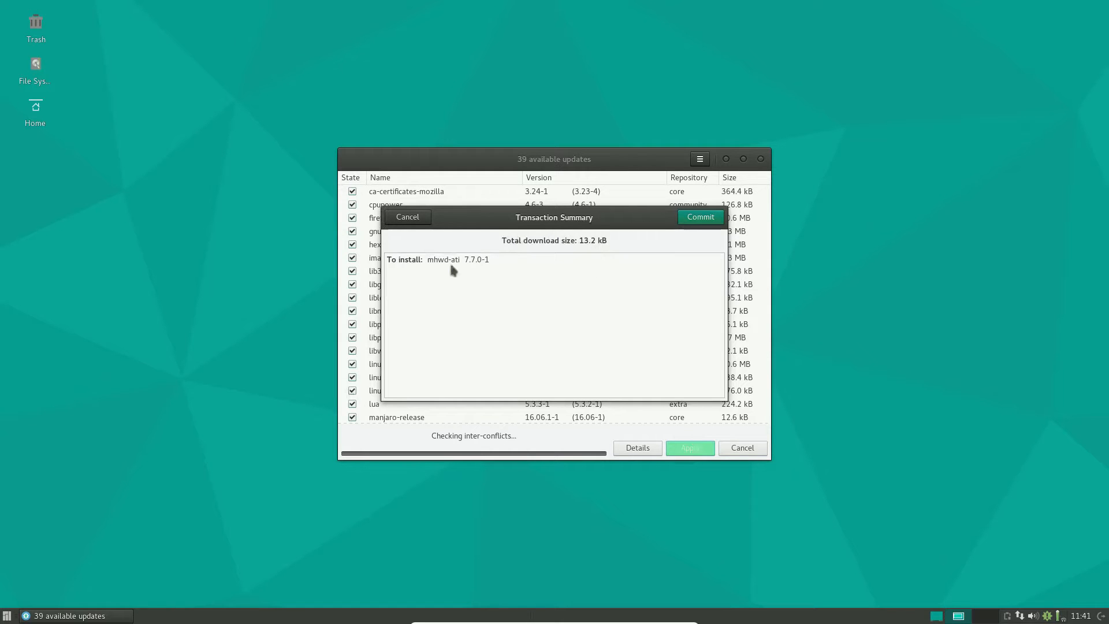
mouse_move(438, 265)
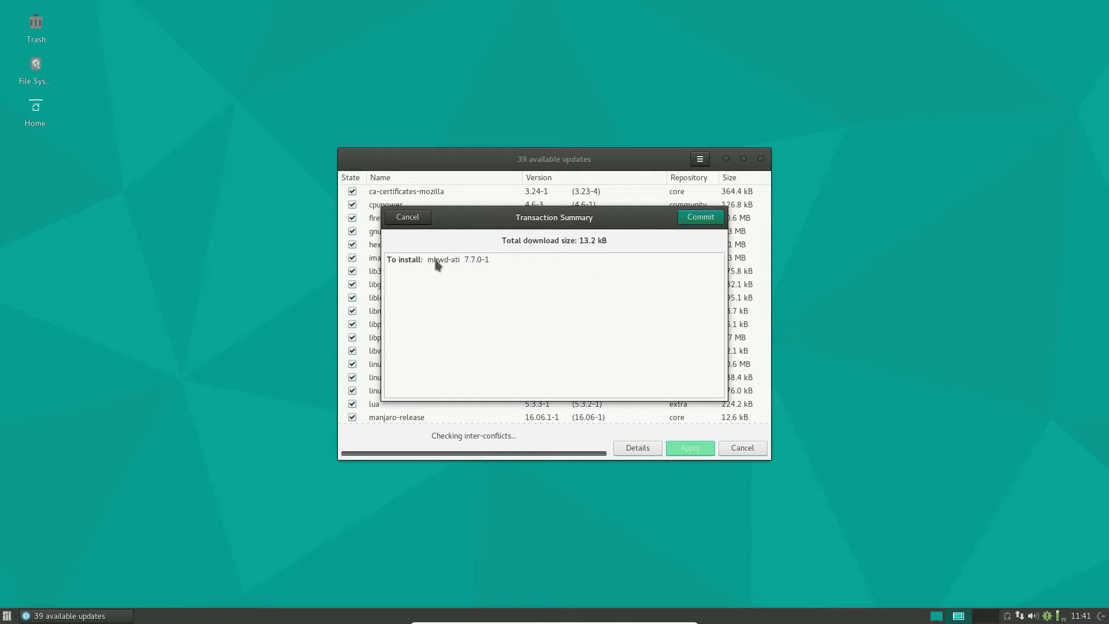
left_click(698, 217)
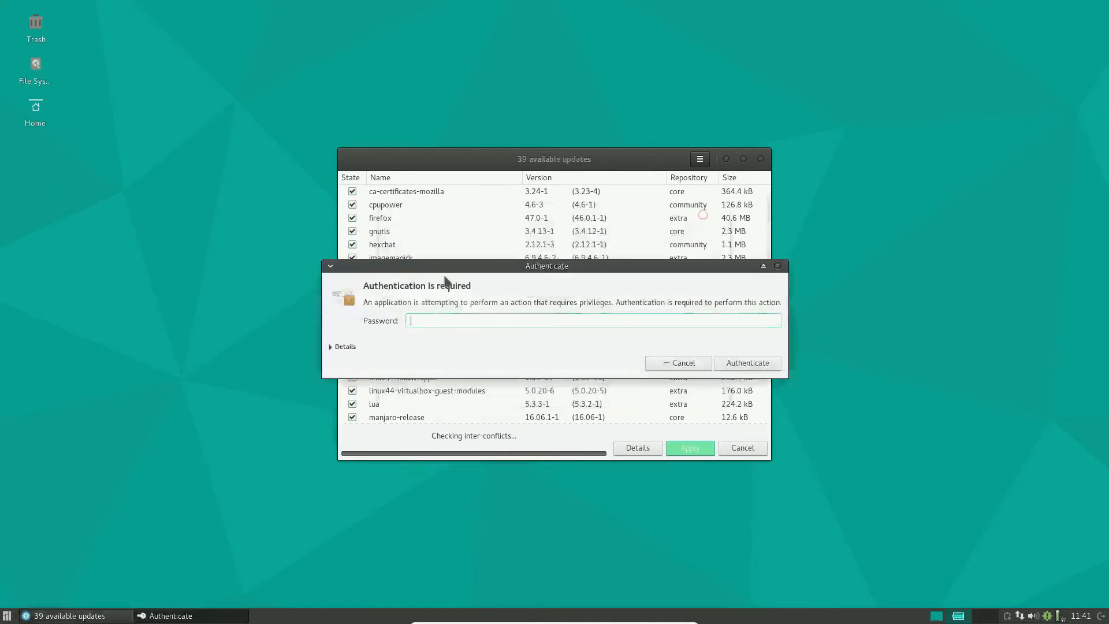
type("•")
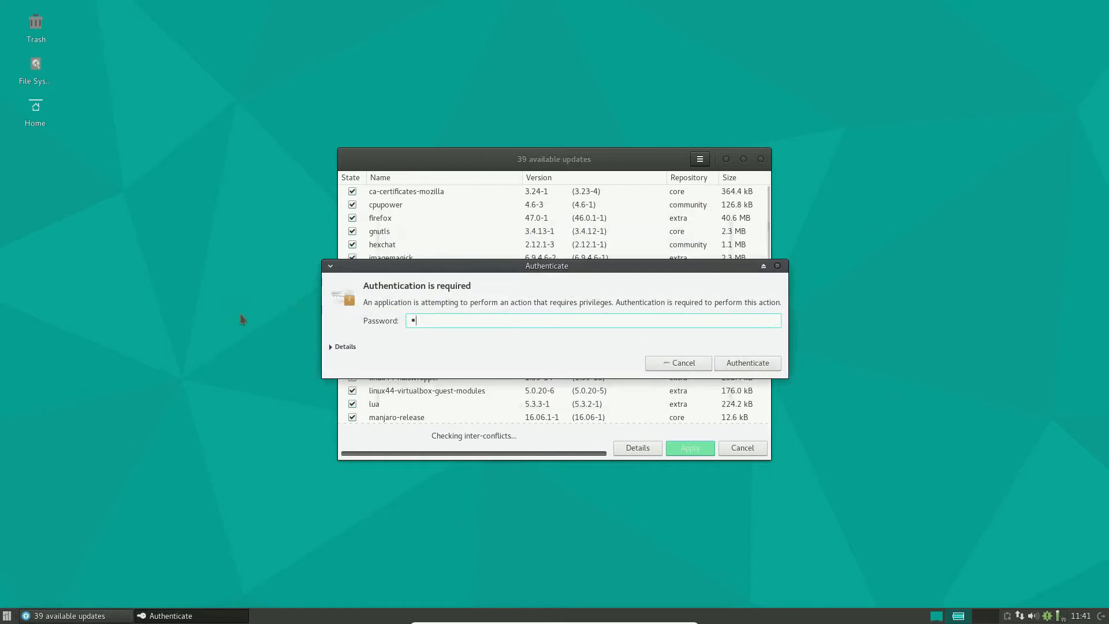
left_click(747, 362)
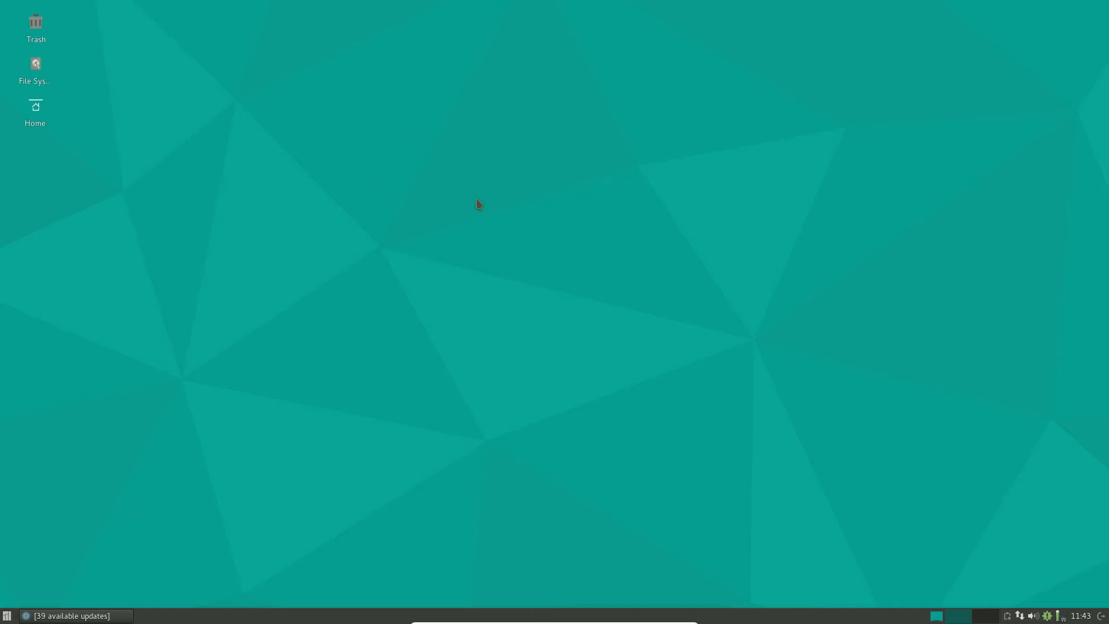
mouse_move(135, 572)
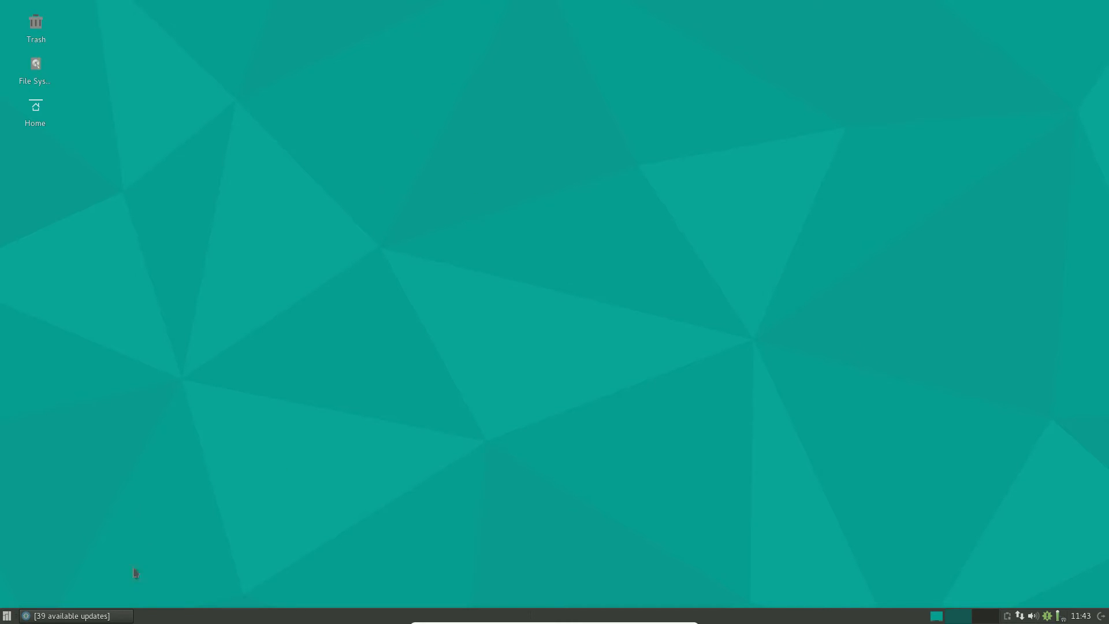
Restore the Pamac window from the taskbar to watch perl downloading, 4.5 of 164.1 MB.
left_click(71, 615)
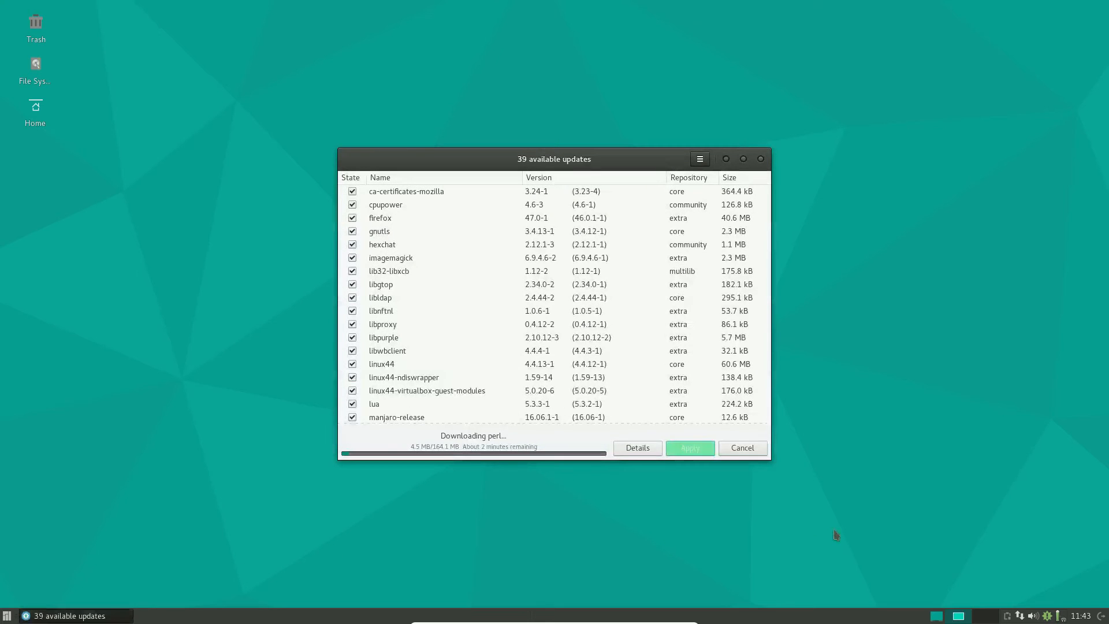